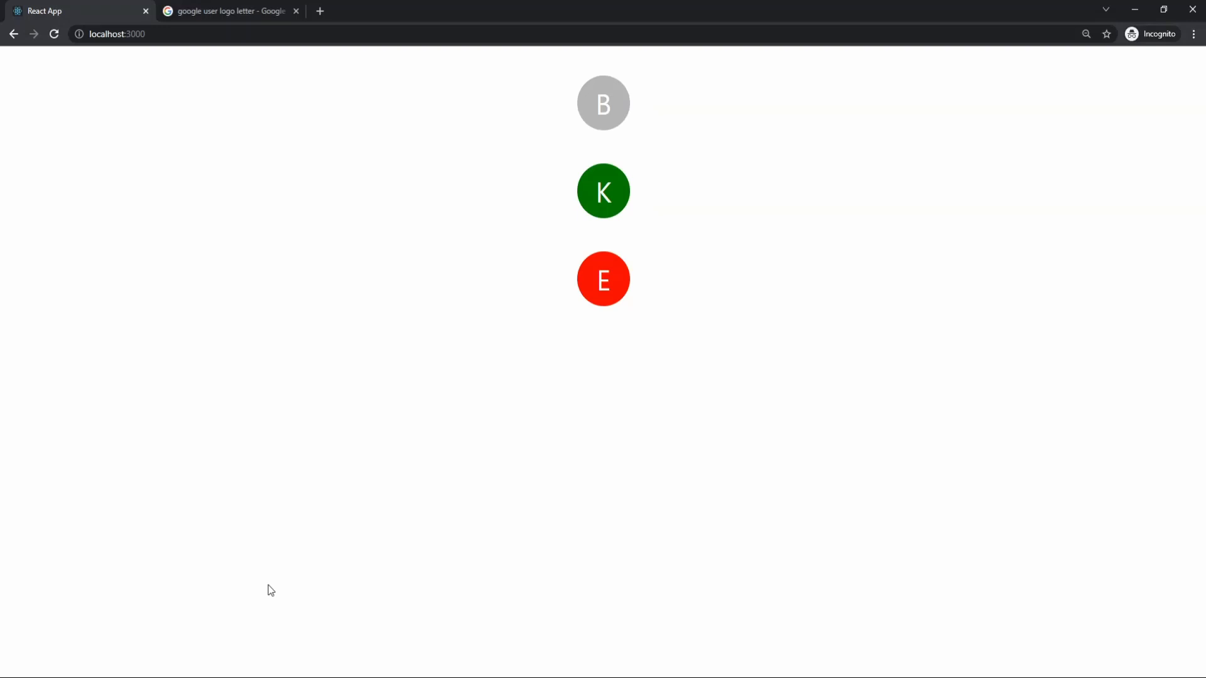
mouse_move(177, 105)
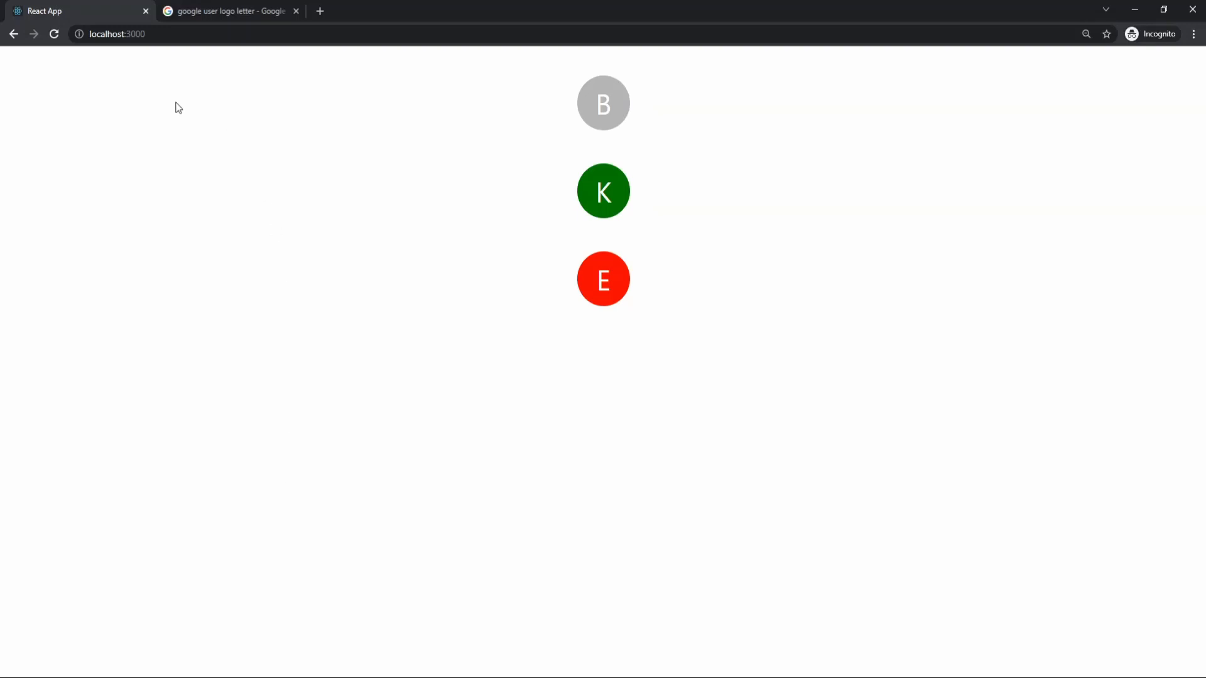
Glance at the letter-logo image results, then return to the running React app page.
left_click(228, 11)
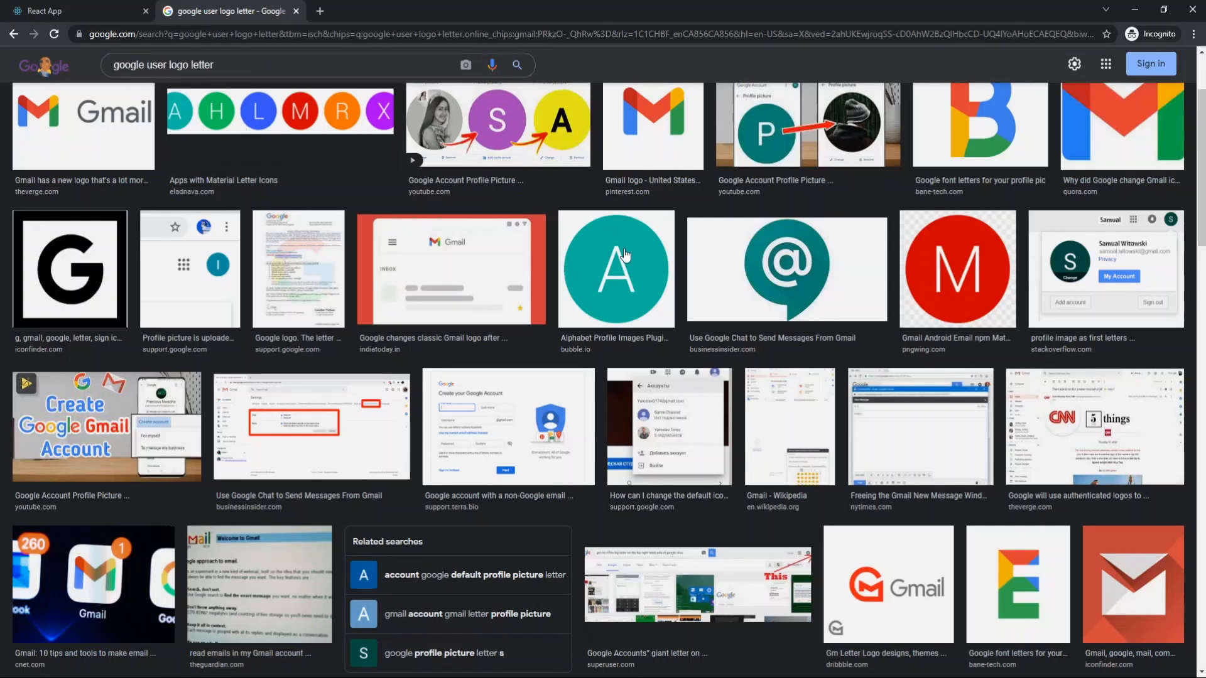
left_click(69, 12)
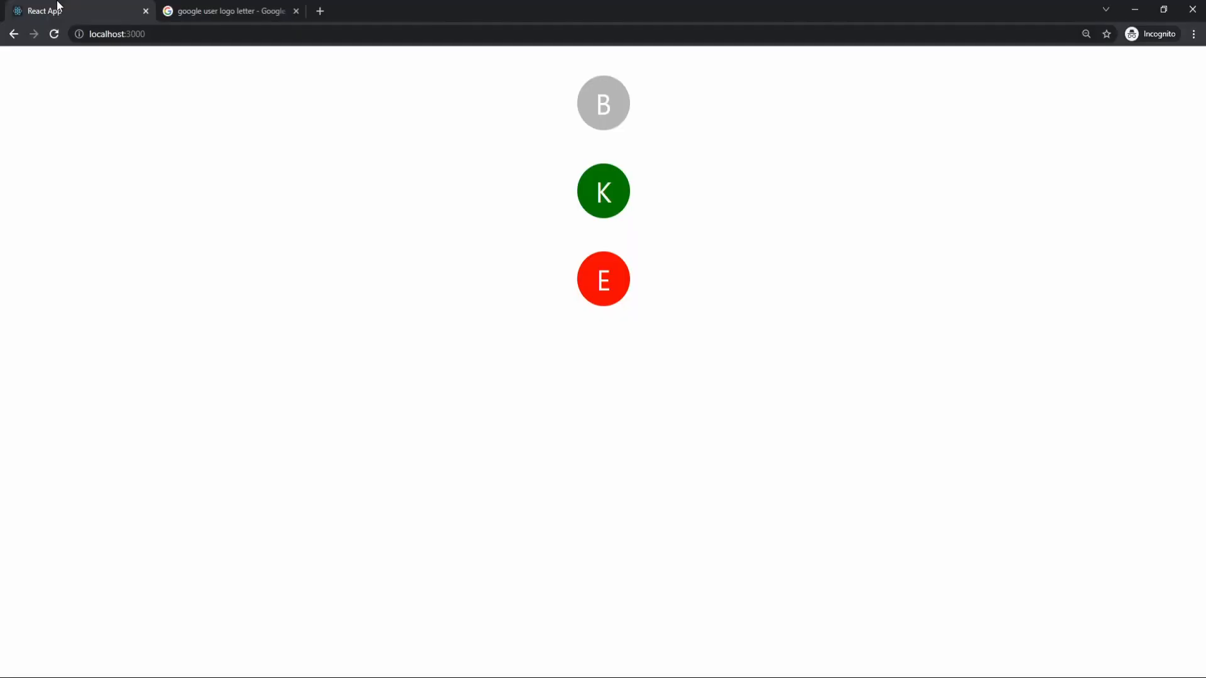
mouse_move(595, 251)
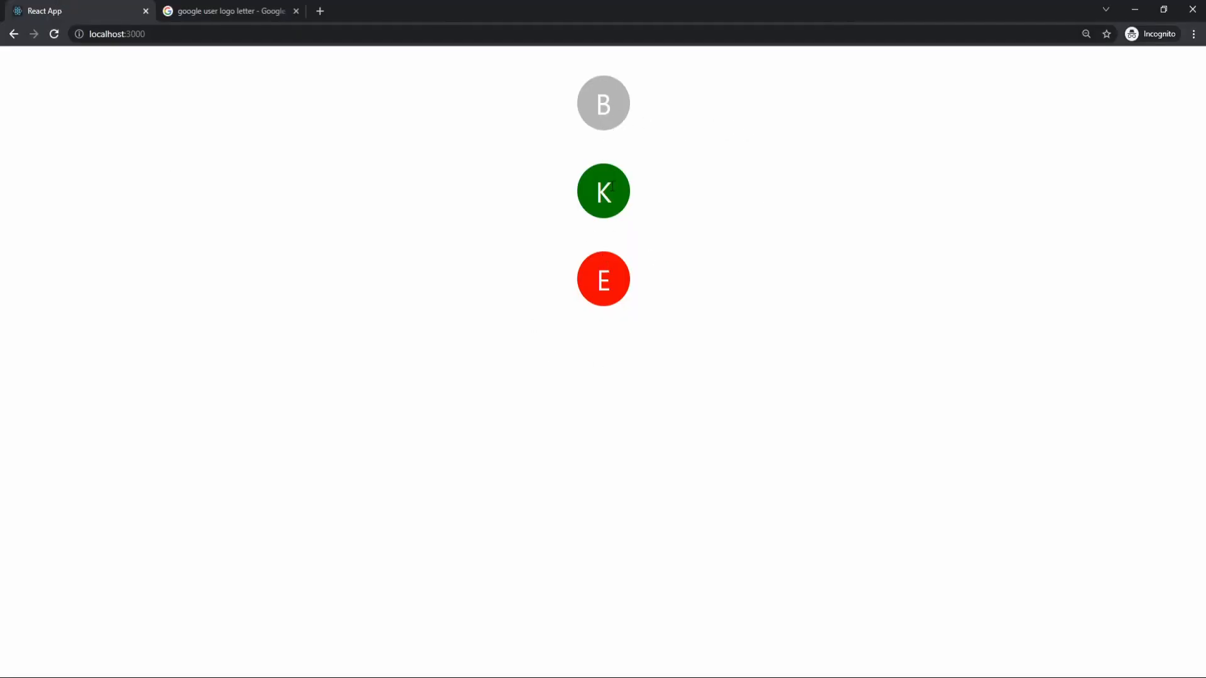
mouse_move(604, 265)
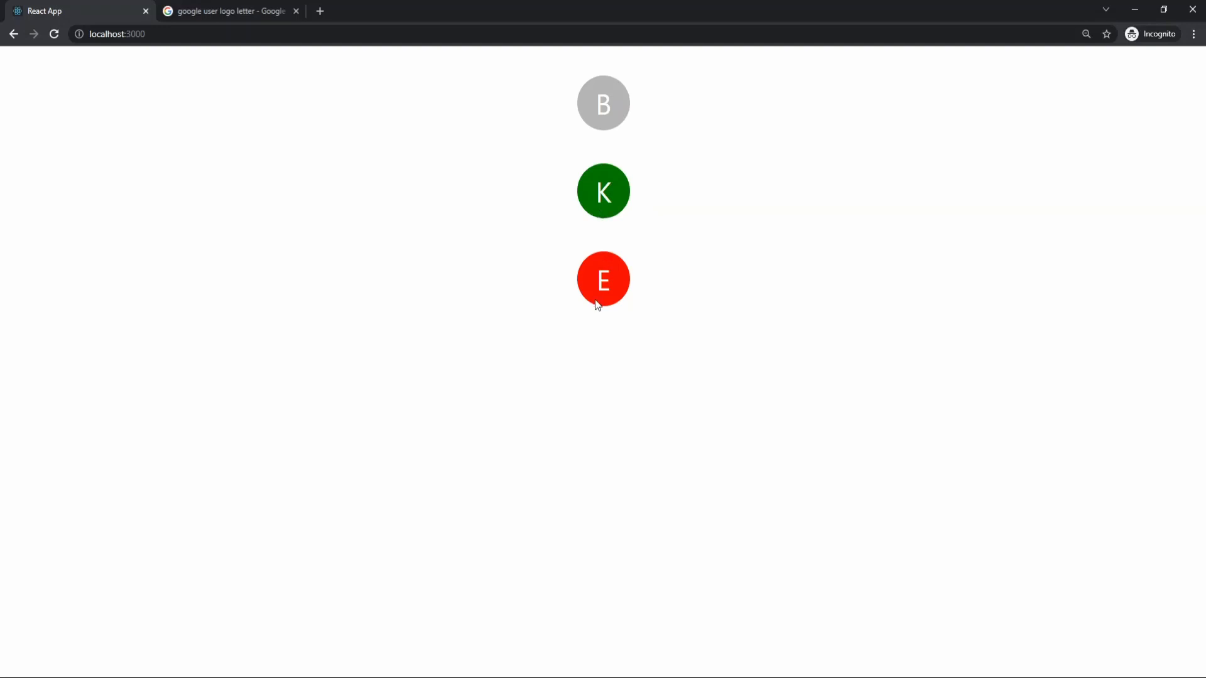
mouse_move(614, 116)
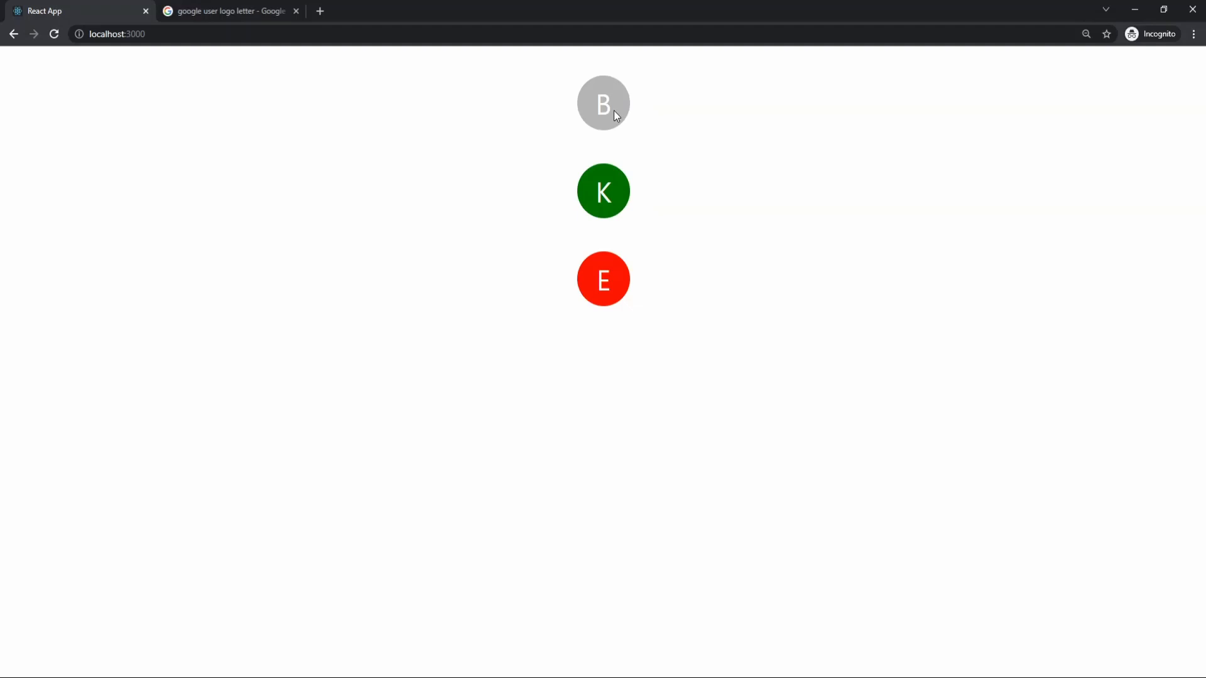
mouse_move(615, 138)
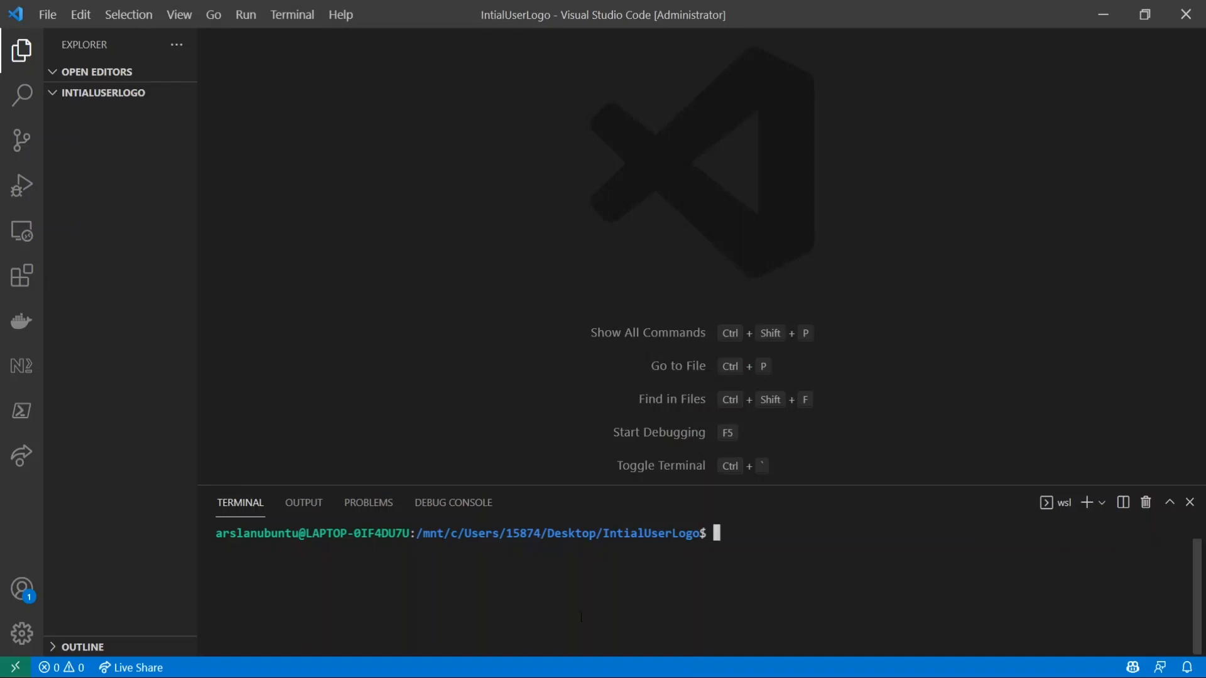
Run npx create-react-app initialuserlogo in the integrated terminal.
type("npx")
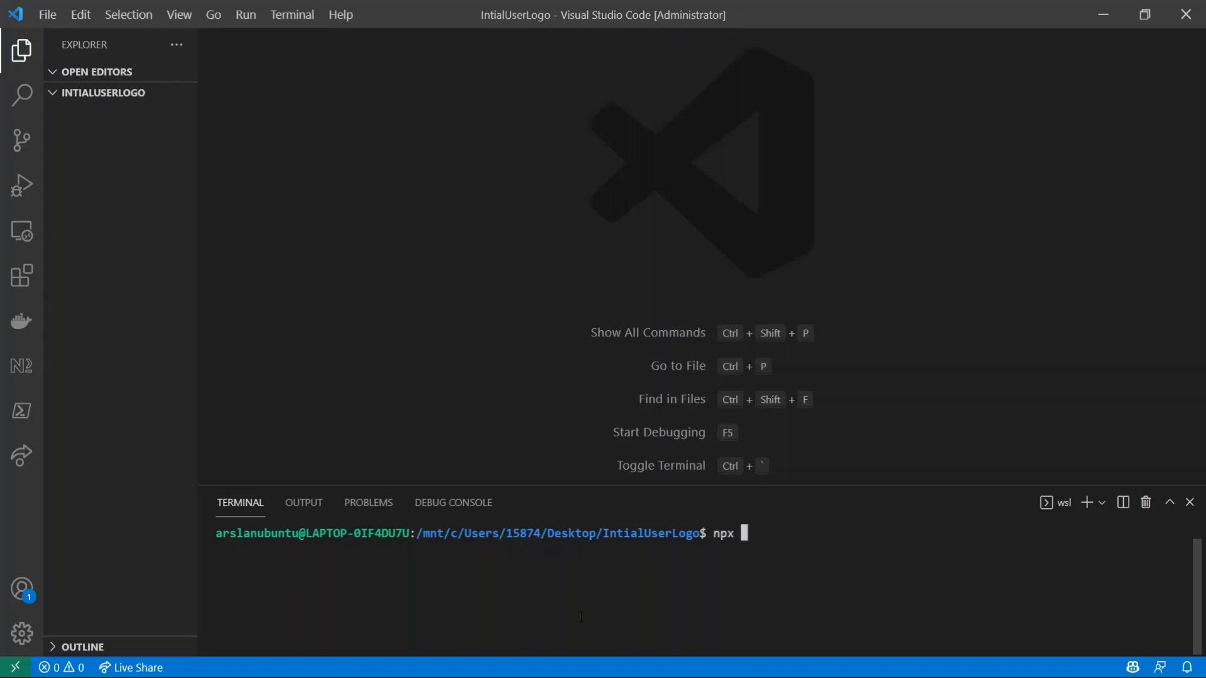
type("create-react-")
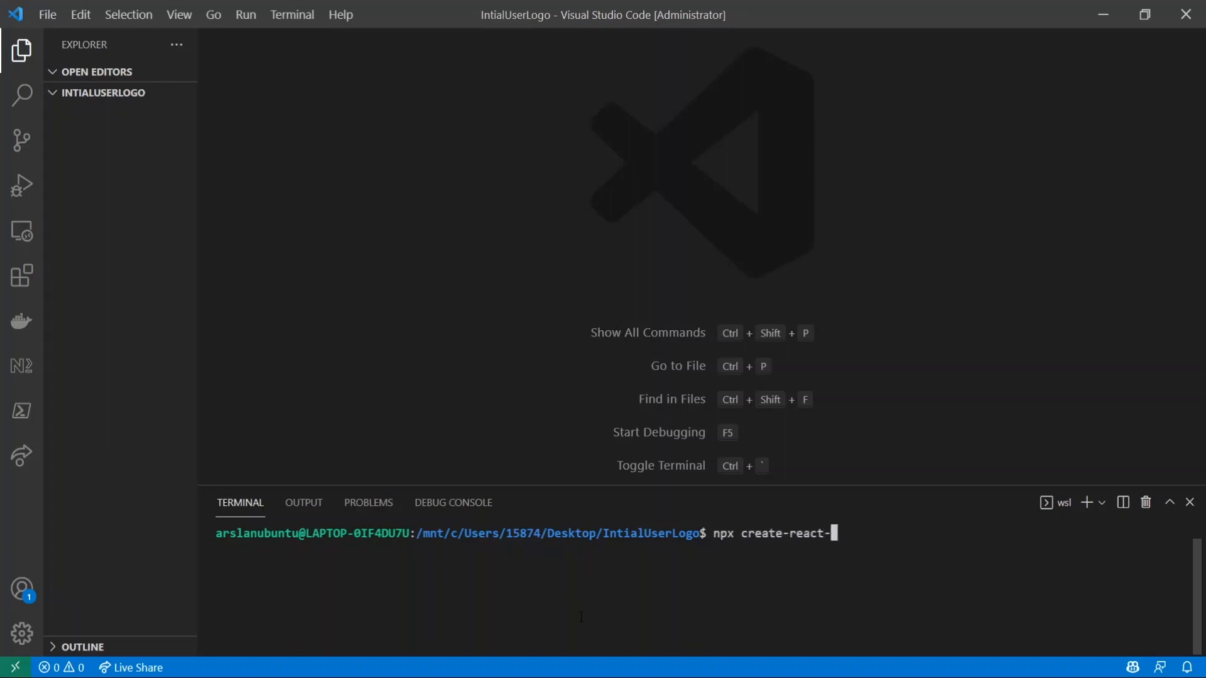
type("app initia")
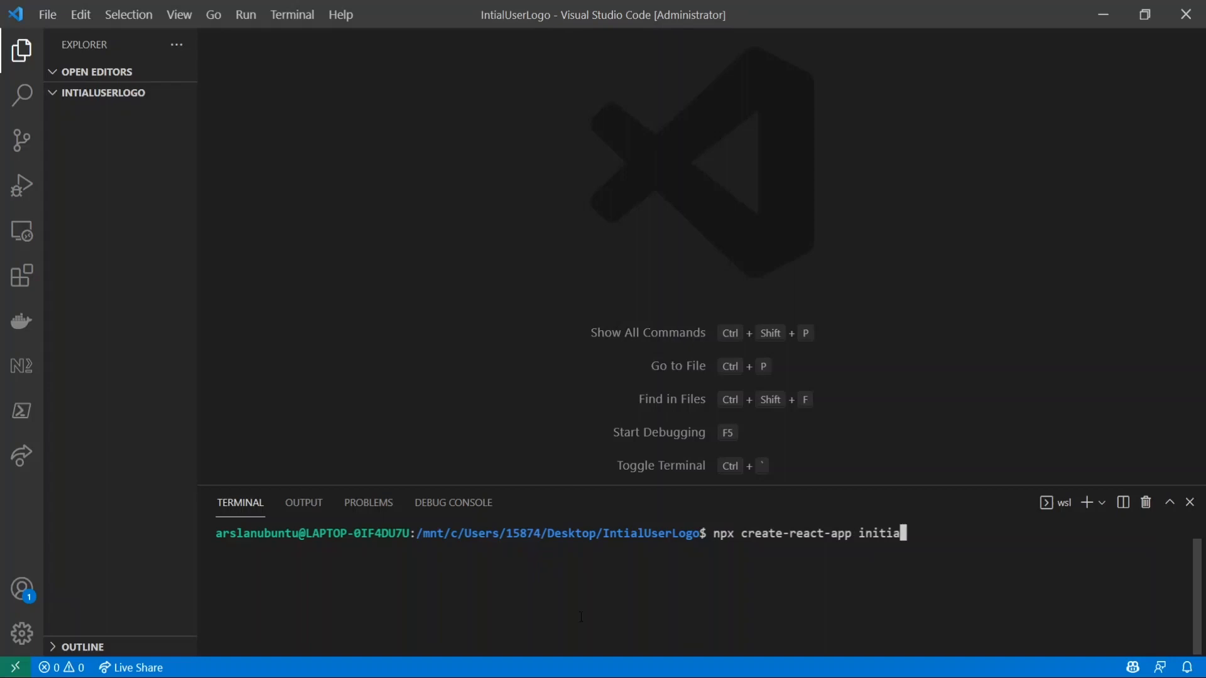
type("luserlogo")
type("npm start")
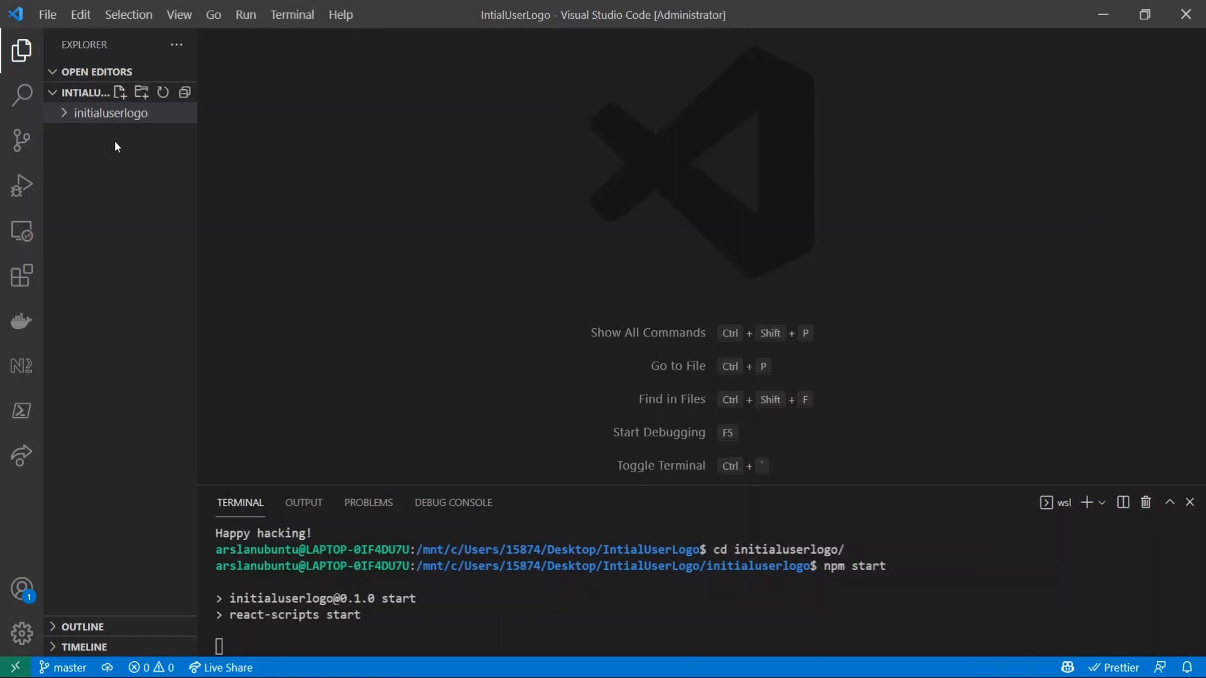
Open src/App.js and delete its boilerplate header markup.
left_click(110, 112)
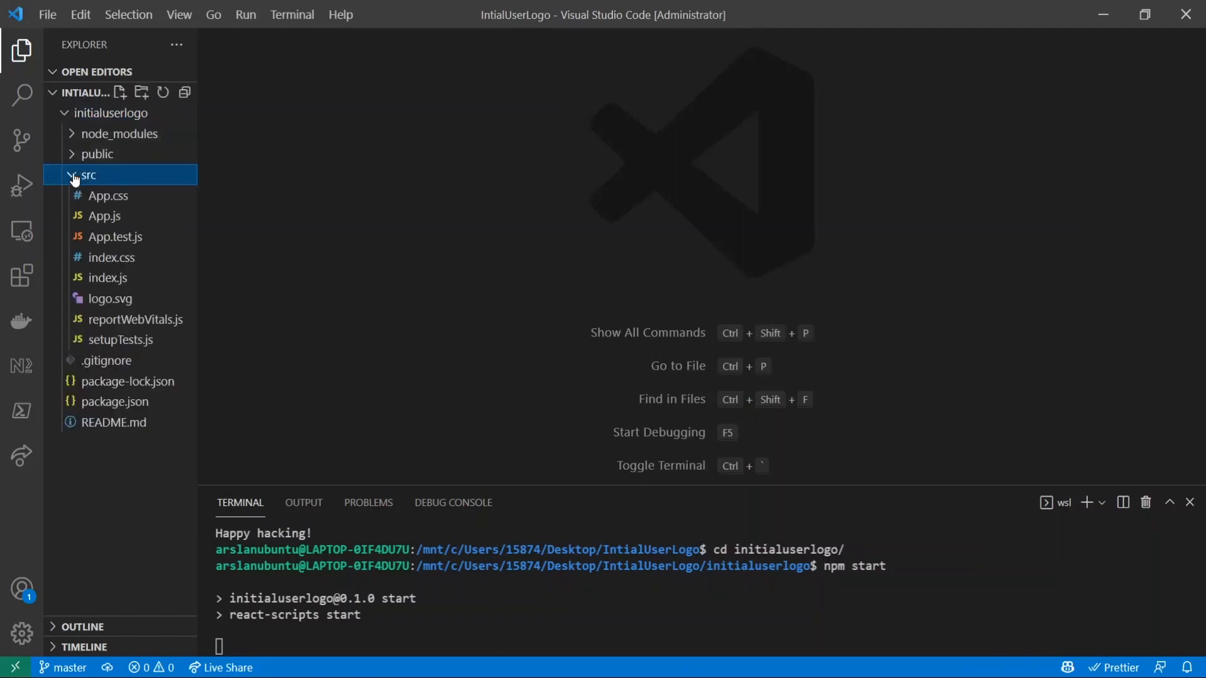
left_click(105, 215)
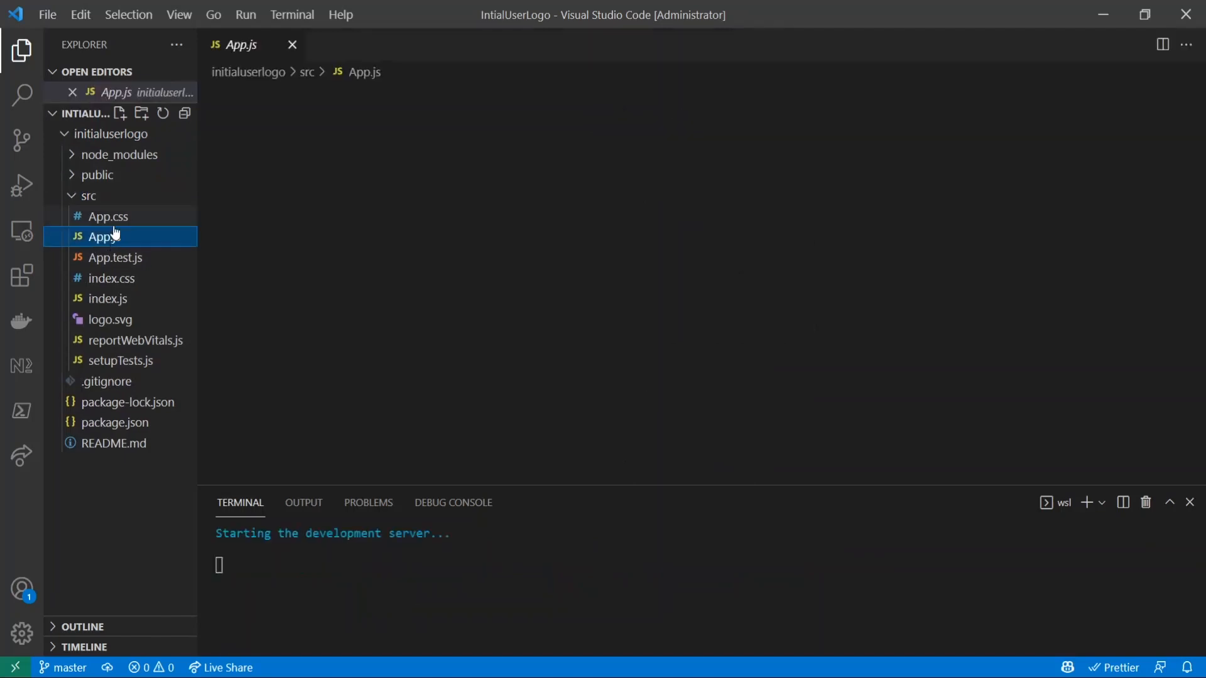
left_click(105, 236)
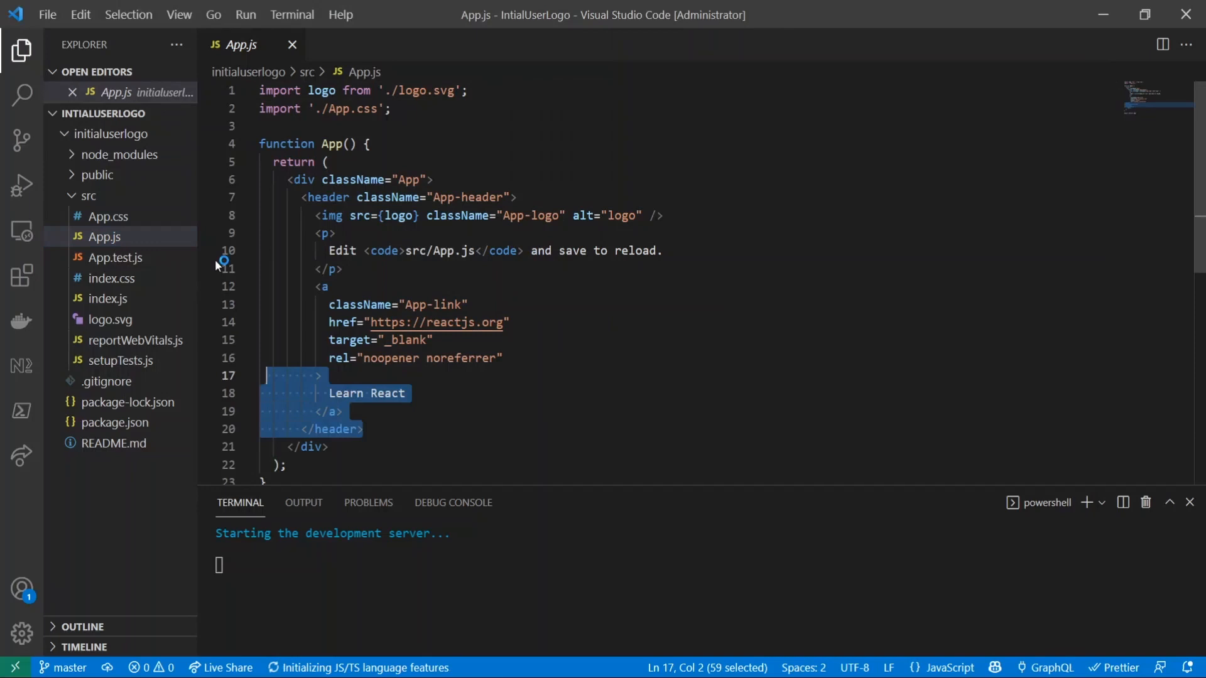
key("Delete")
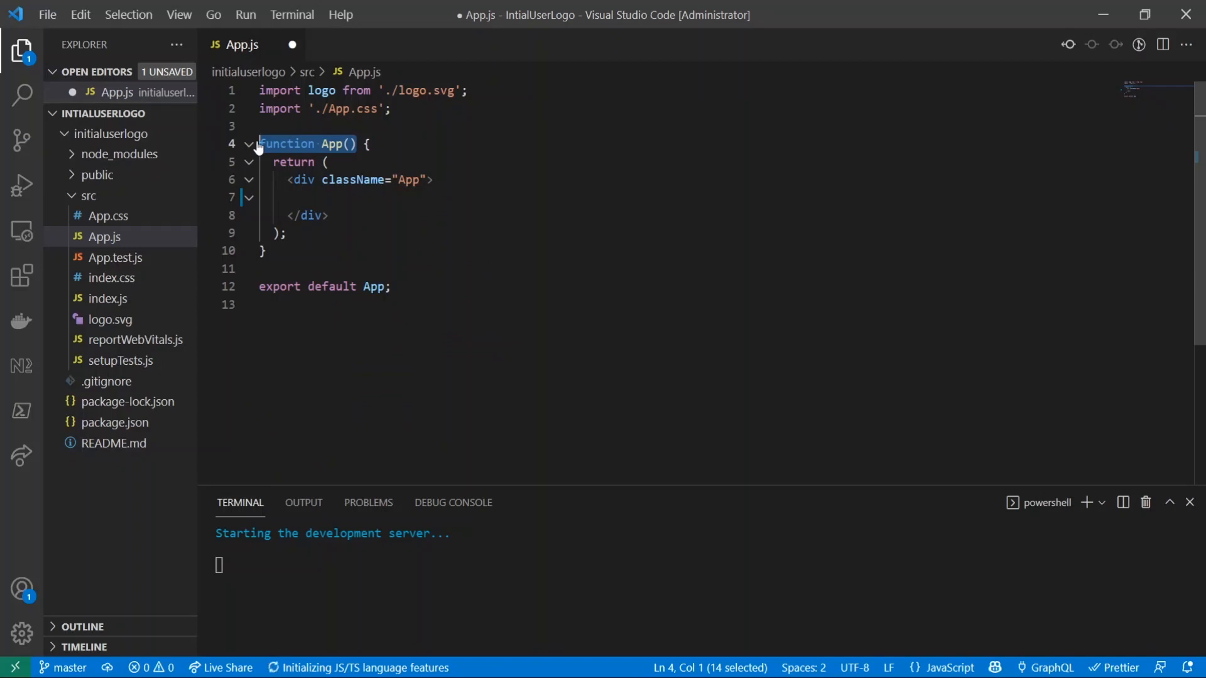
Rewrite App as const App = () => whose div renders an <InitialLogo /> element.
type("const  {")
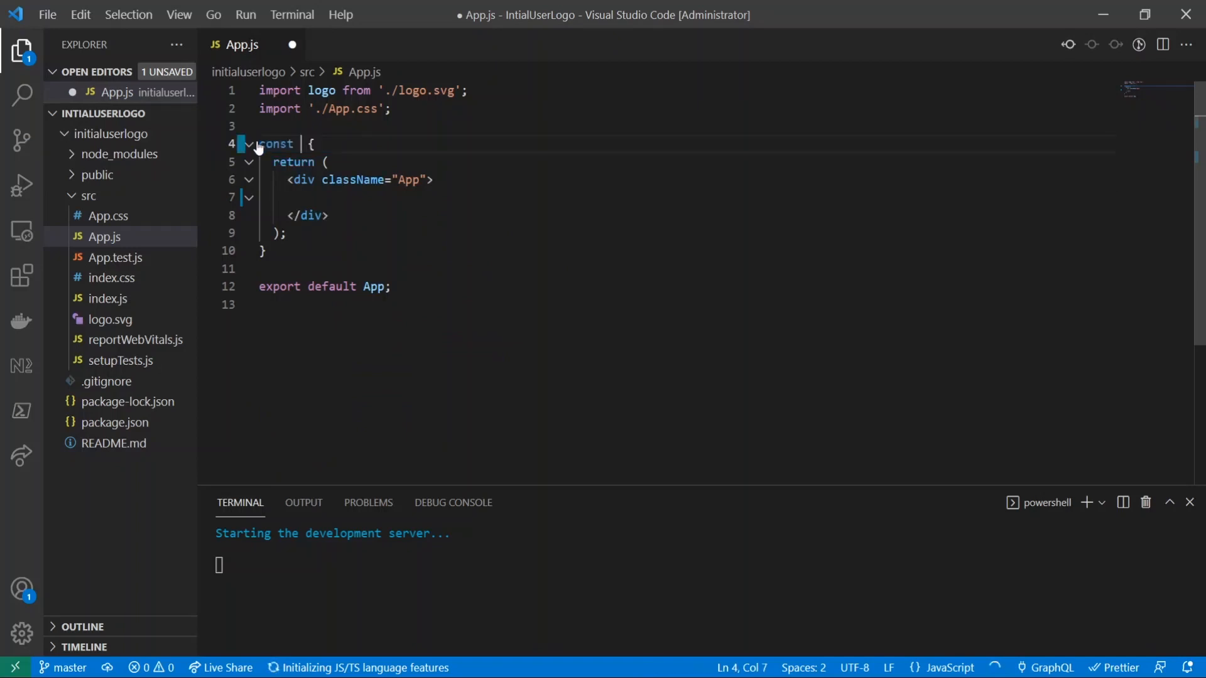
type("App = () =>")
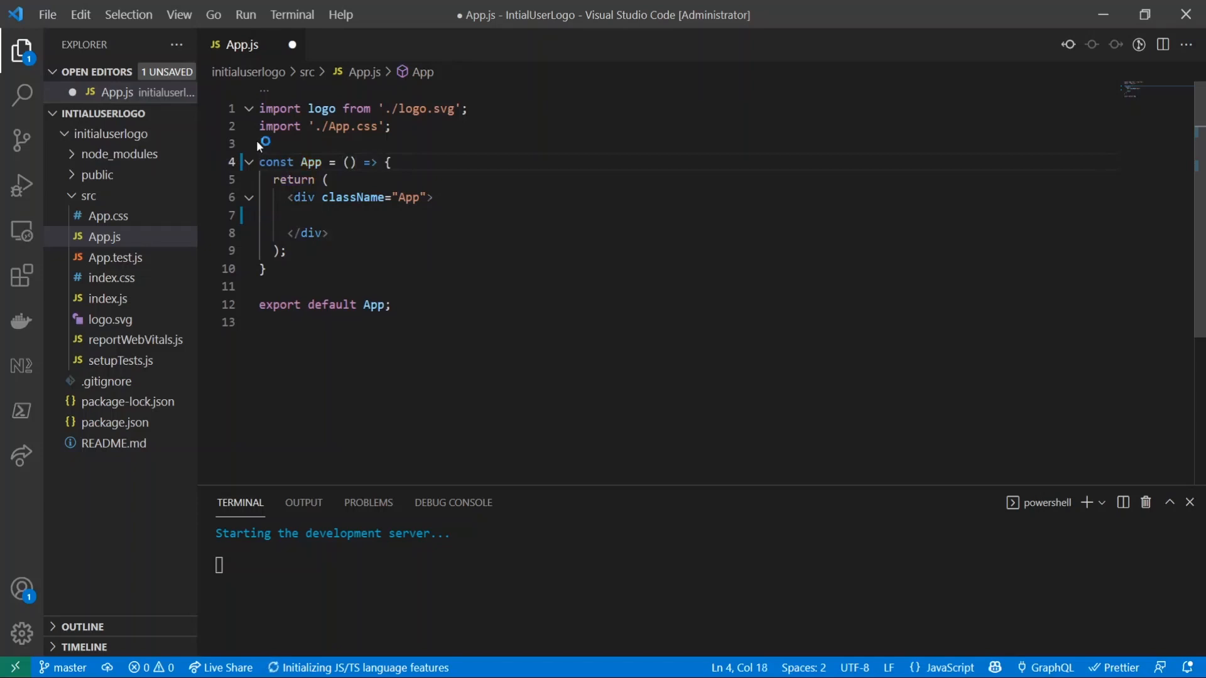
type("<header className=\"App-header\">")
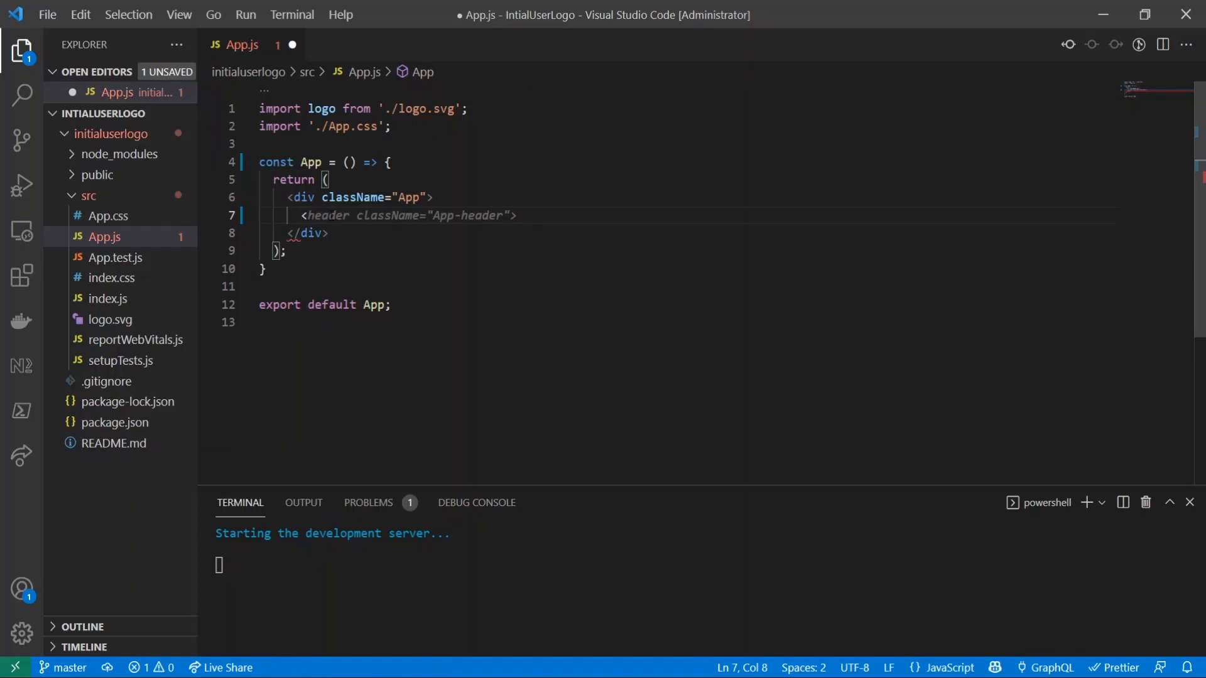
type("Initial")
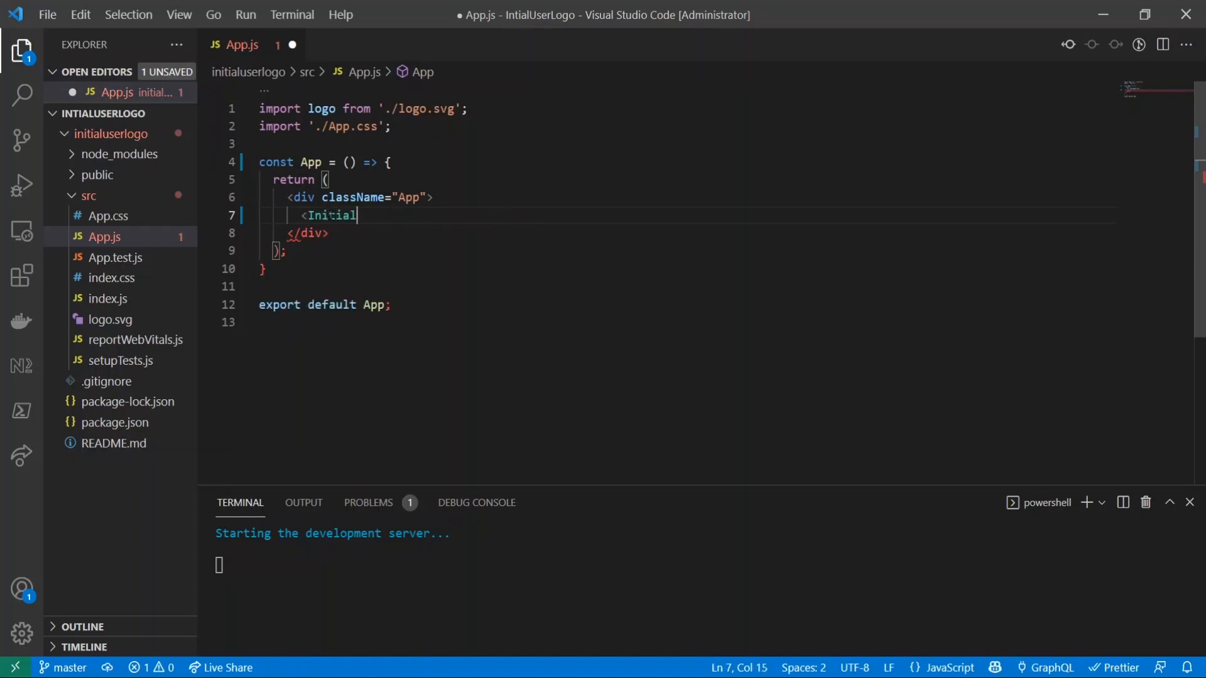
type("Logo />")
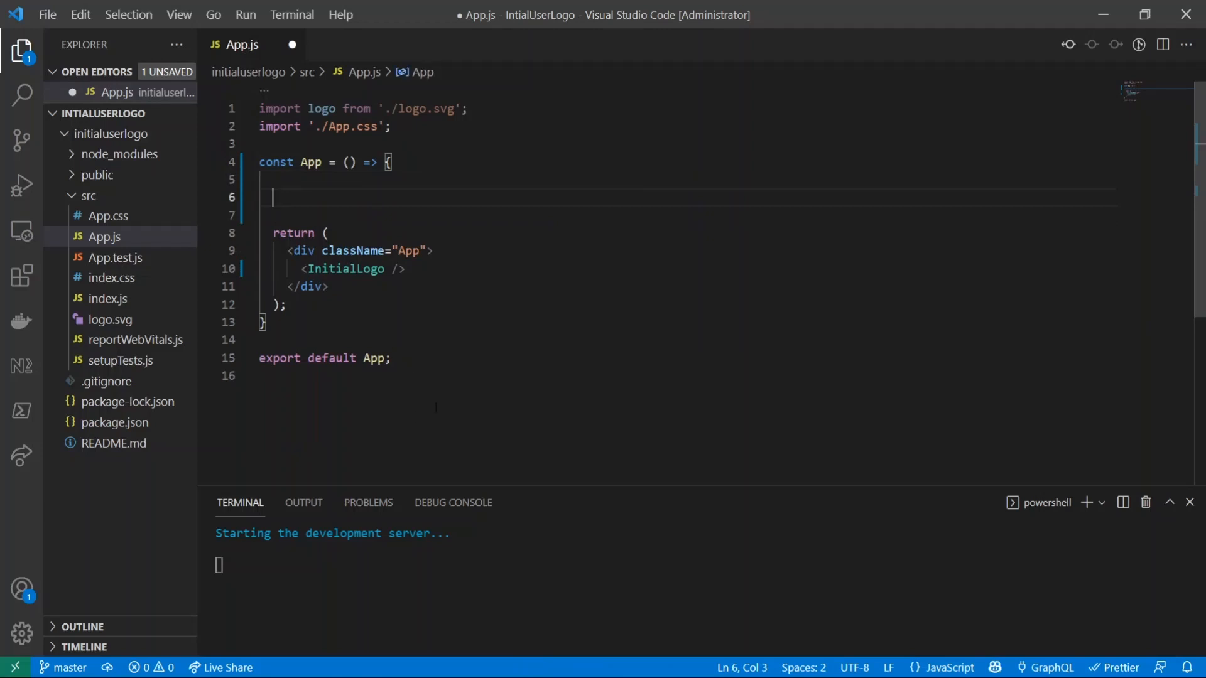
Declare a randomUserObj array of {name, color} entry objects in App.js.
type("const [count, setCount] = useState(0);")
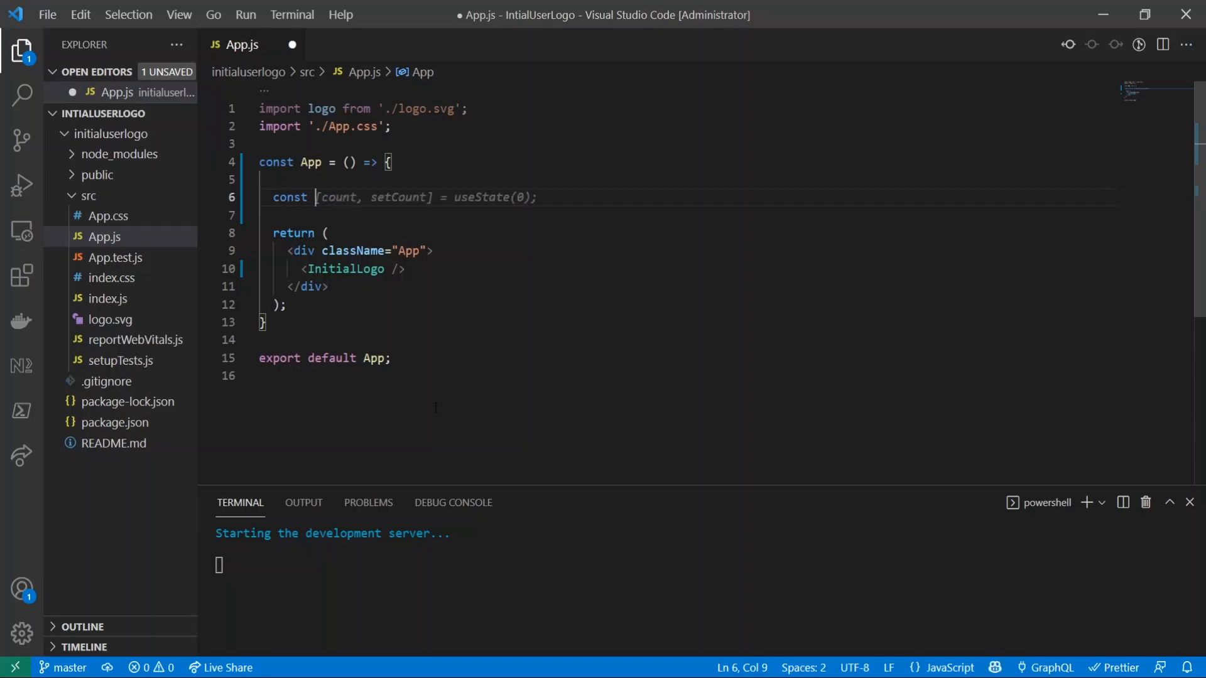
type("randomUser")
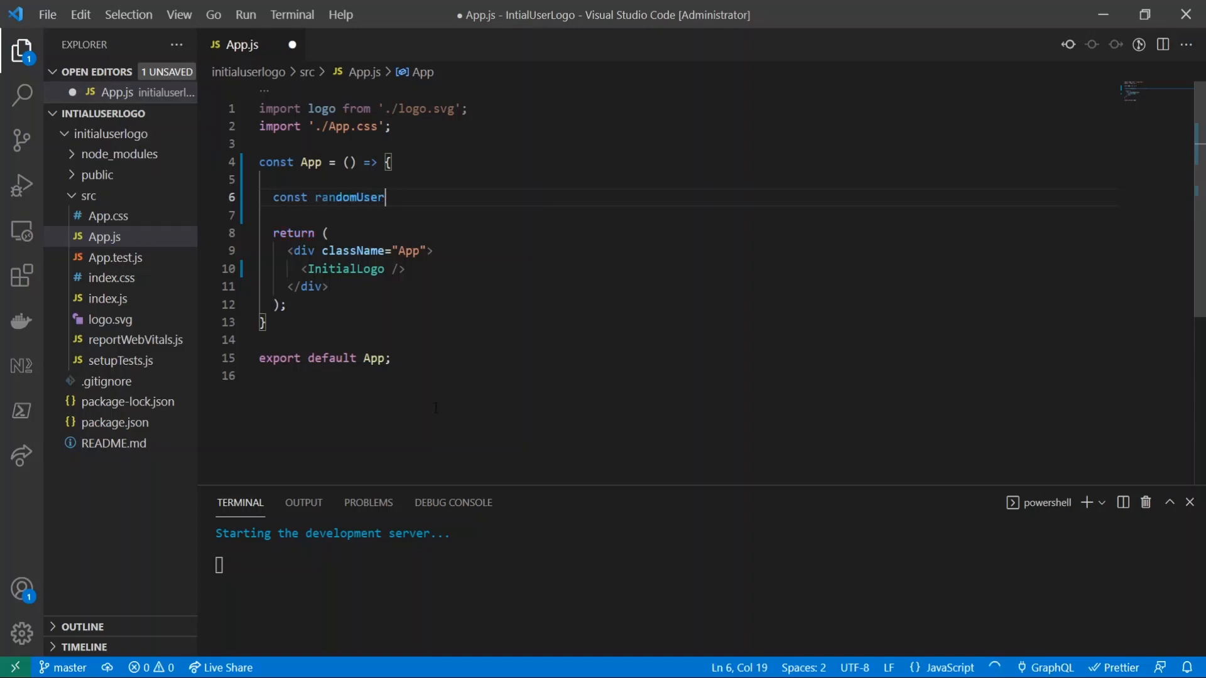
type("Obj = [")
left_click(690, 215)
type("{")
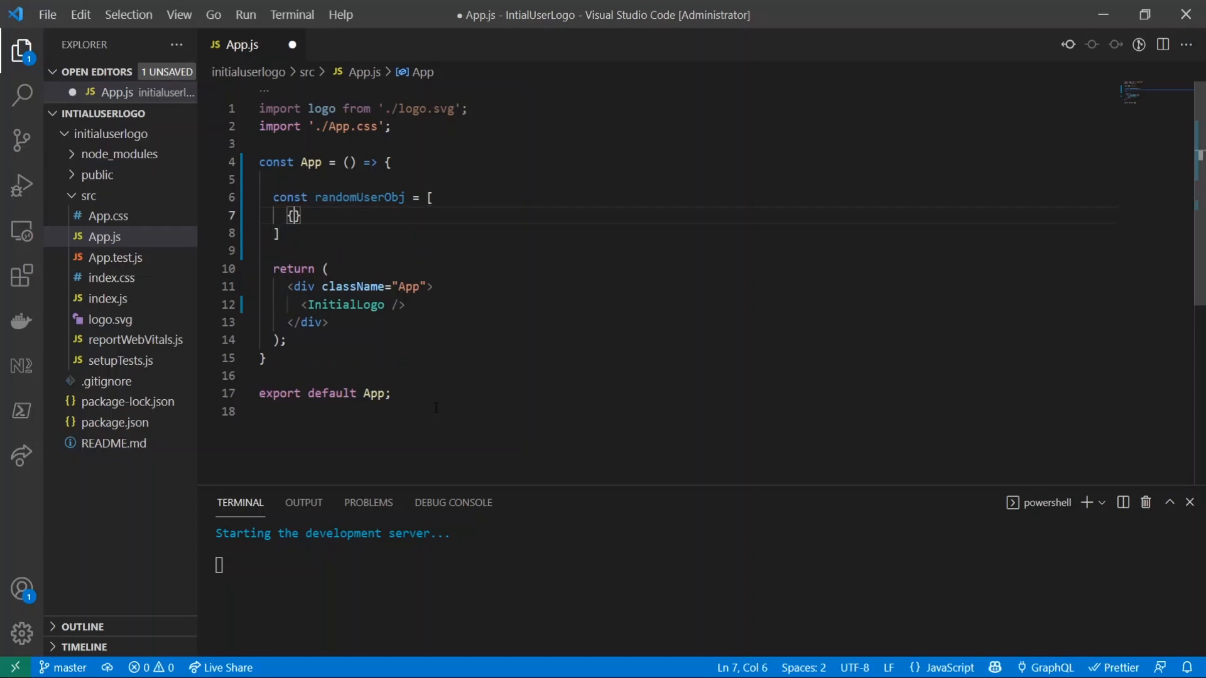
type("nameL")
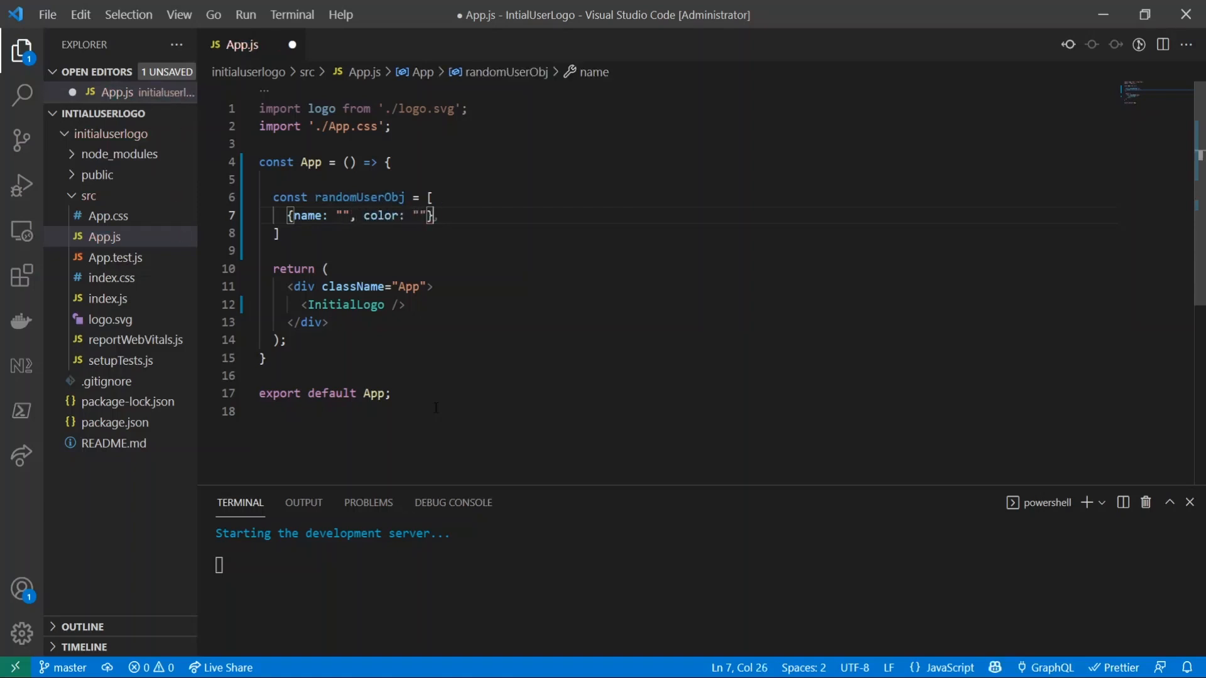
type("{name: \"\", color: \"\"},")
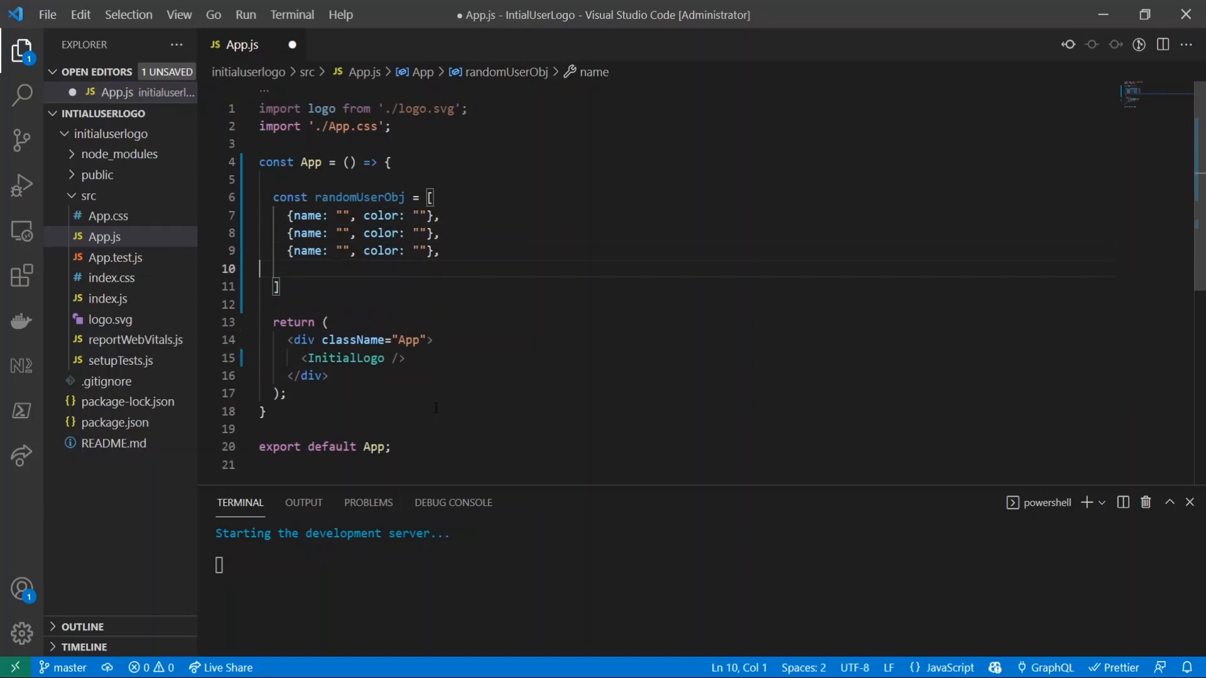
Give the three entries the colours #b4b4b4, green and red.
left_click(327, 214)
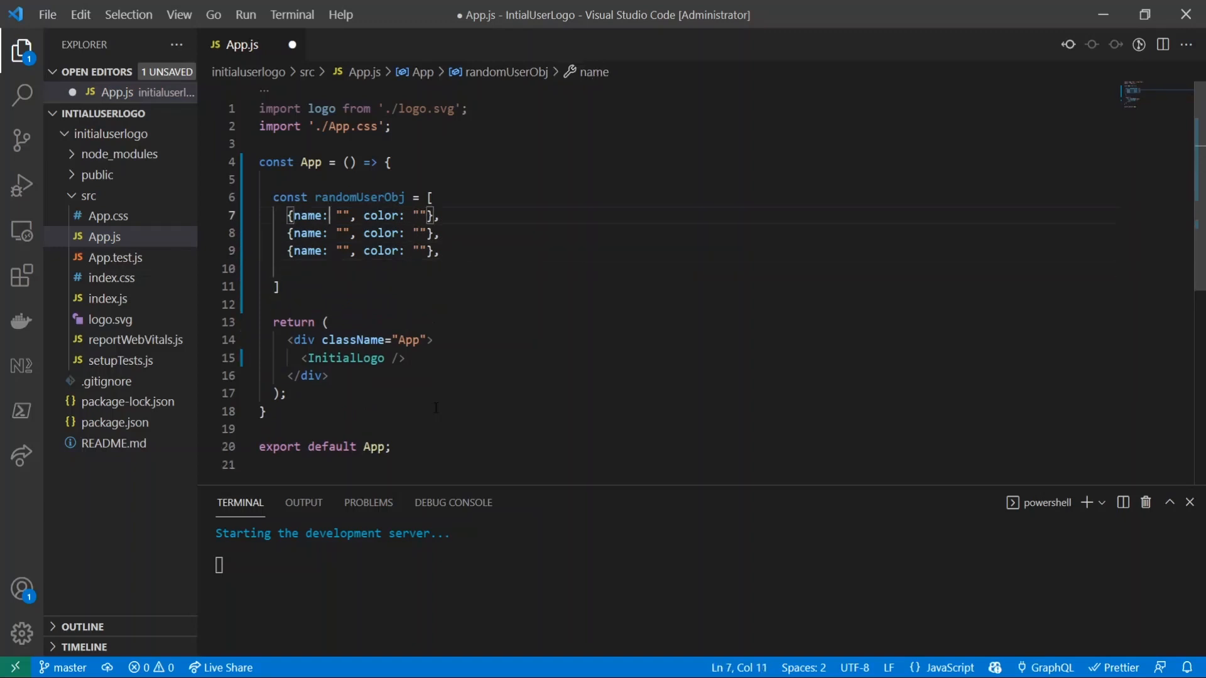
type("Boob")
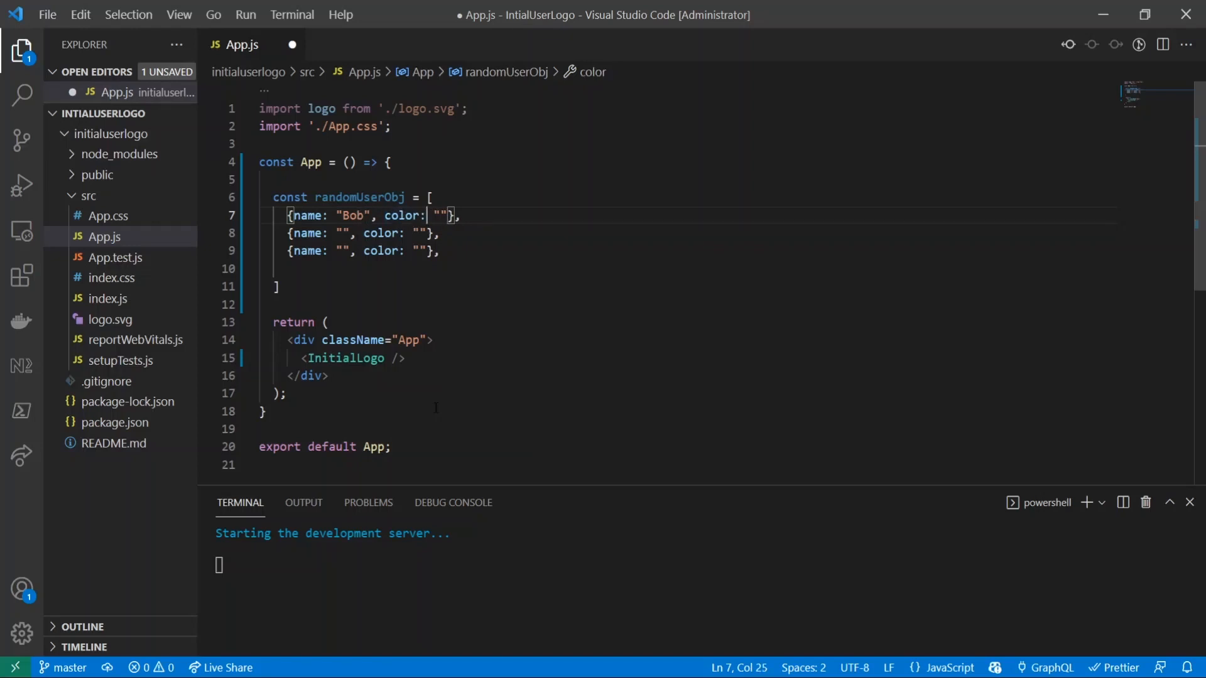
type("#ff0000")
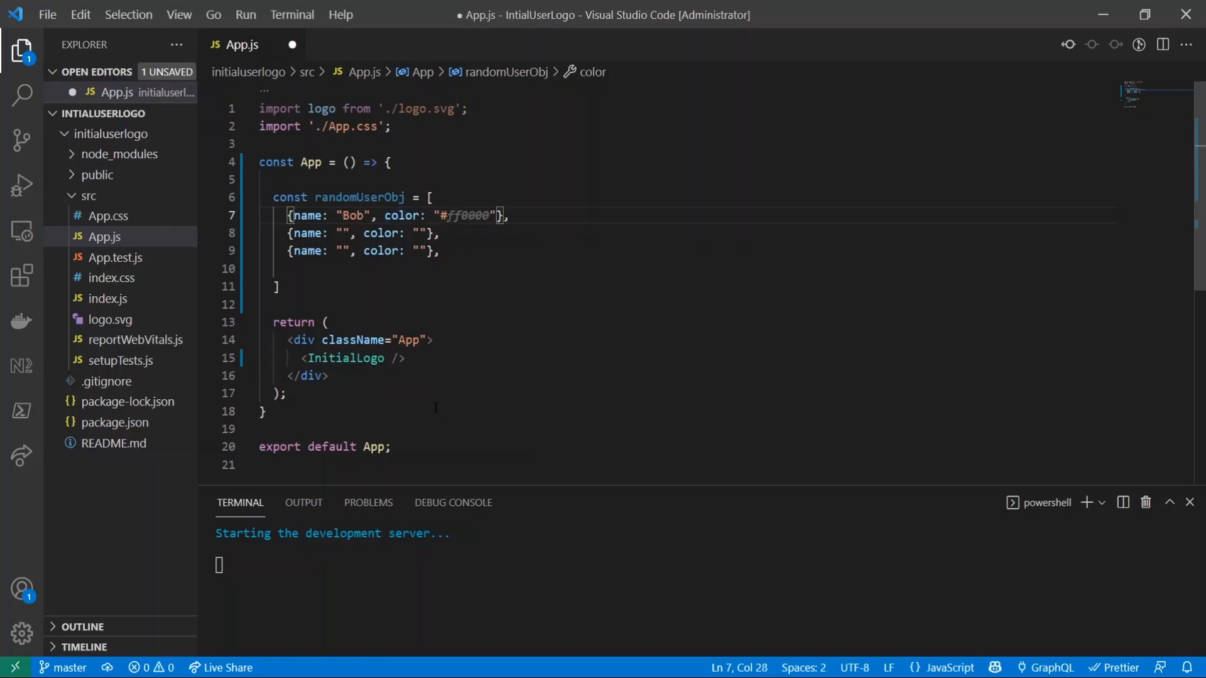
type("b4b4b4")
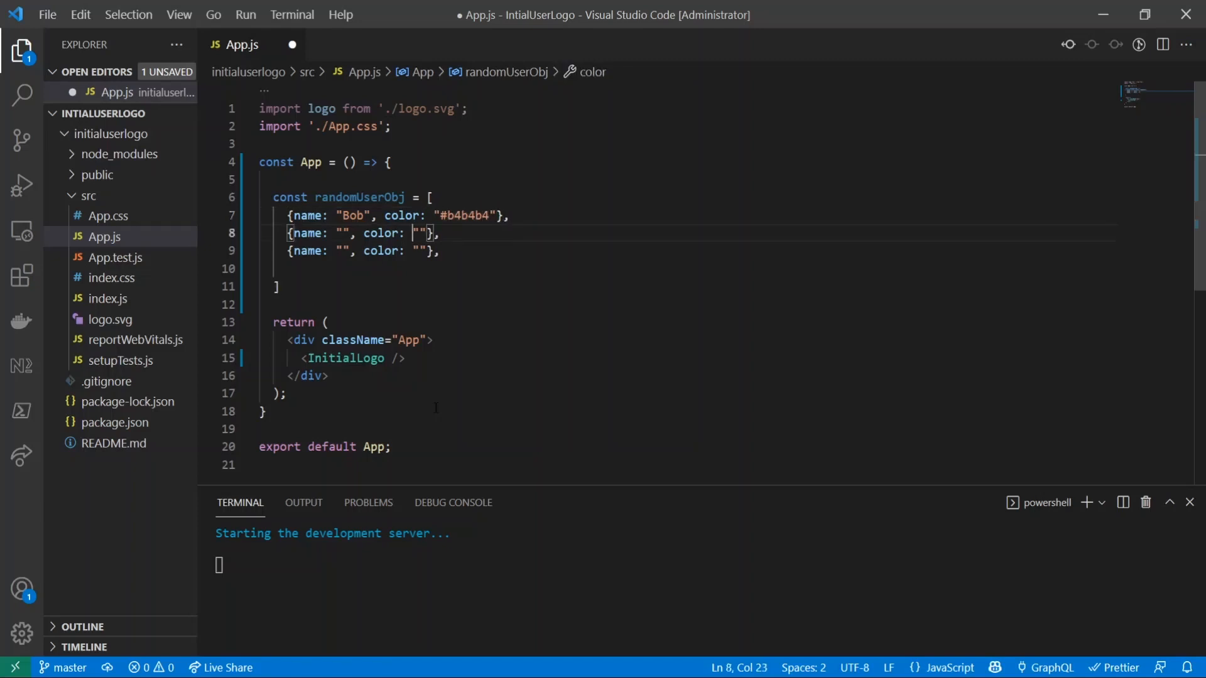
type("green")
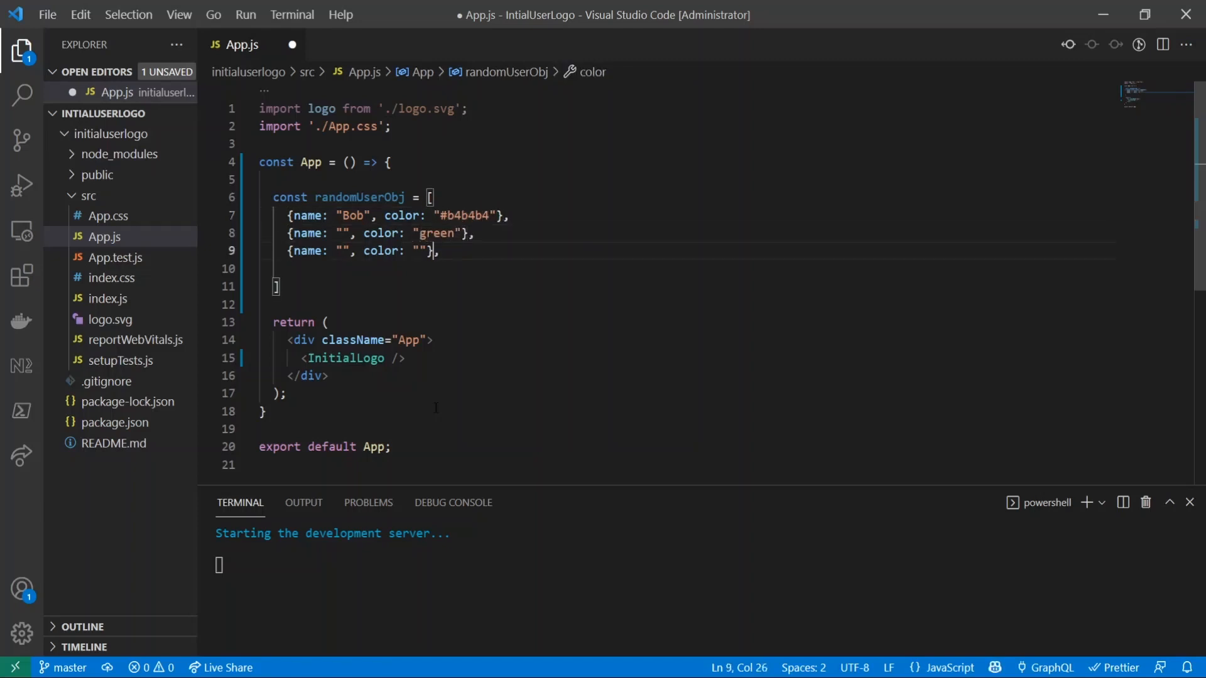
type("red")
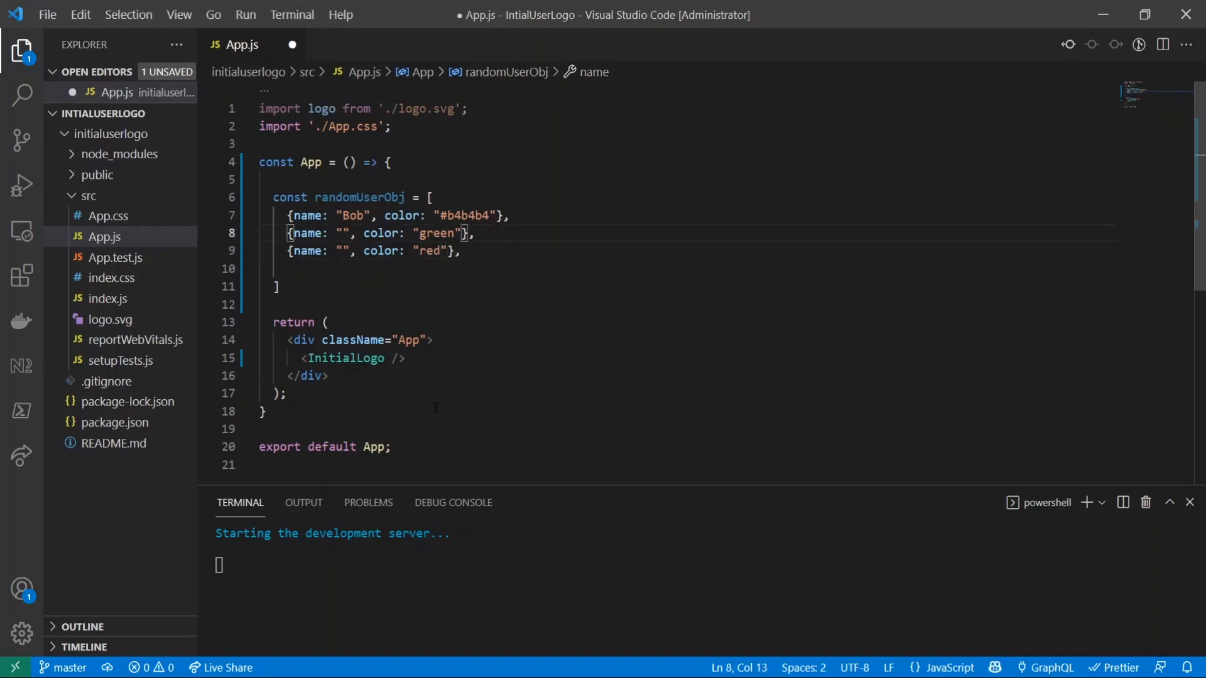
type("Kevi")
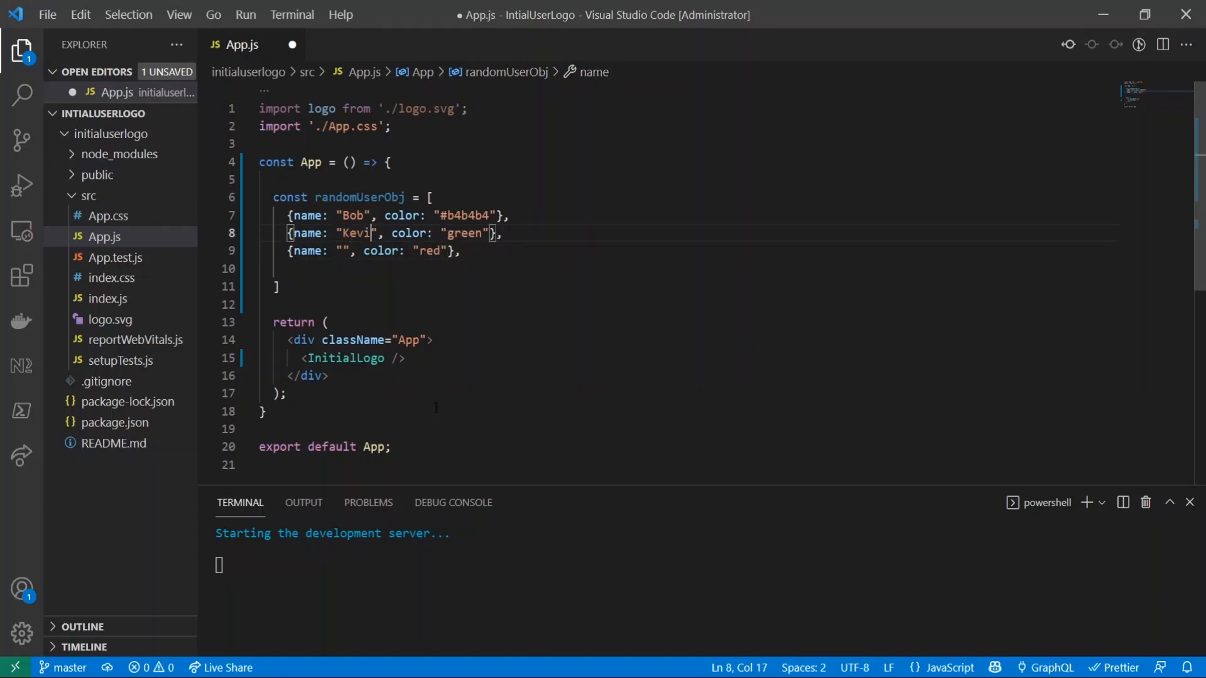
type("n")
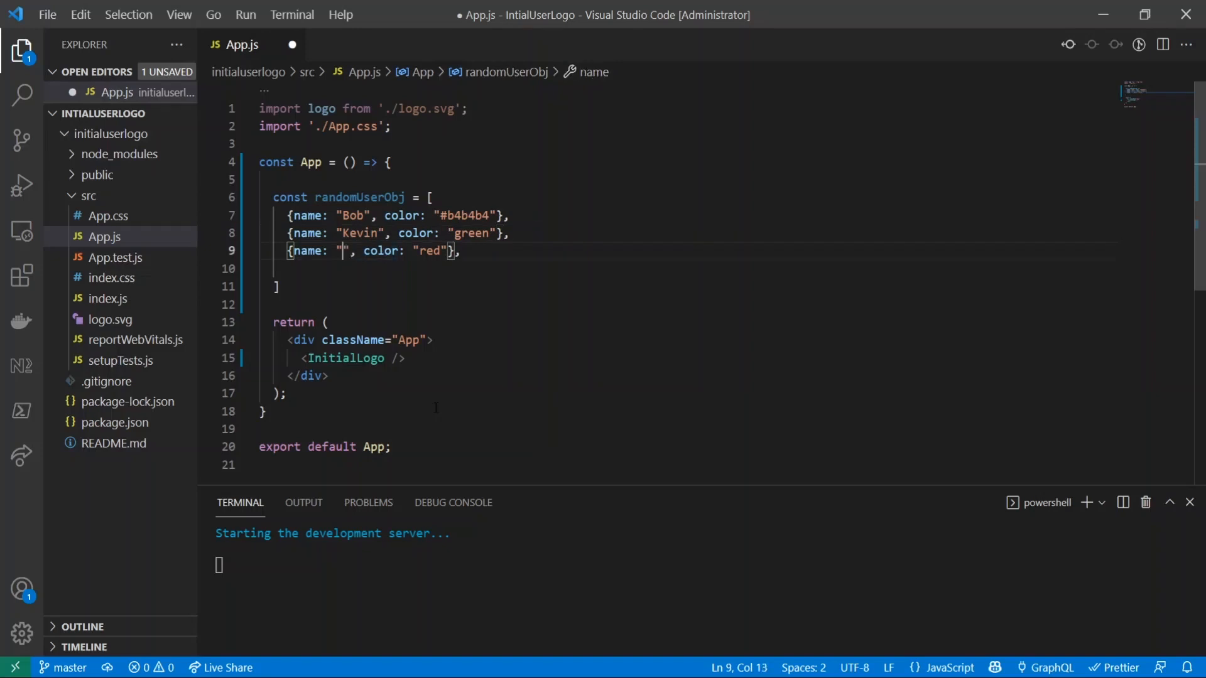
type("Estabn H")
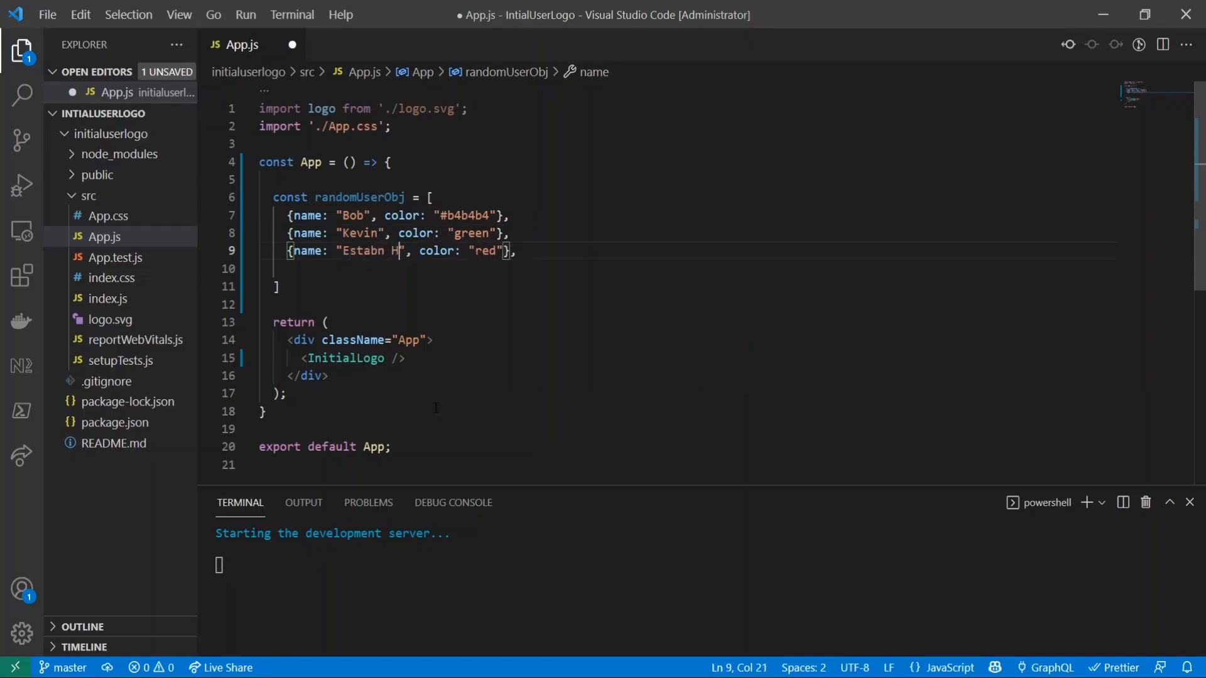
type("uljo")
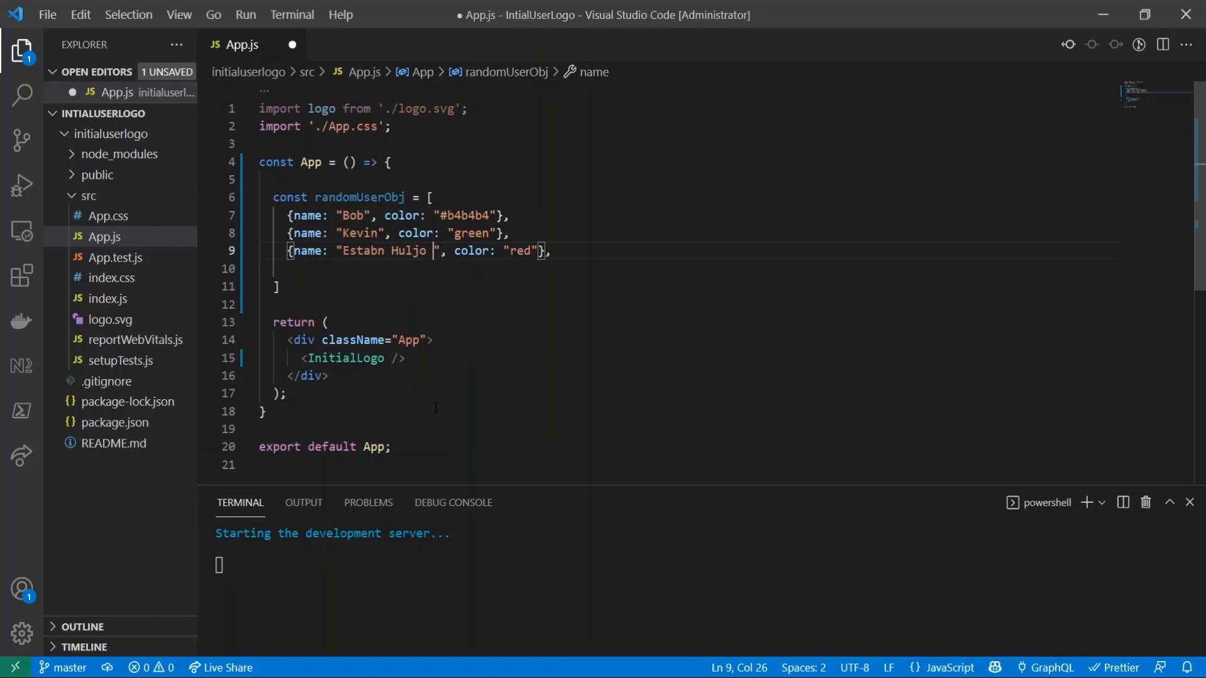
type("Ricardo")
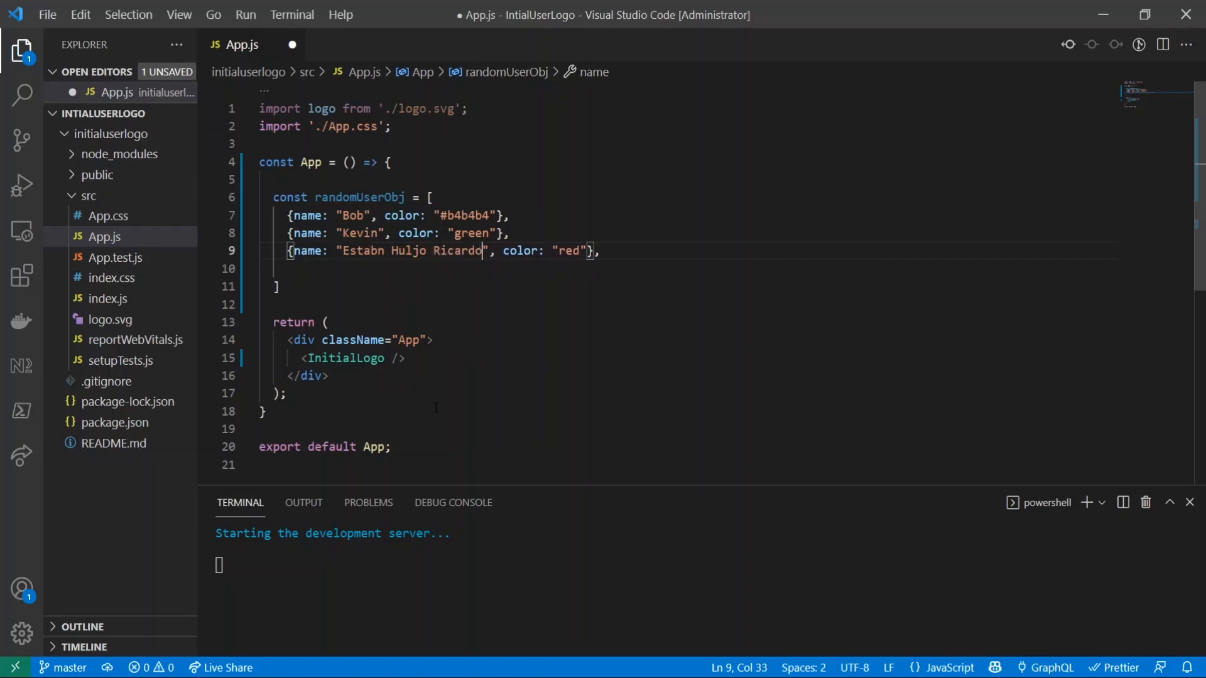
type("Monteo Delaruso Mansoris")
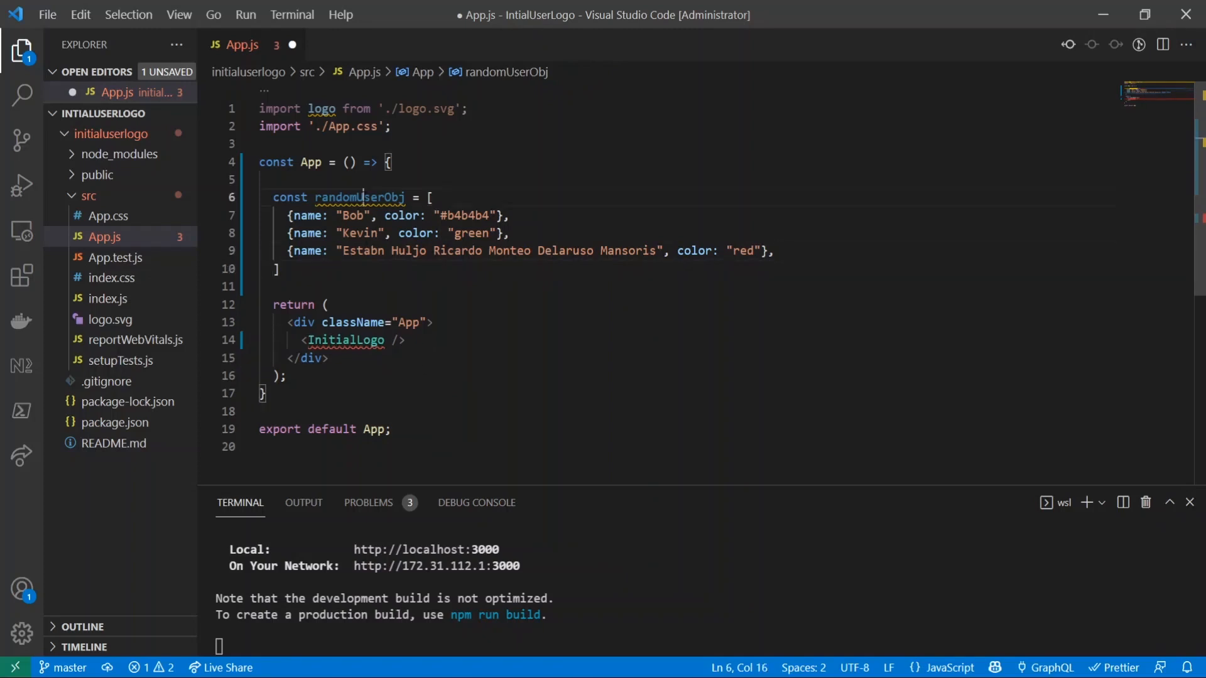
Add a userObj={randomUserObj} prop to the InitialLogo element.
double_click(355, 197)
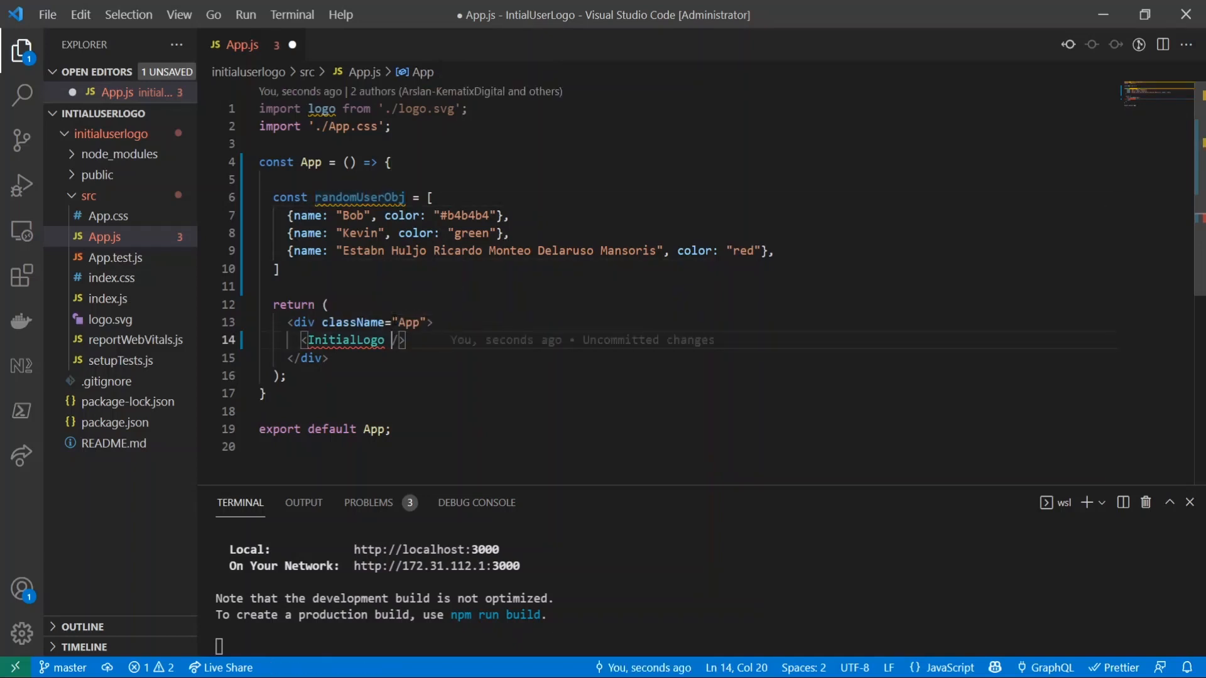
type("userObj")
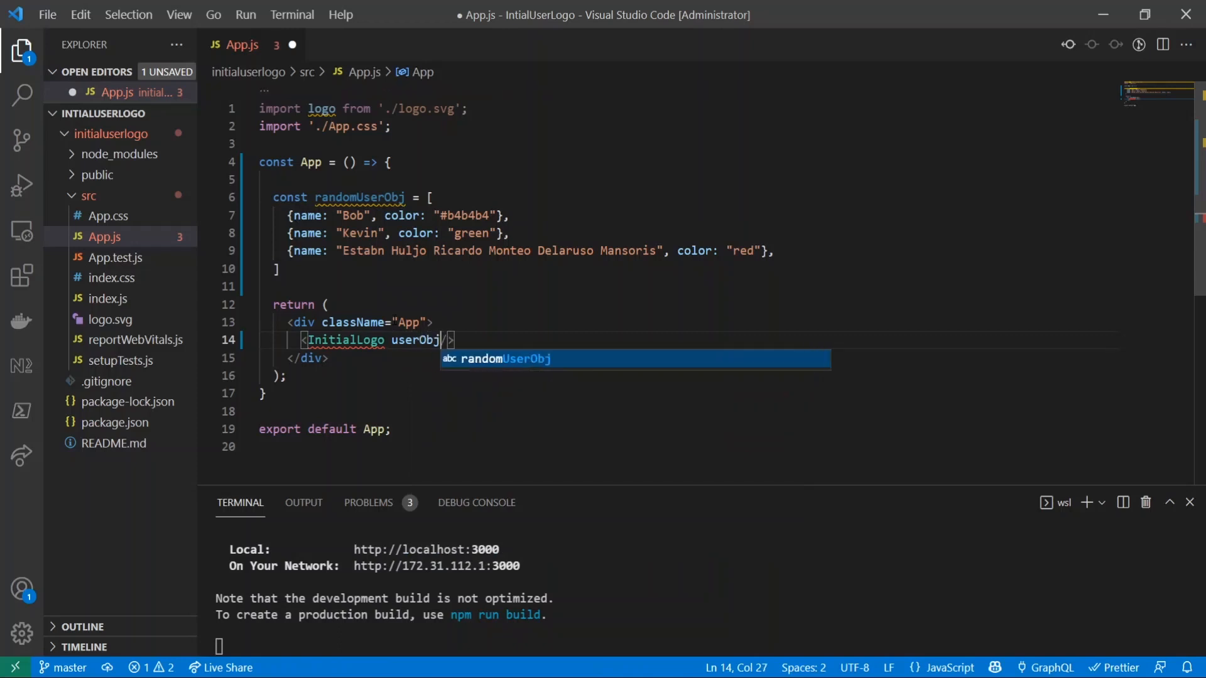
type("={")
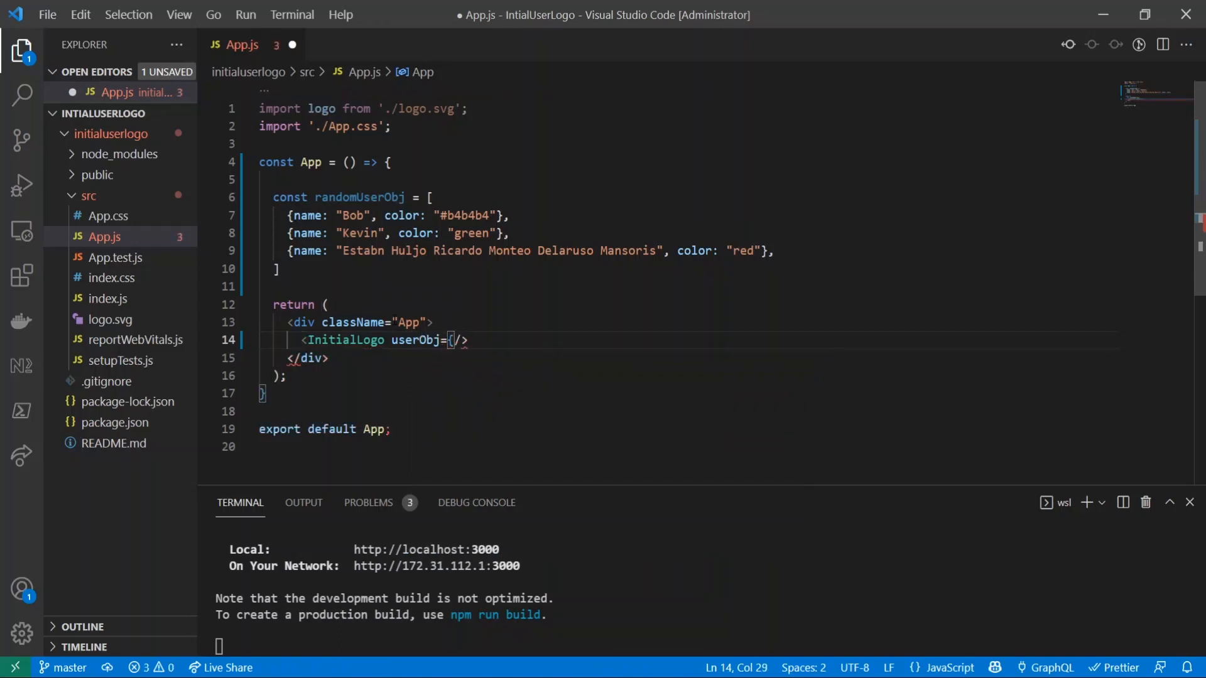
type("randomUserObk")
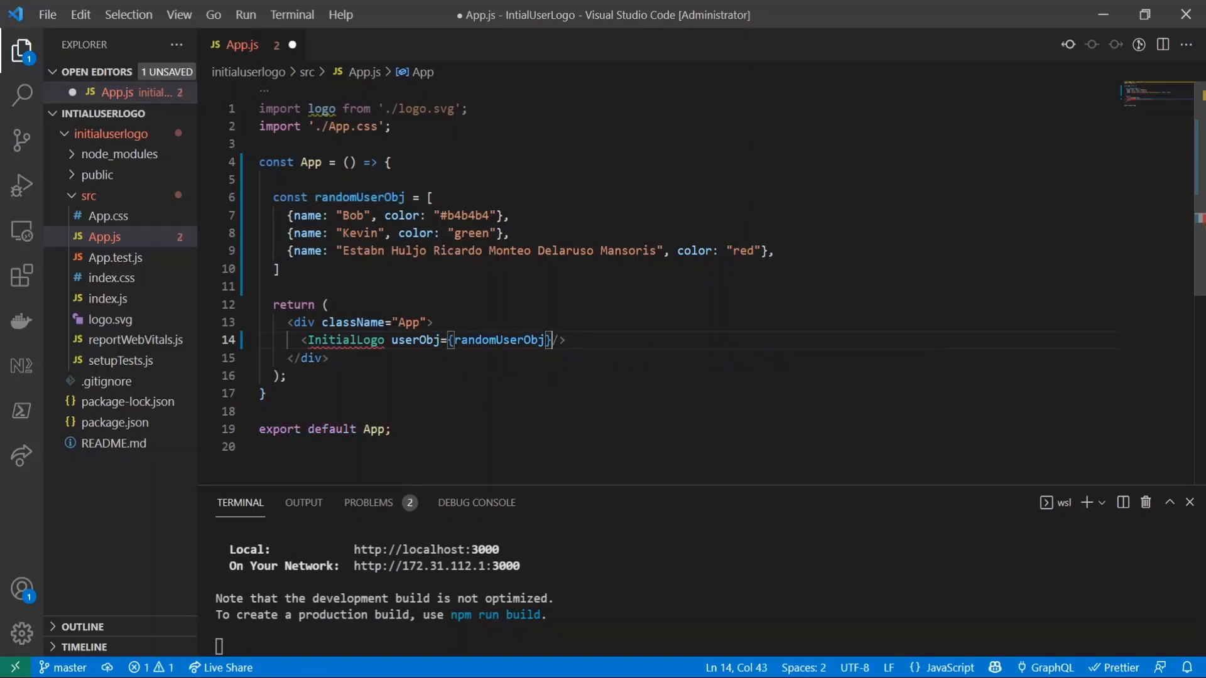
mouse_move(346, 340)
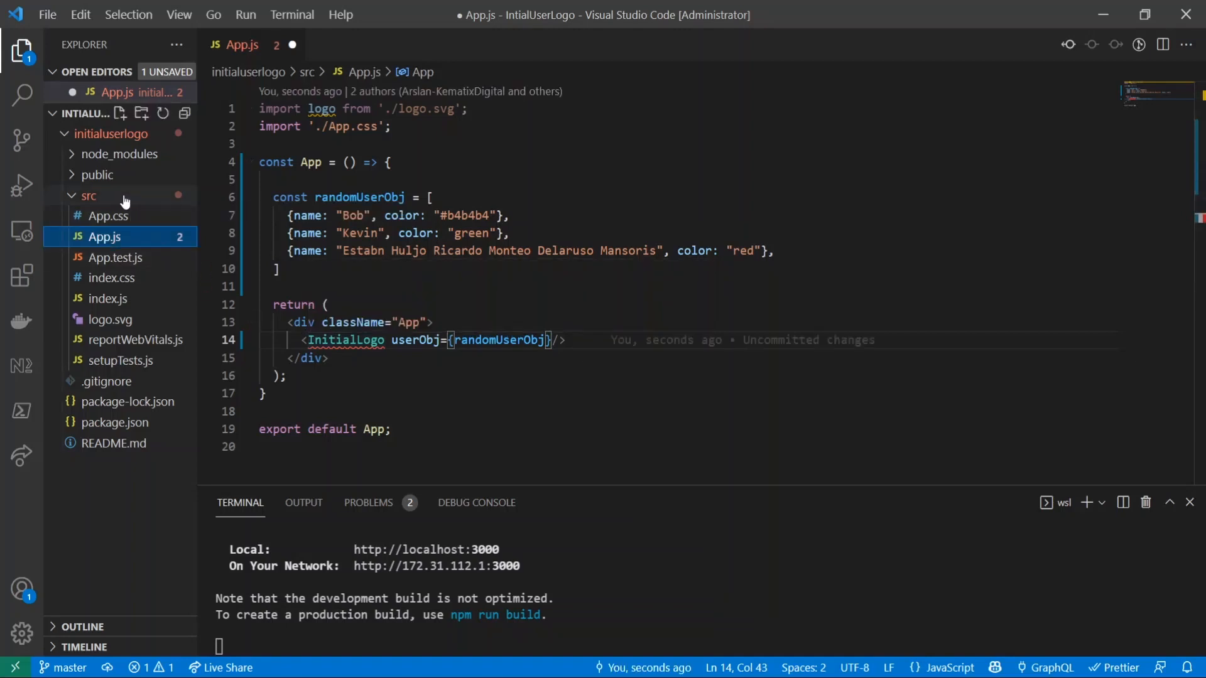
Create components/InitialLogo.js with a bare InitialLogo component, then return to App.js.
right_click(104, 237)
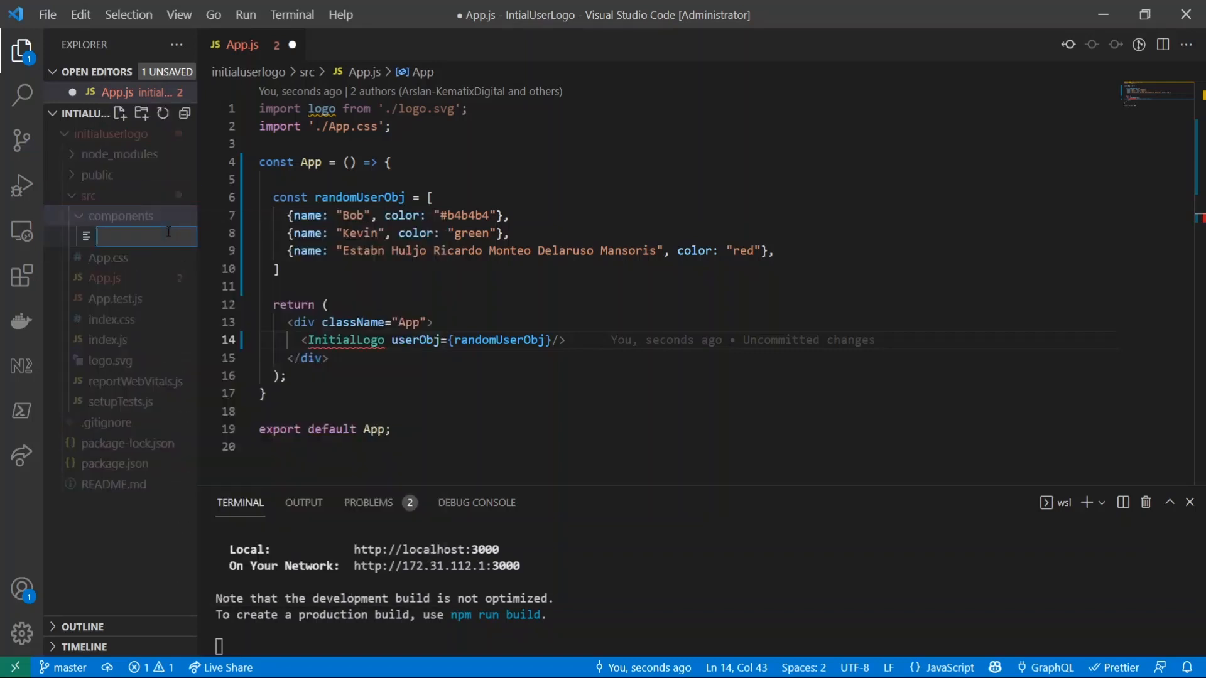
type("Ini")
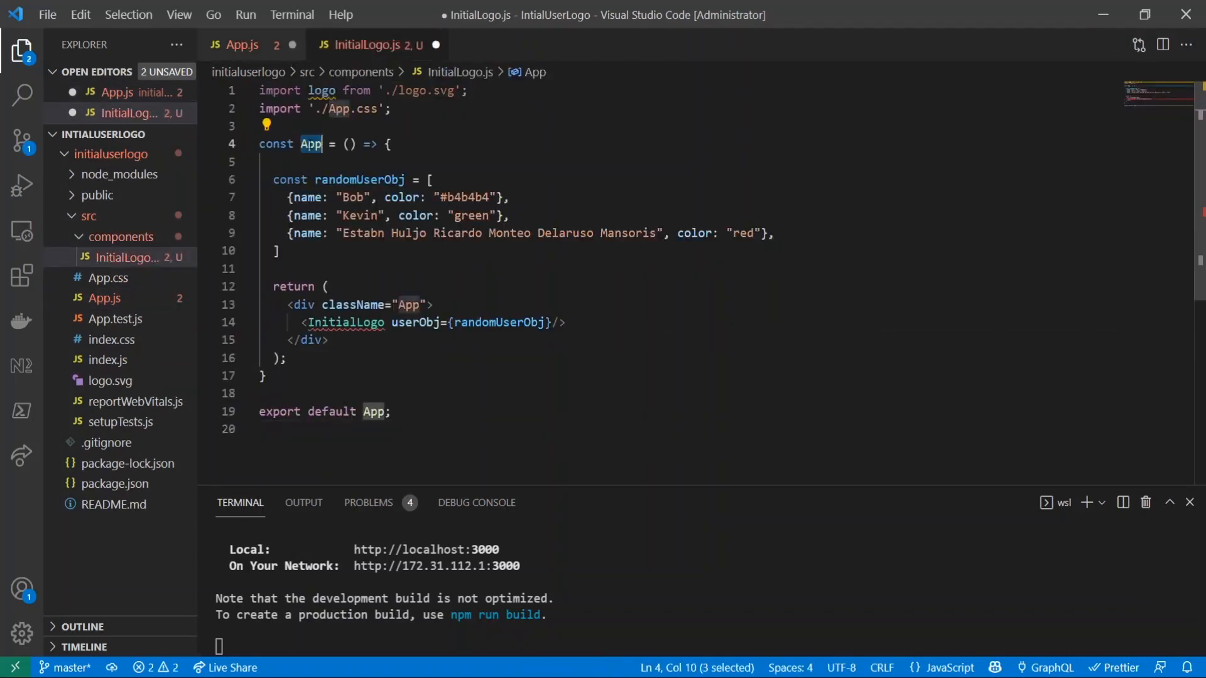
type("InitialLogo")
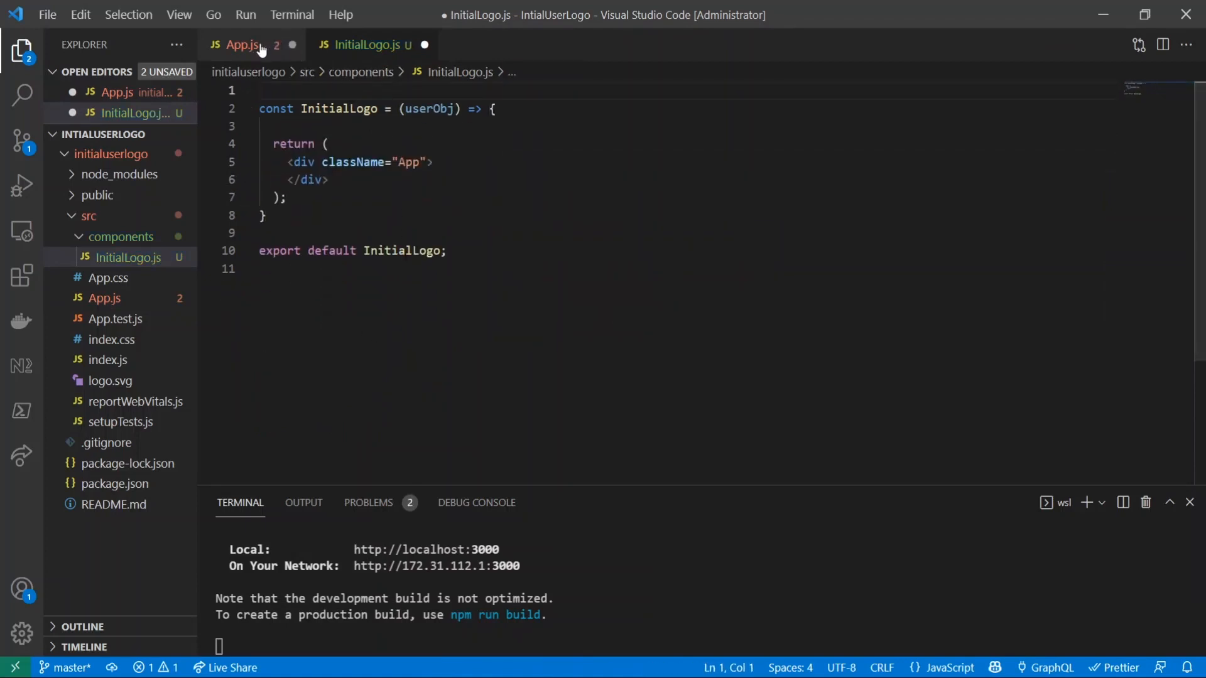
left_click(243, 44)
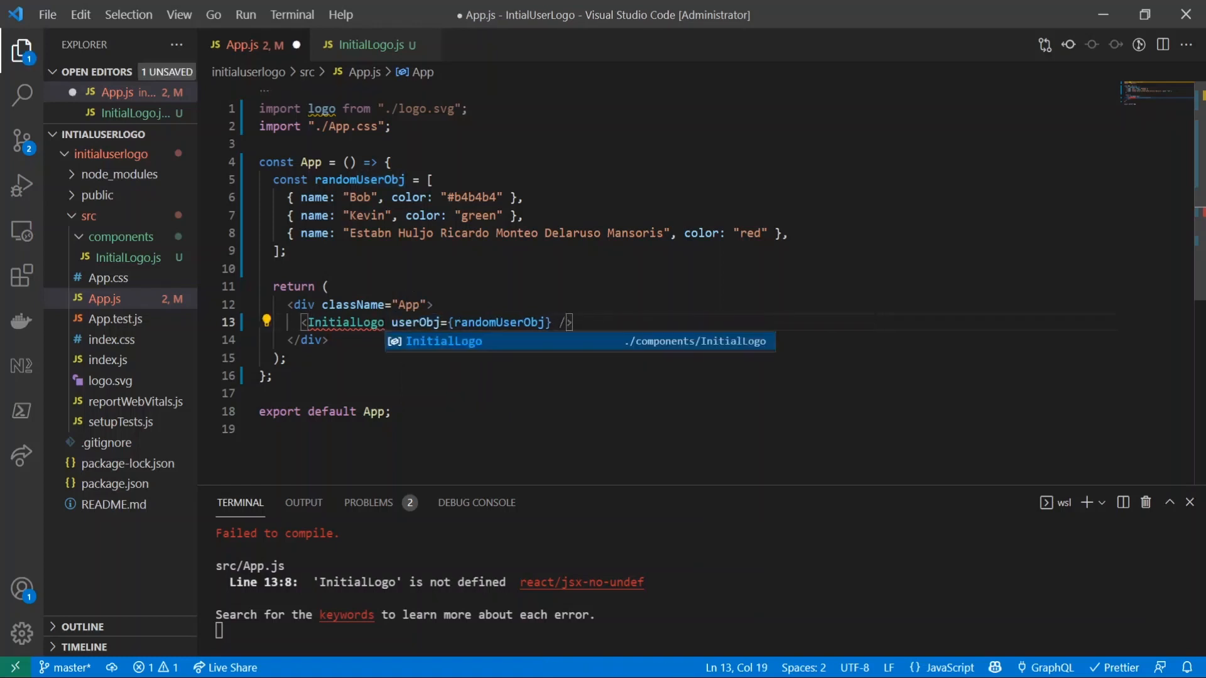
Accept the InitialLogo import suggestion, fix the third user's name typo, and reopen InitialLogo.js.
key("Enter")
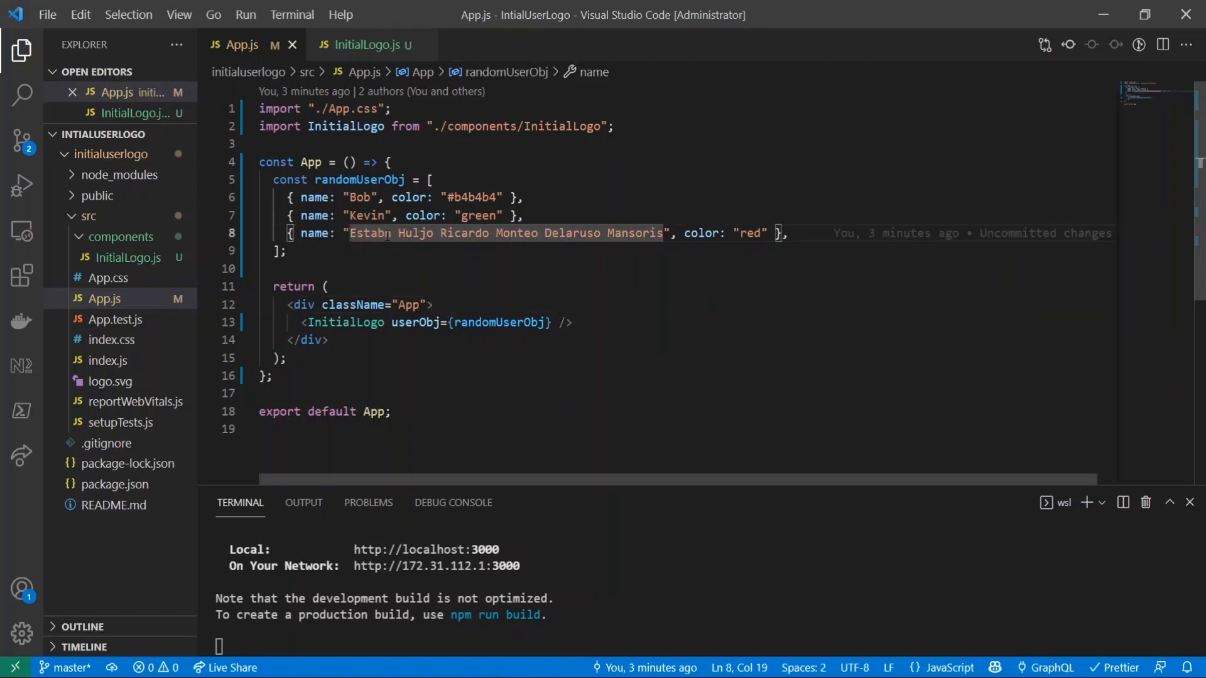
type("a")
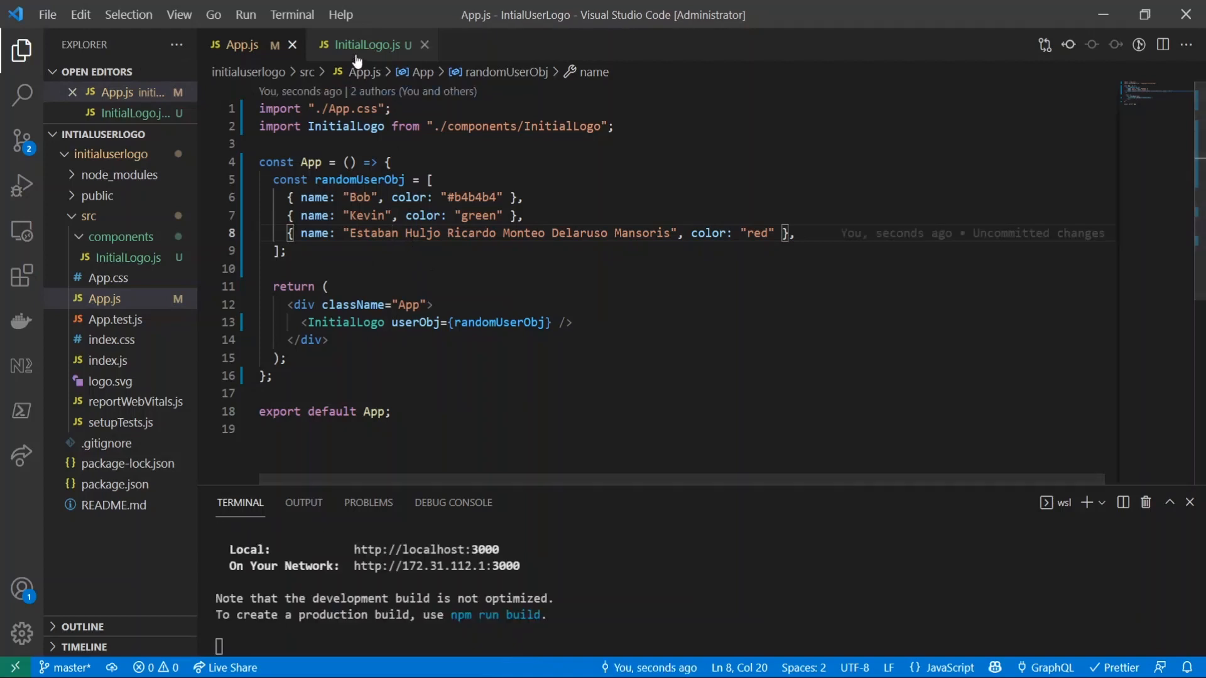
left_click(366, 45)
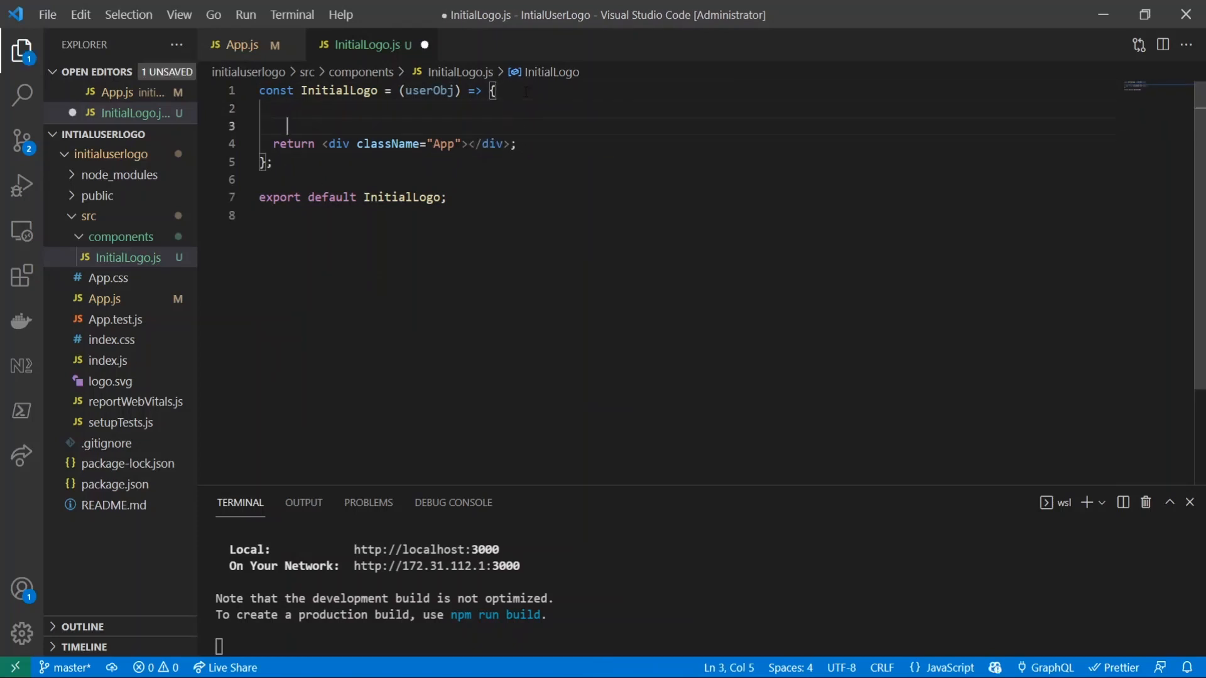
Add console.log("userObj", userObj) inside InitialLogo and save the file.
type("console.log(\"userObj\", userObj);")
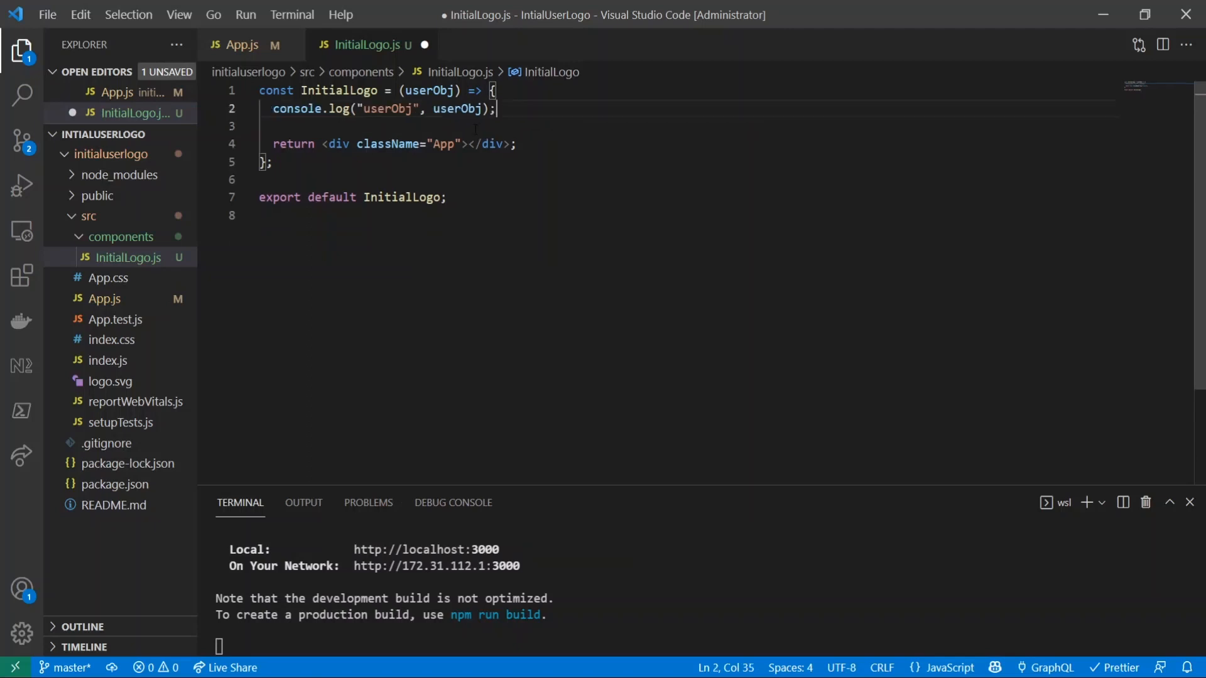
key("ctrl+s")
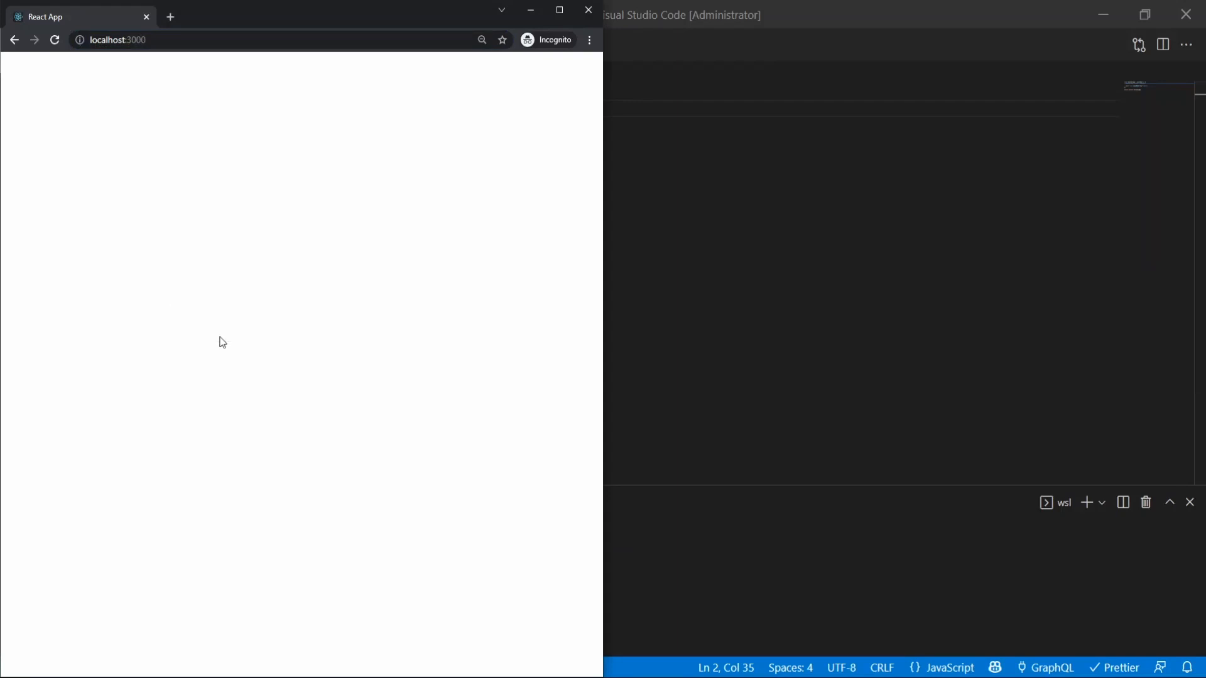
Open the browser DevTools console and inspect the logged userObj entry.
key("F12")
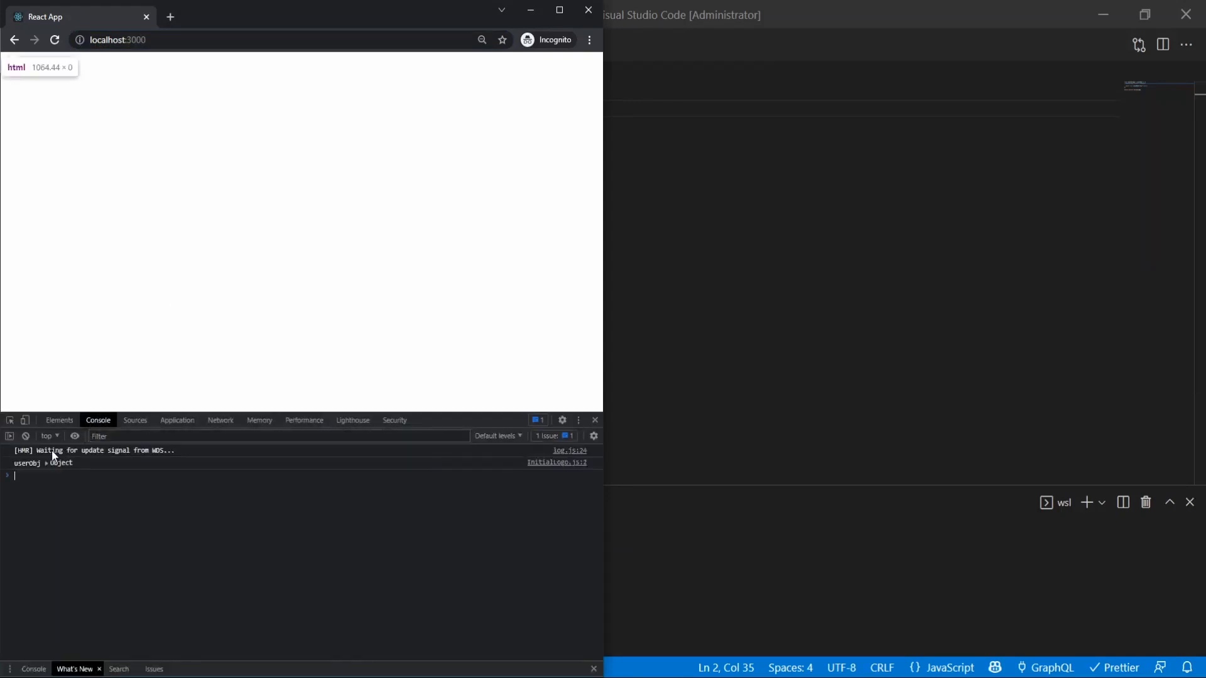
left_click(48, 462)
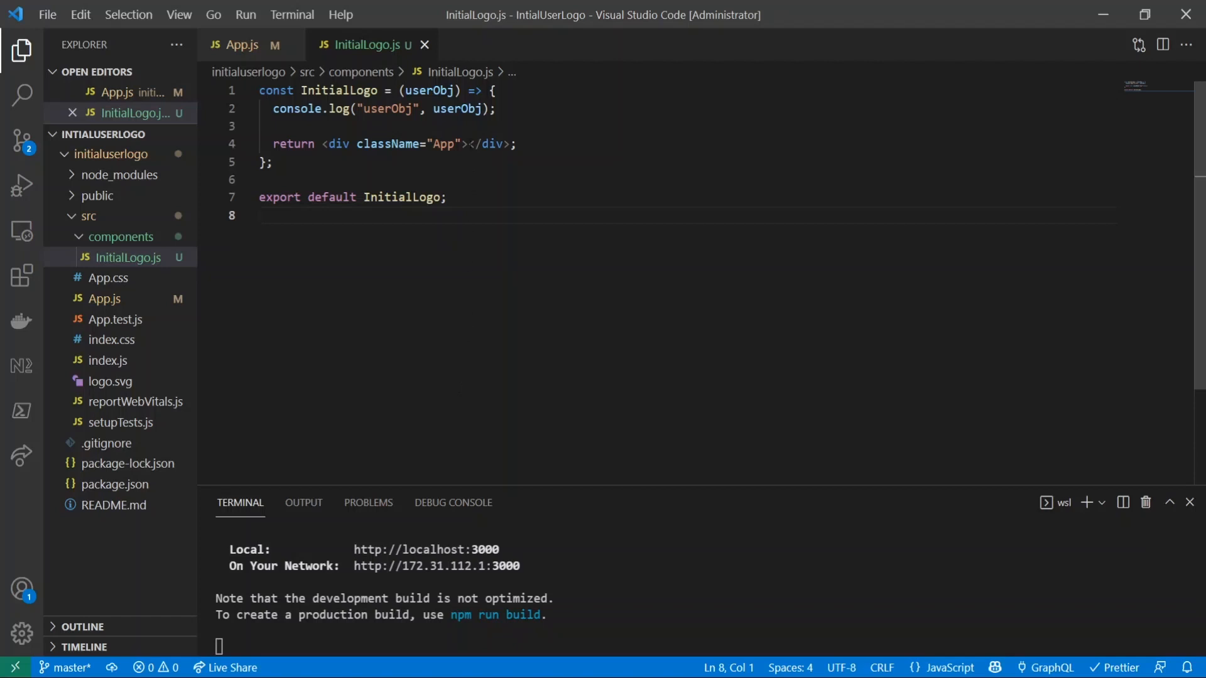
Replace the returned div with a userObj.userObj.map((userData, index) => { return (<div key={index}>...) }) loop.
left_click_drag(371, 143, 460, 143)
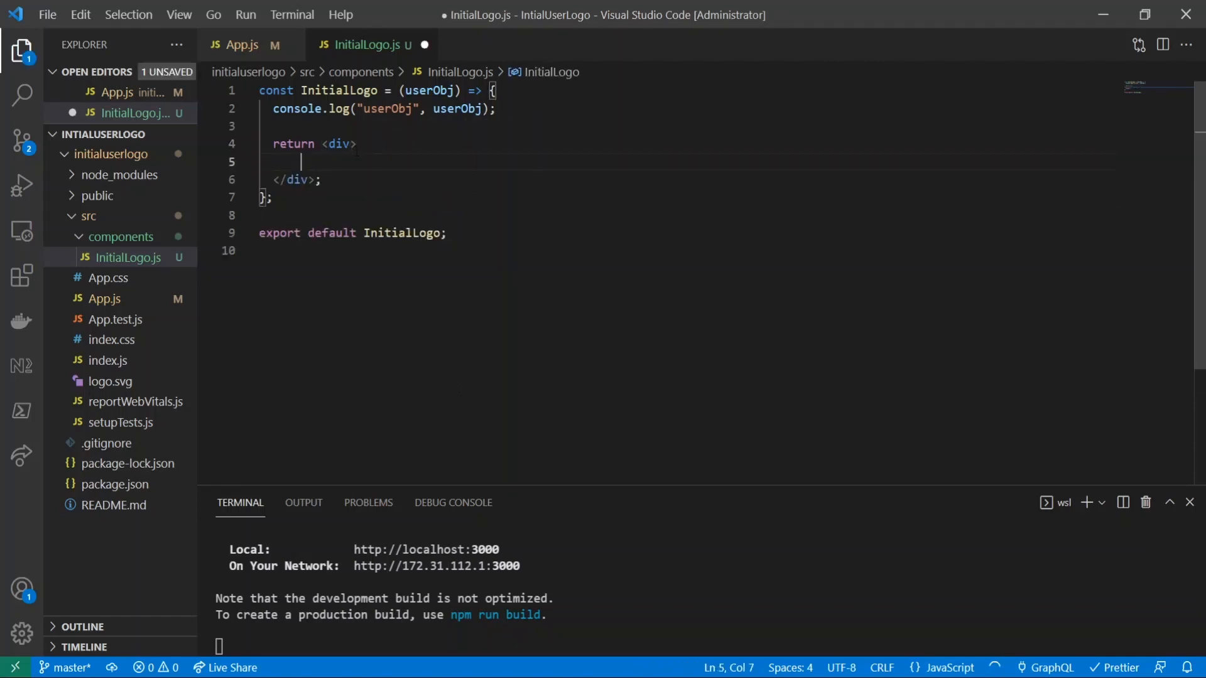
type("{userObj.userObj.name.first} {userObj.userObj.name.last}")
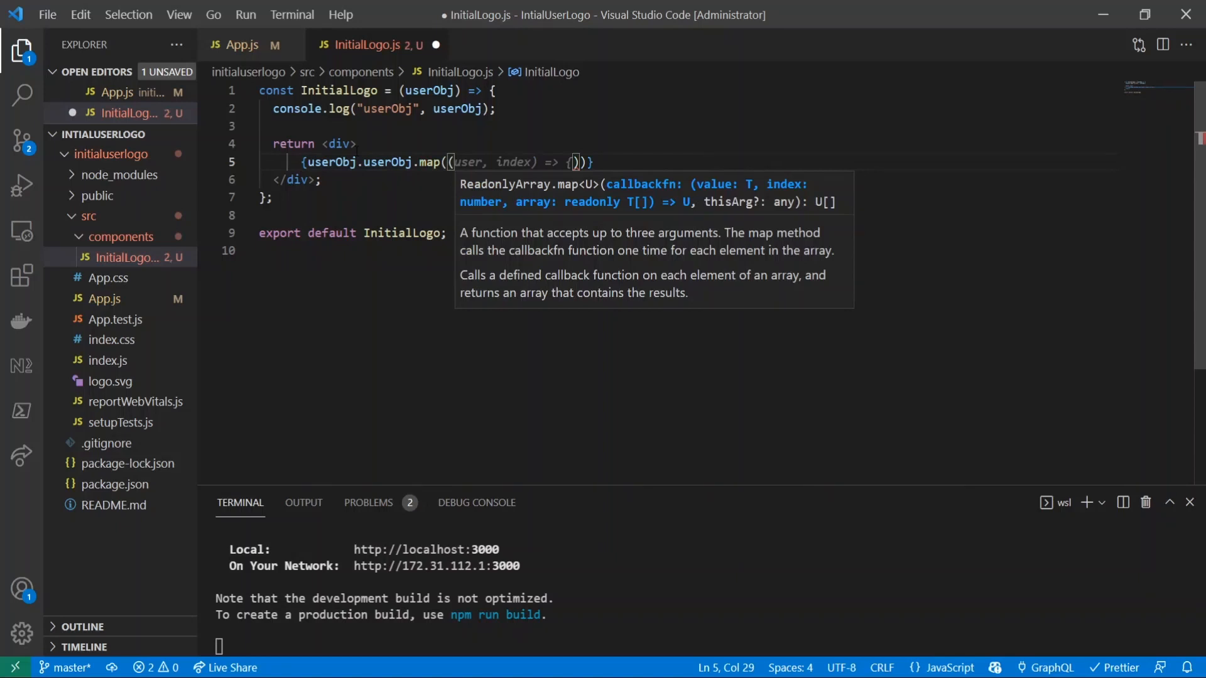
type("userData")
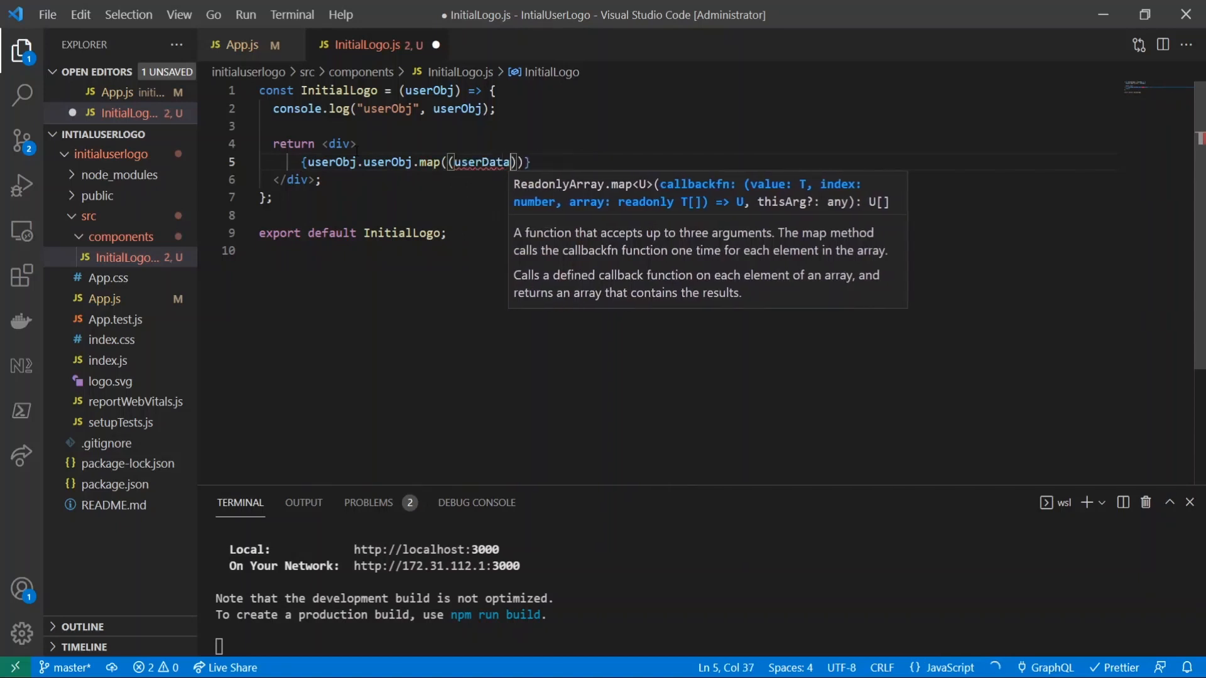
type(", index)")
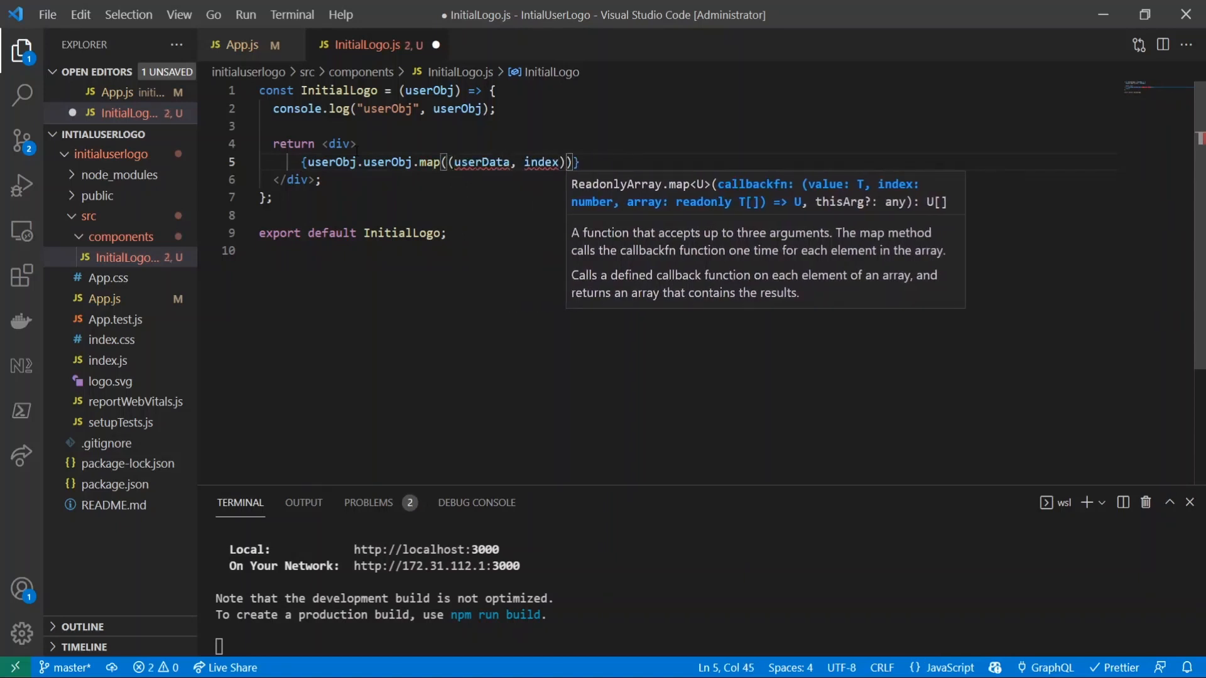
type("=> {")
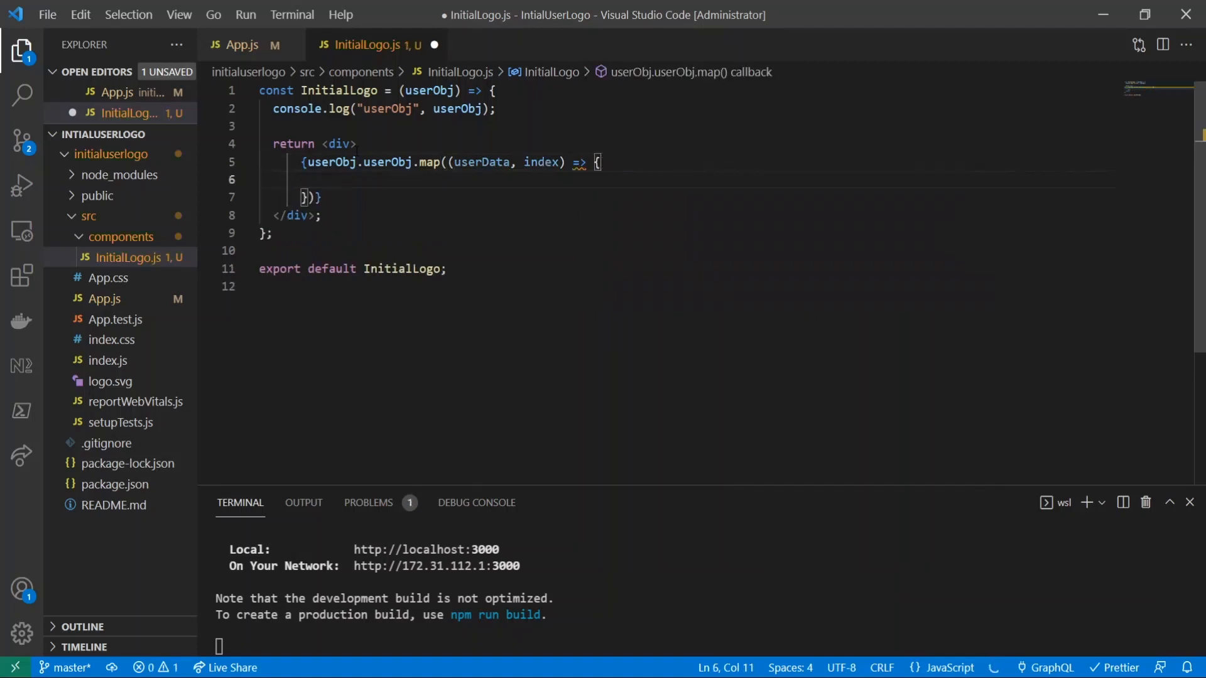
type("return ()")
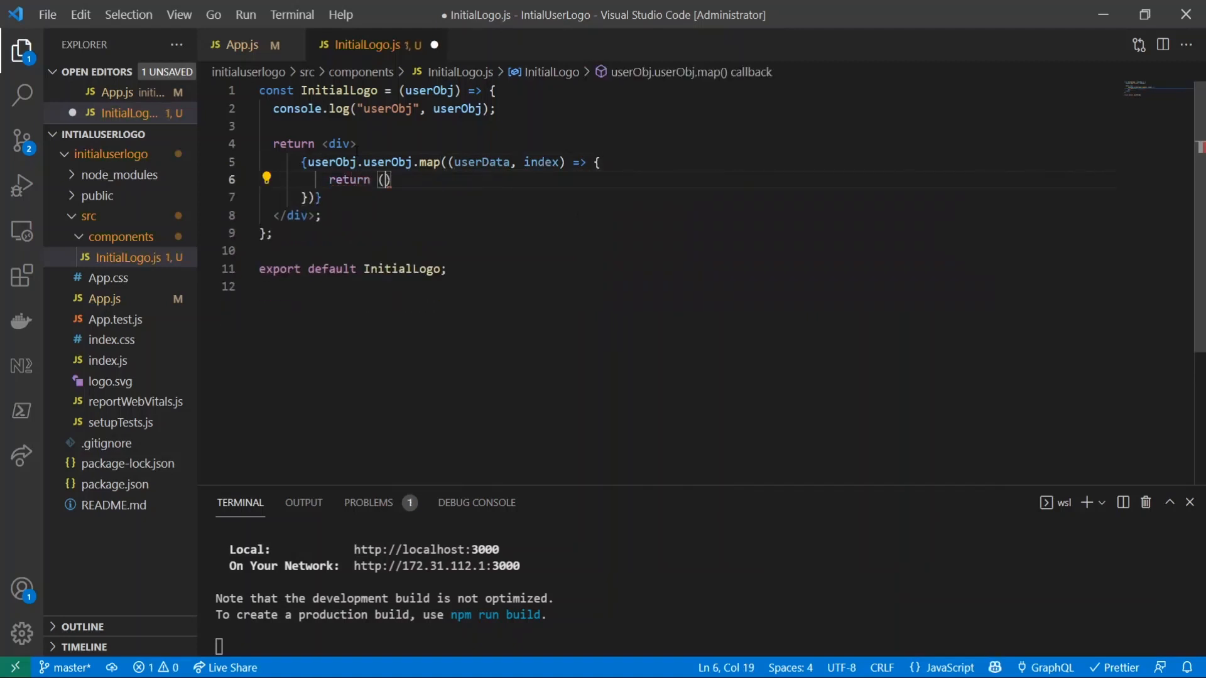
type("<div key={index}>")
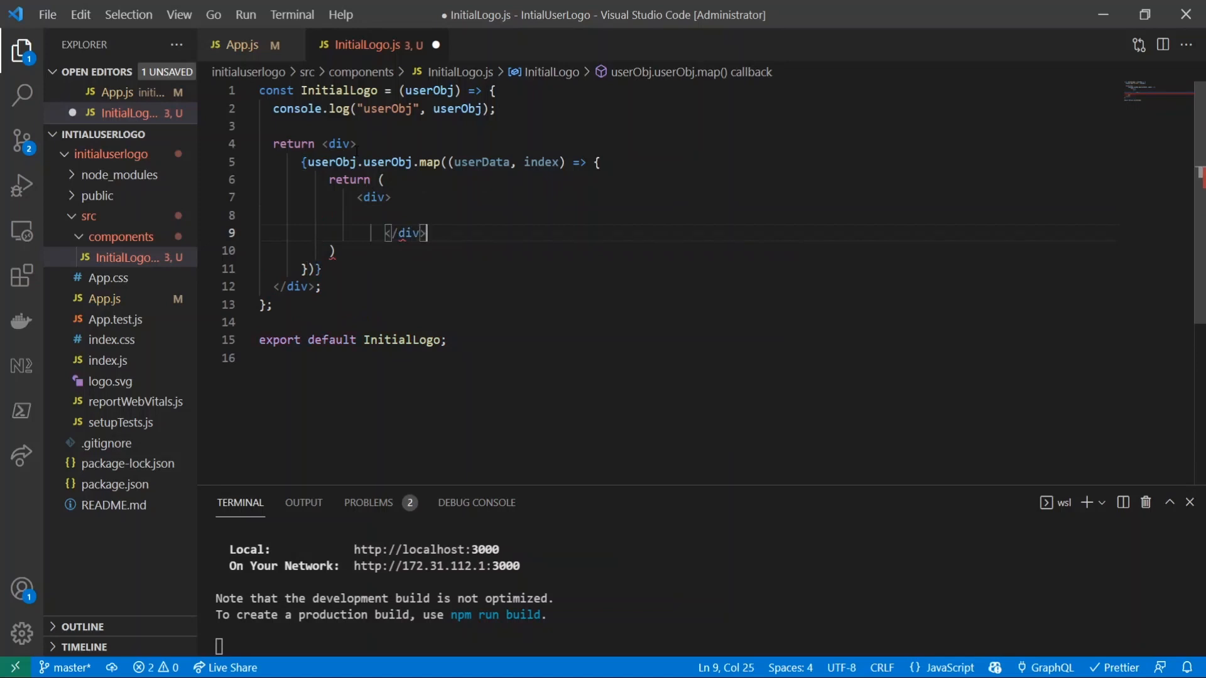
Inside each mapped div, render a paragraph with userData.name.charAt for the name's initial.
type("<h1>{userData.name.first} {userData.name.Last}</h1>")
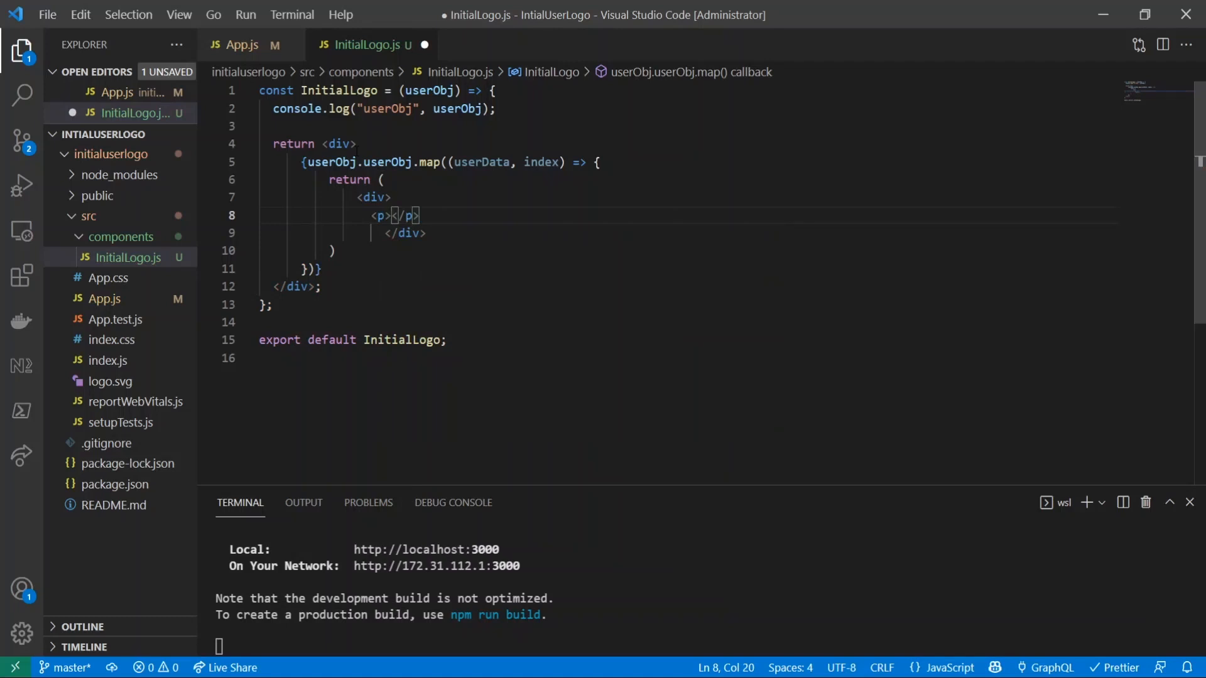
type("{")
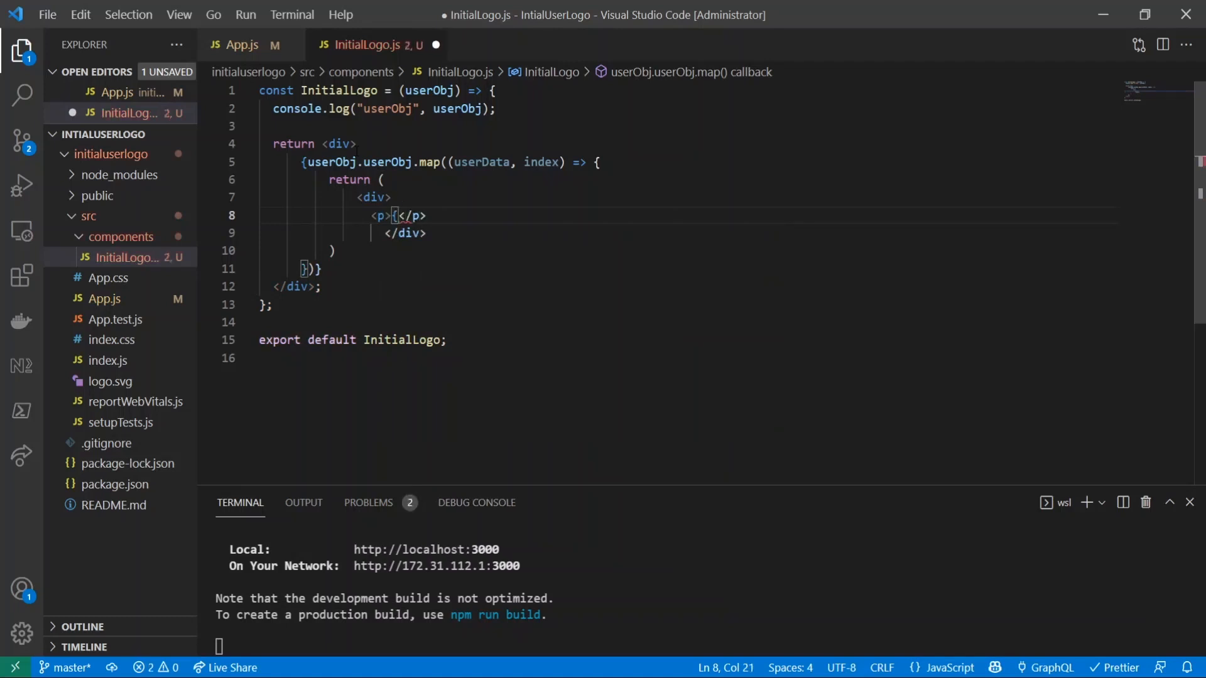
type("user")
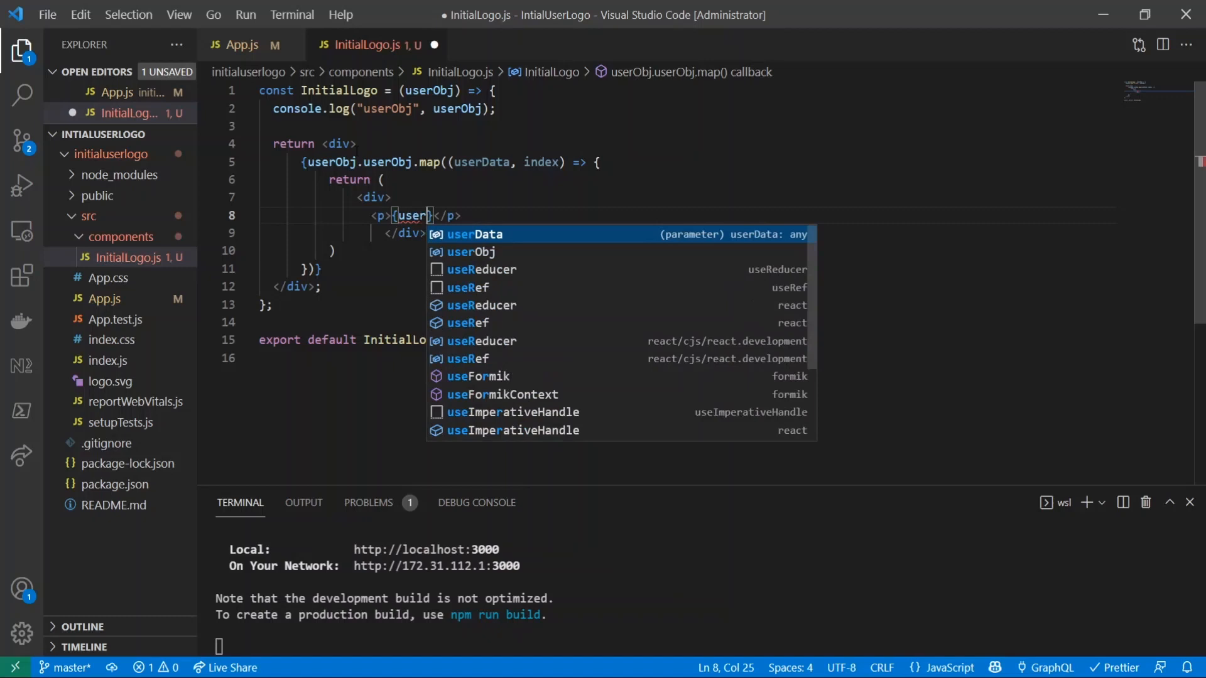
type("Data.")
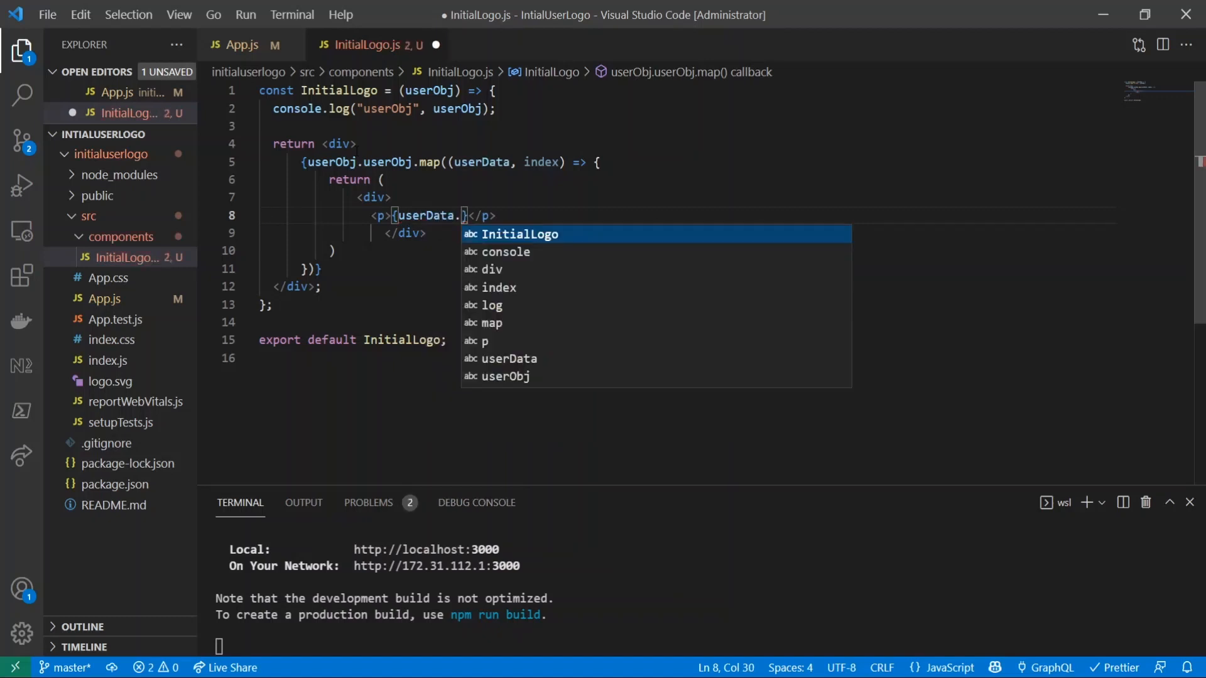
type("name.chart")
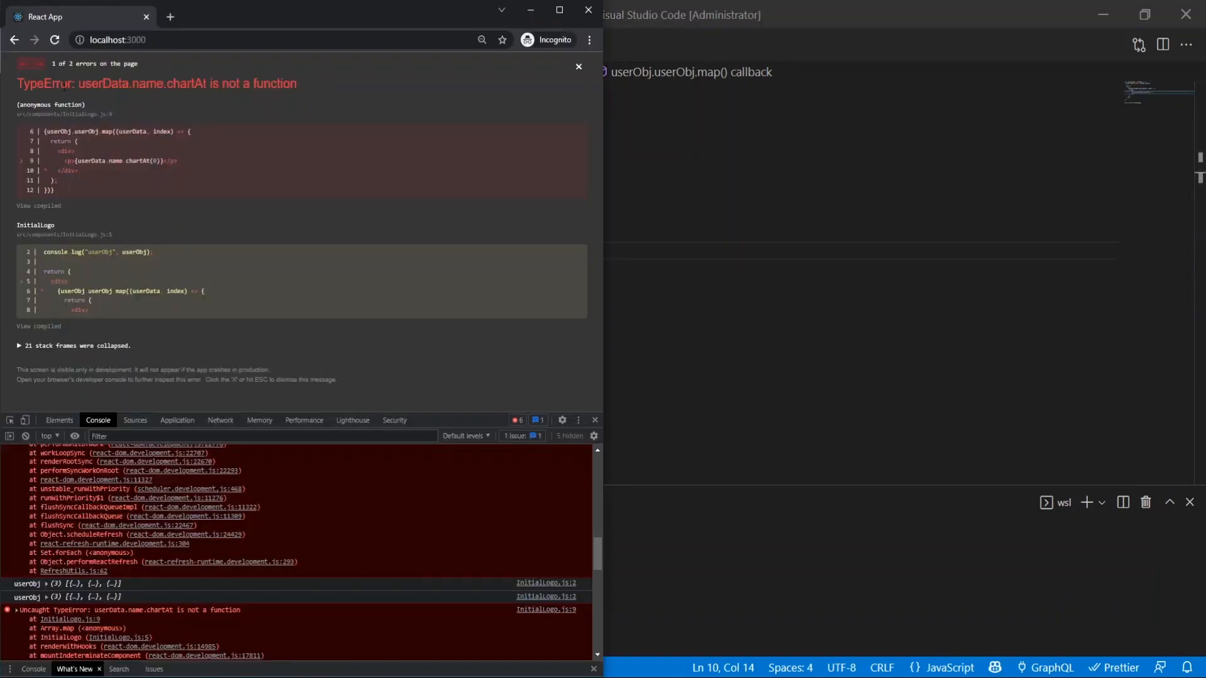
mouse_move(500, 159)
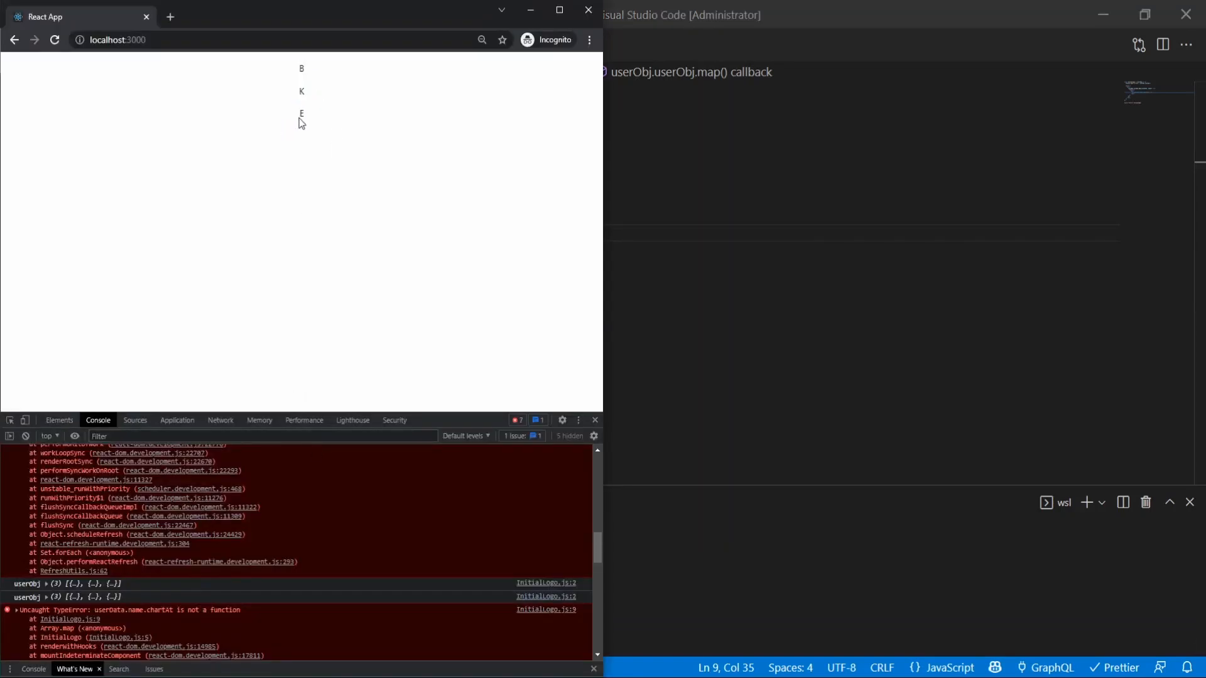
Select the initial E on the page to inspect it.
double_click(300, 114)
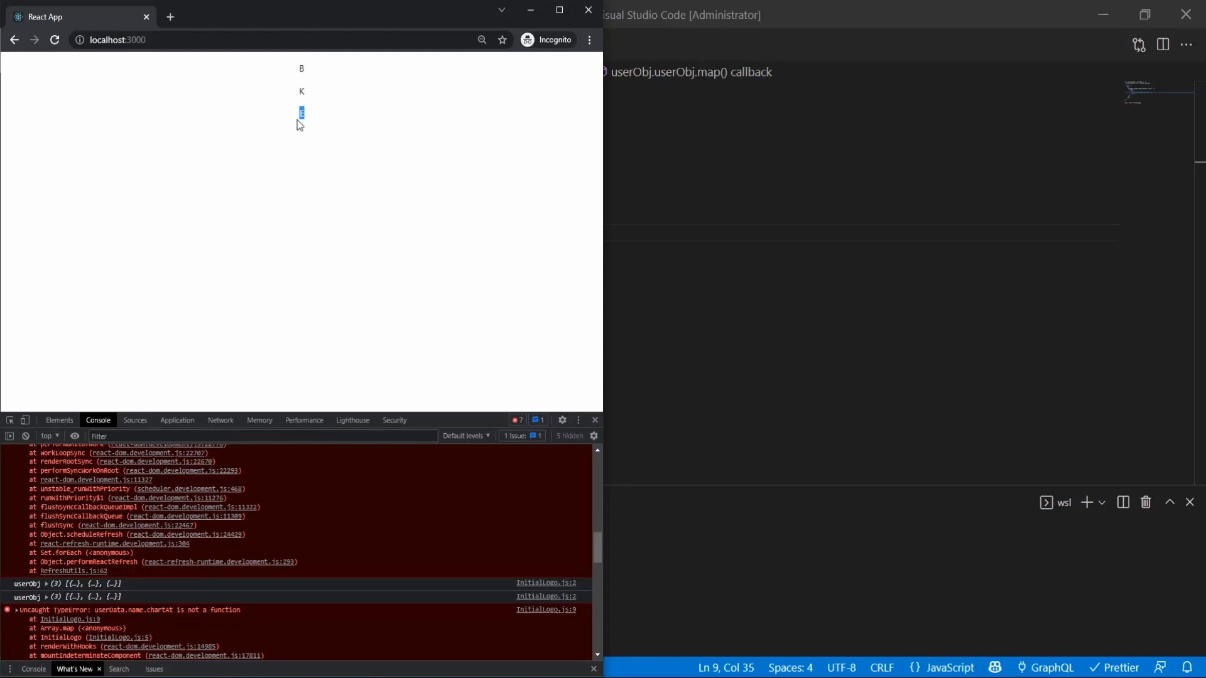
mouse_move(307, 120)
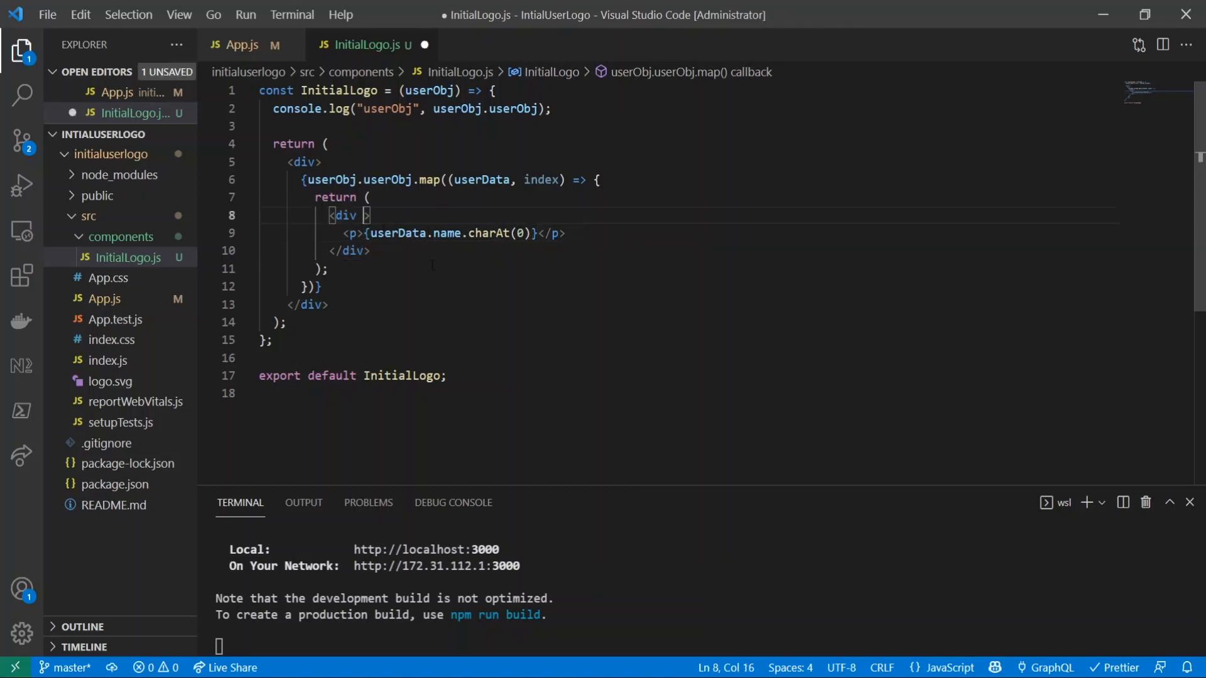
Give the outer div a key, 100% width and display flex in its inline style object.
type("key =")
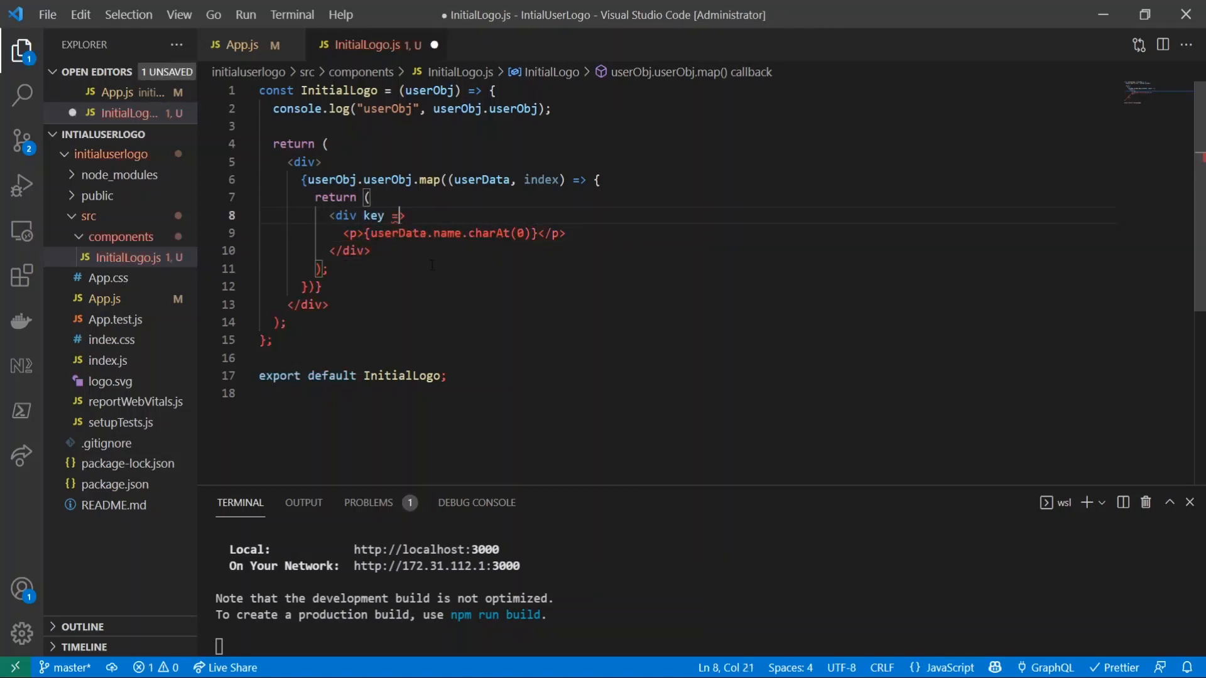
type("{index")
type("style={{")
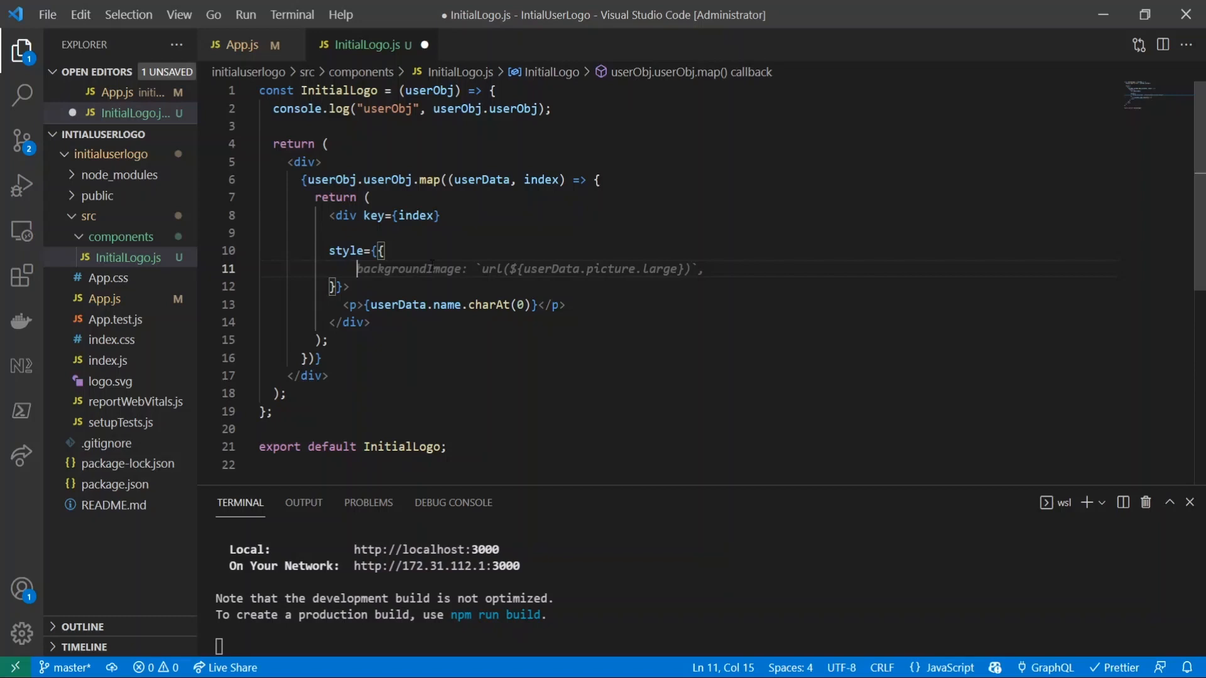
type("width")
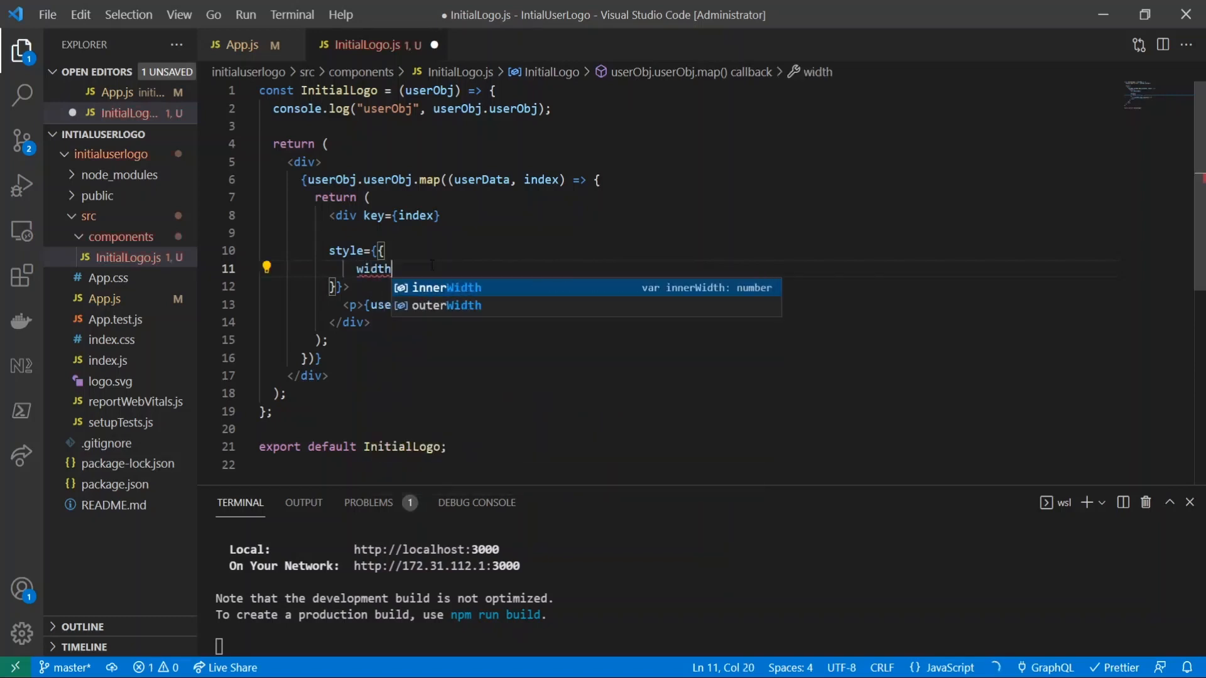
type(": \"100%\",")
type("height: \"100px\",")
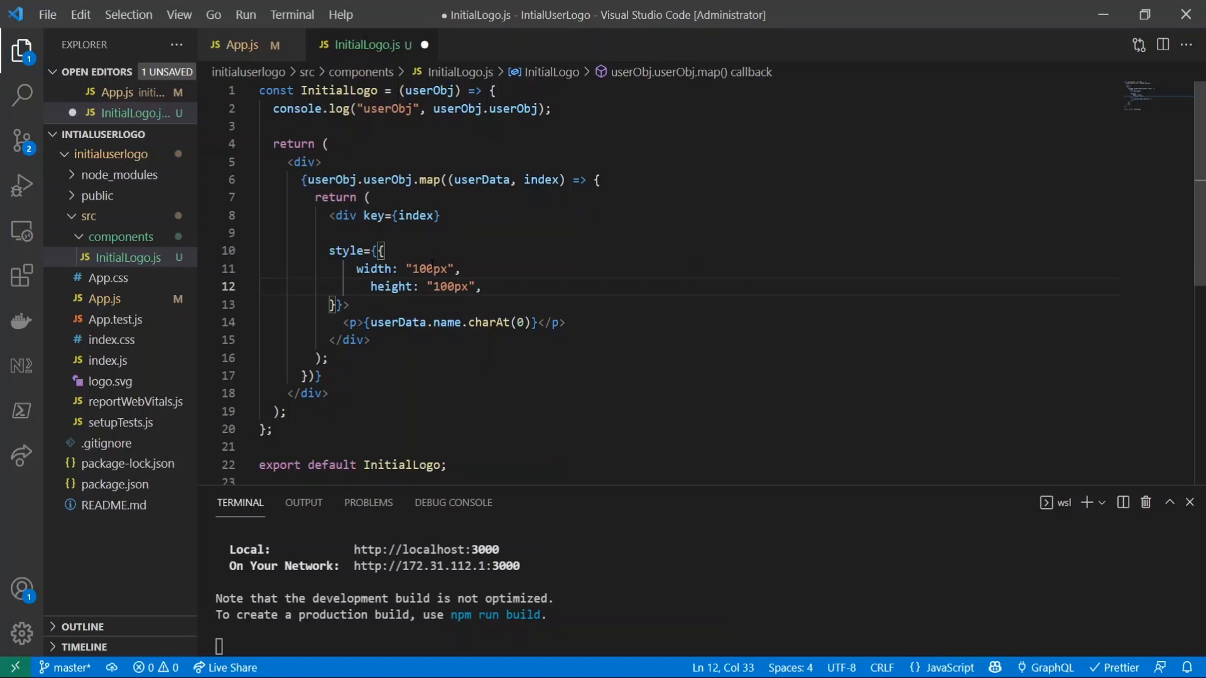
type("backgroundColor: \"red\",")
type("margin: \"auto")
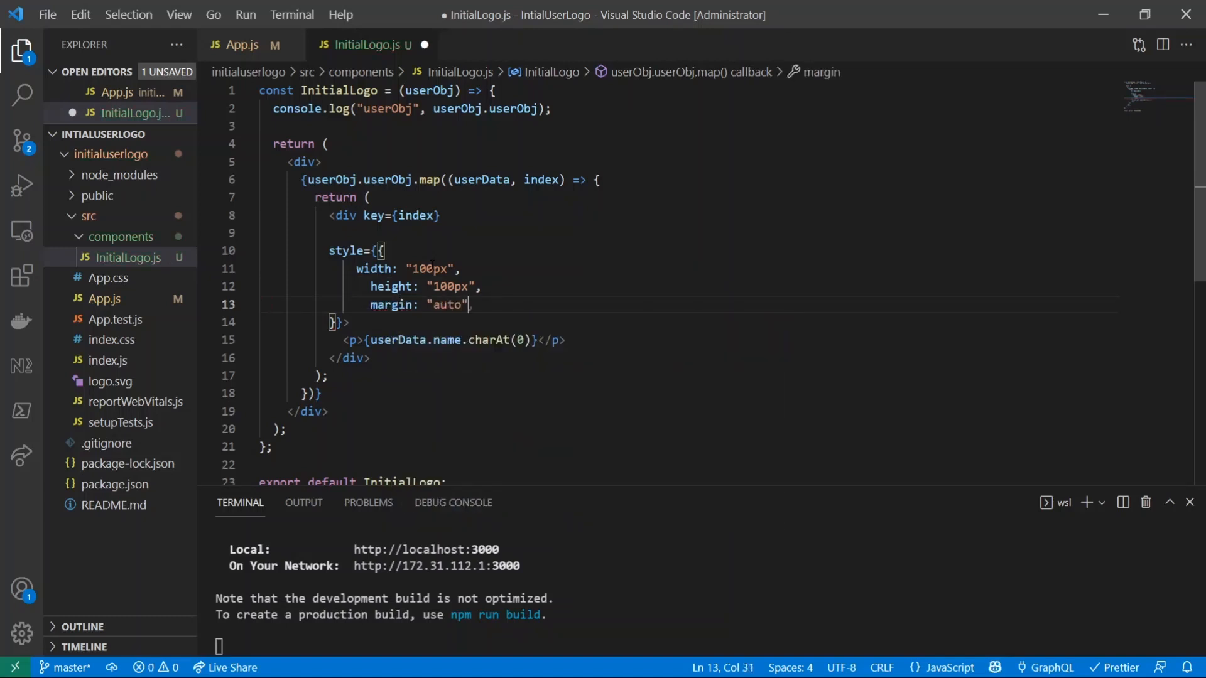
type("backgroundColor: \"red\",")
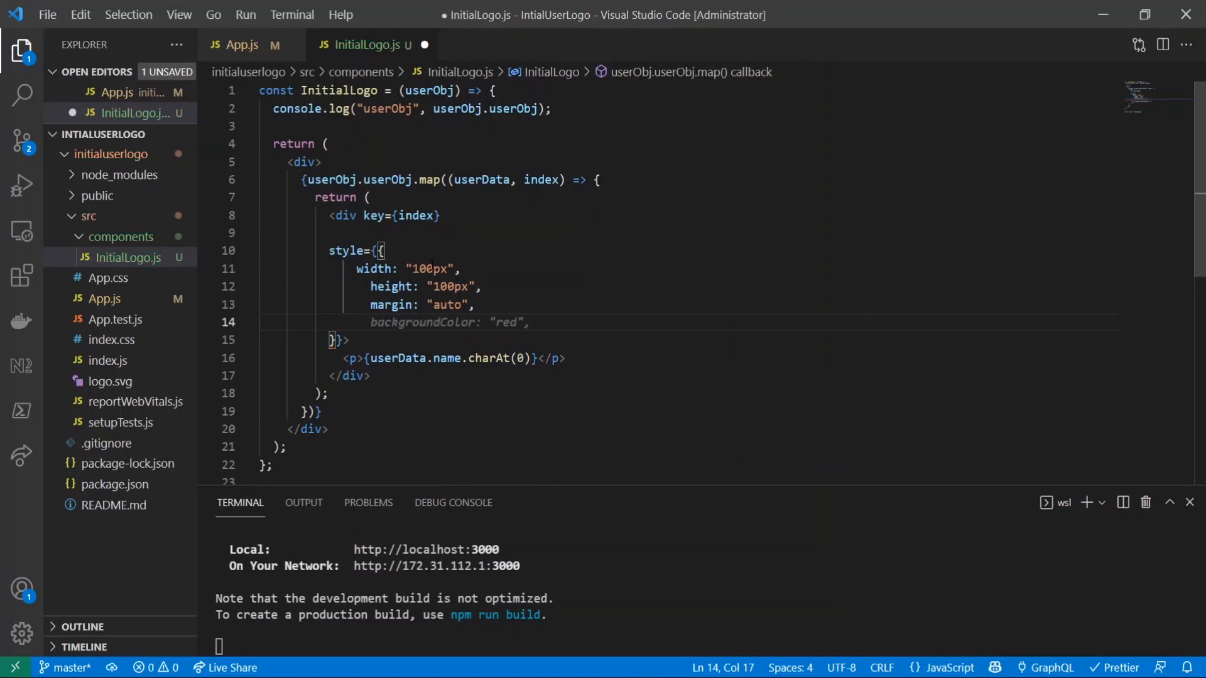
type("dispatchEvent")
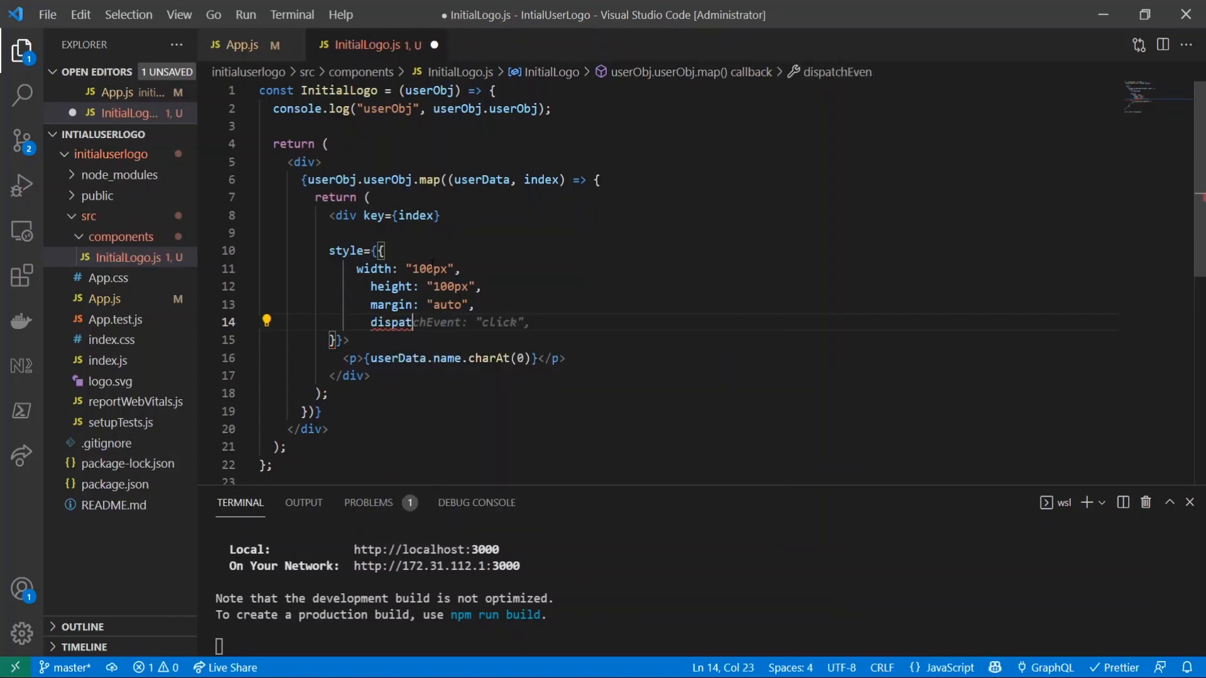
type("display: \"flex\",")
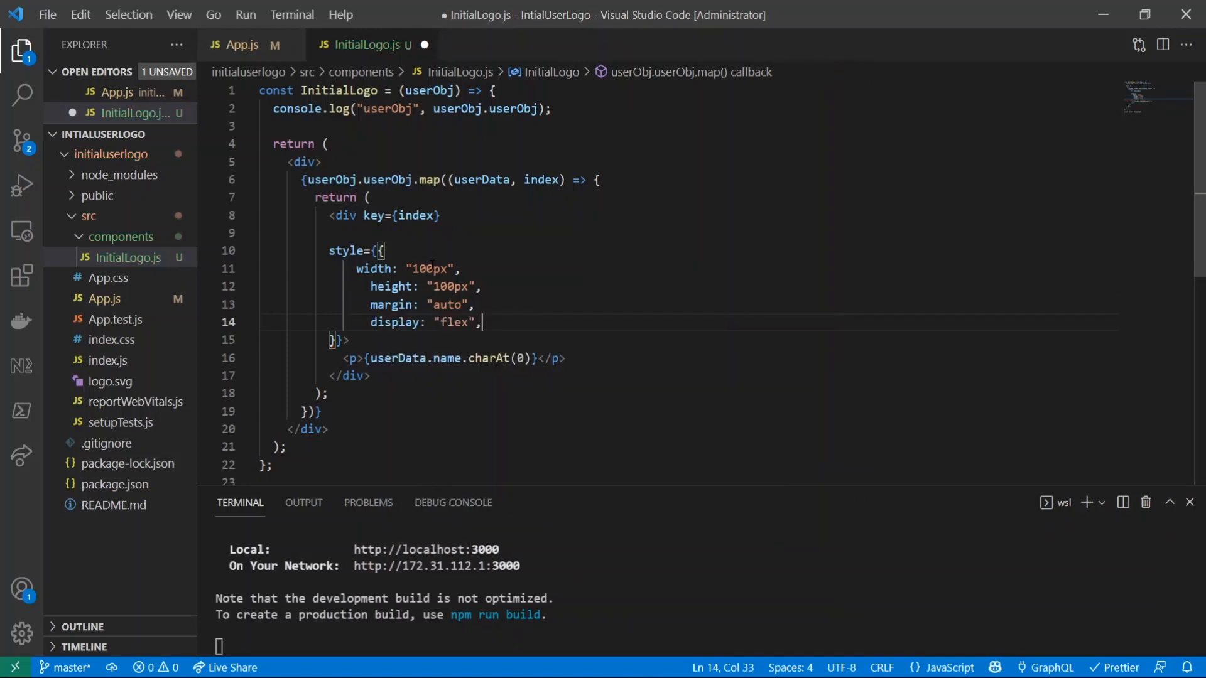
Add 50px top and bottom margins, 100px borderRadius and a gray backgroundColor to the div.
type("marg")
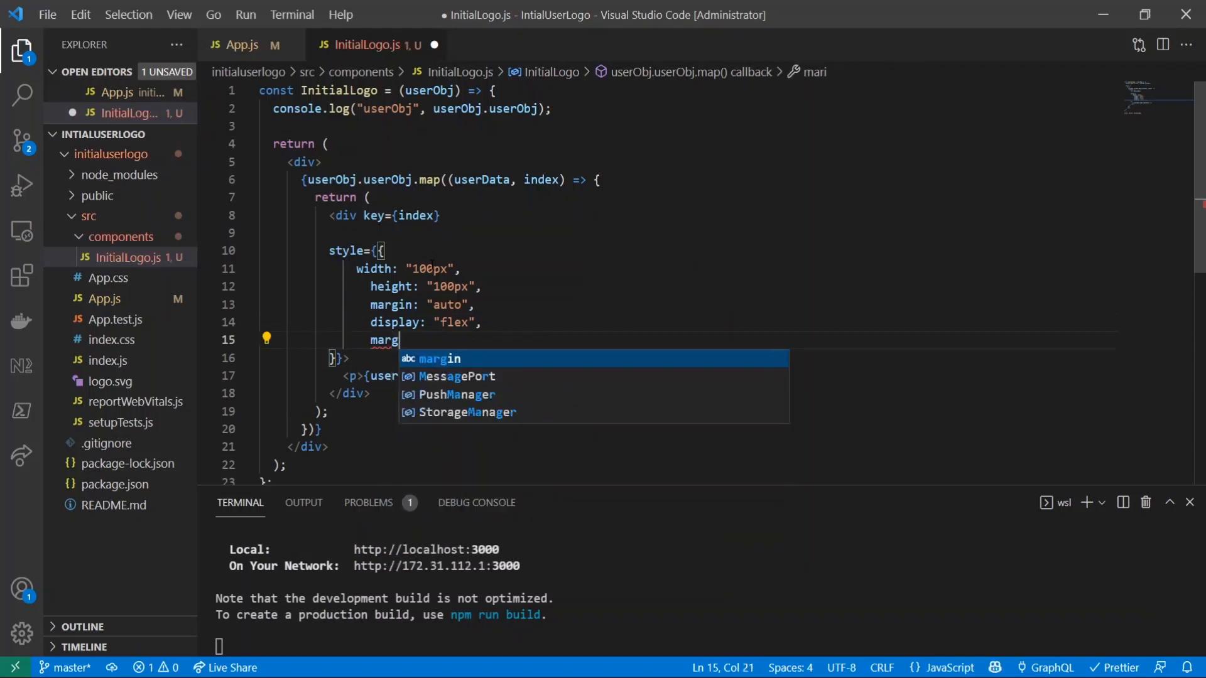
type("Top: \"20px\",")
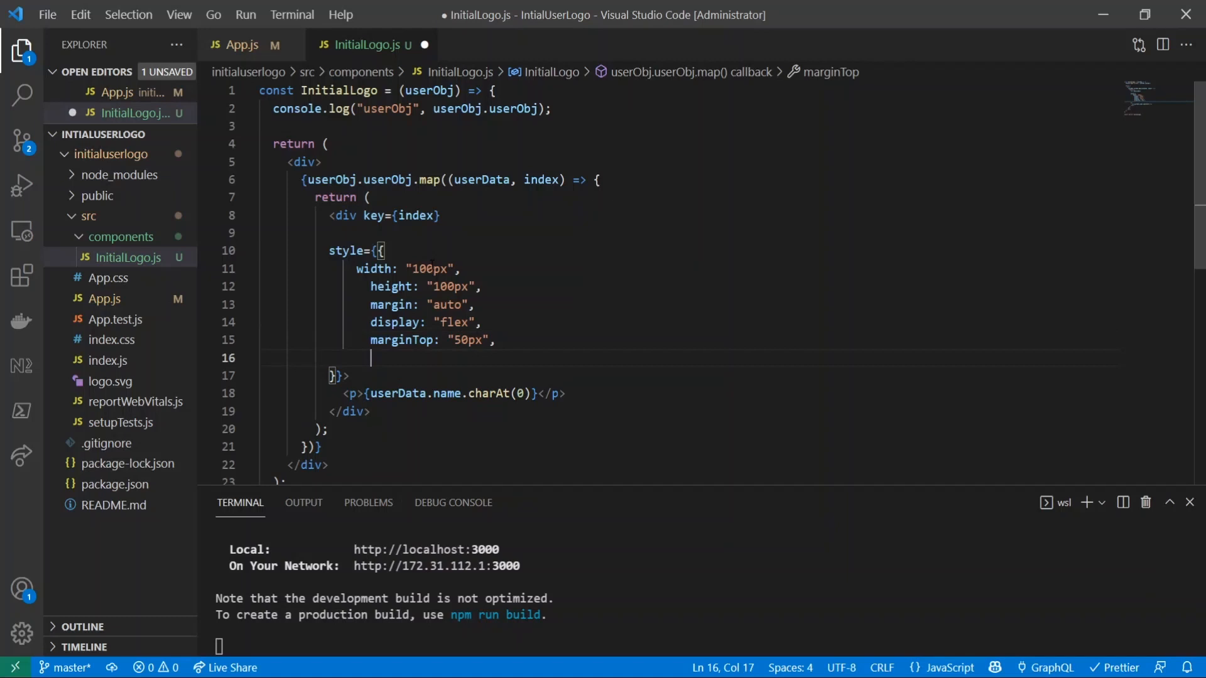
type("marginBottom: \"50px\",")
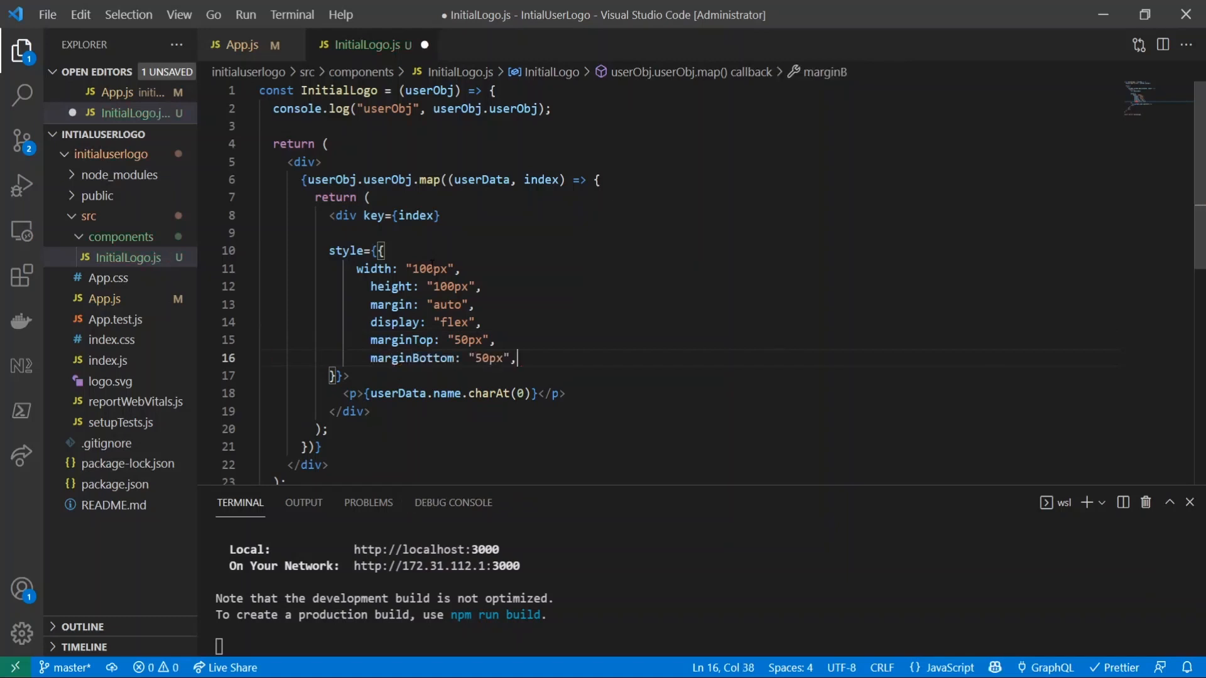
type("borderRadius: \"\",")
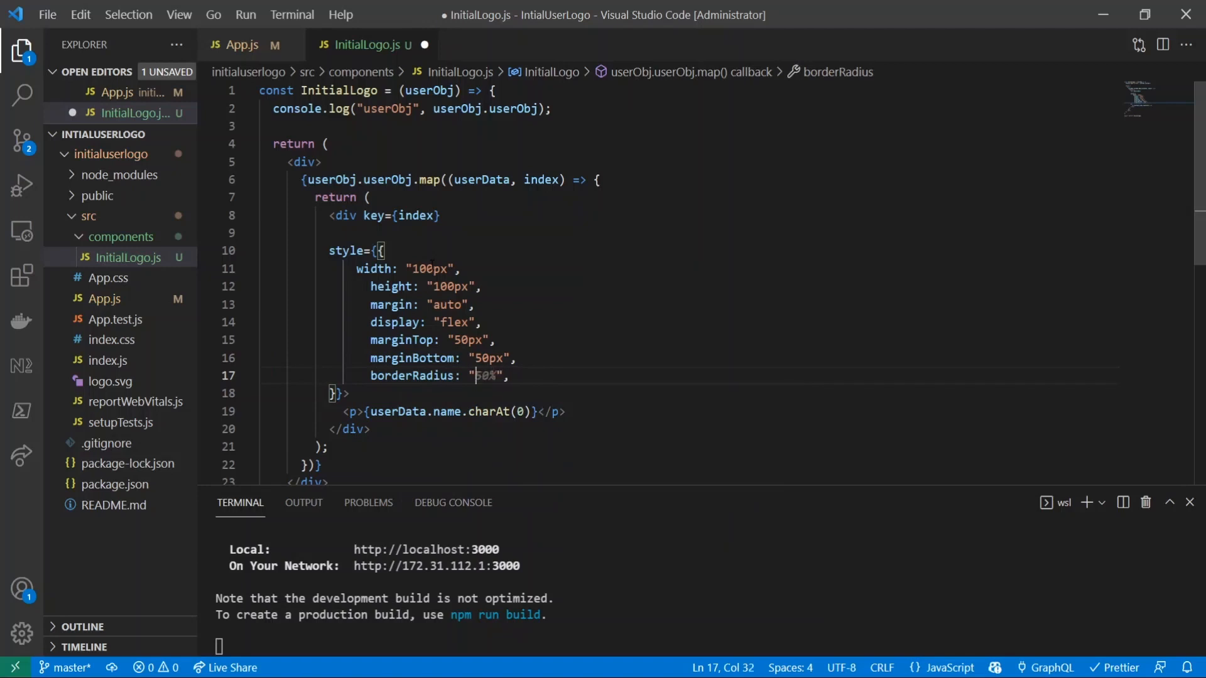
type("100px")
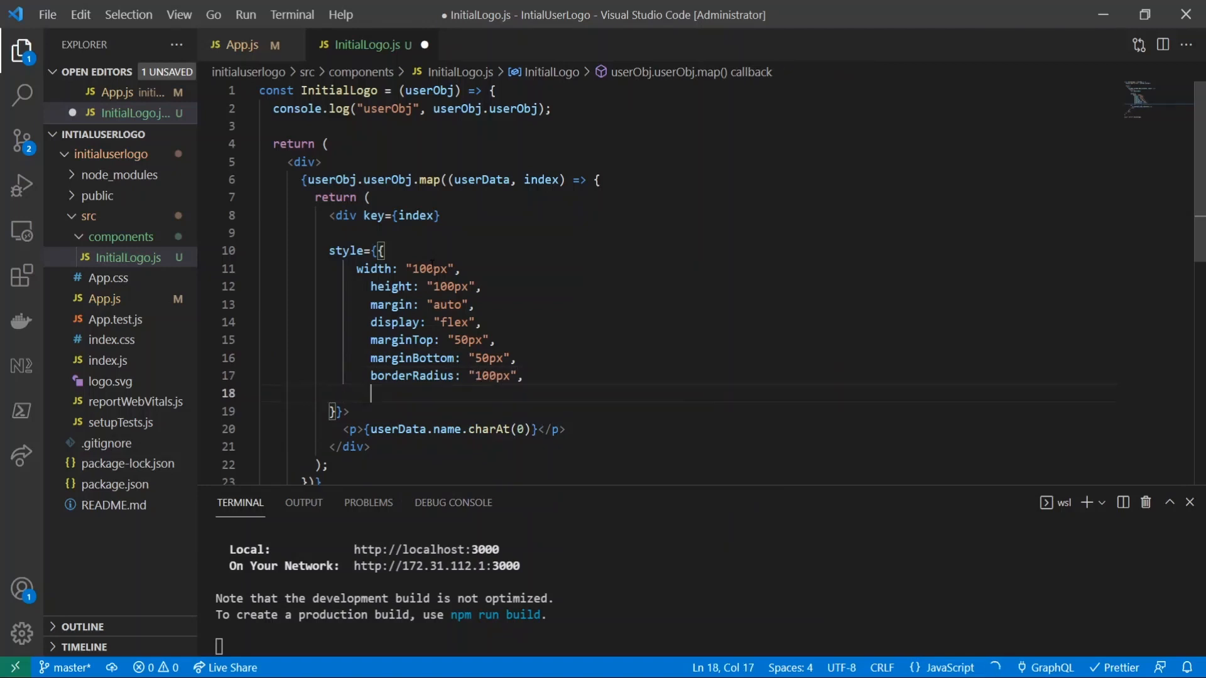
type("bo")
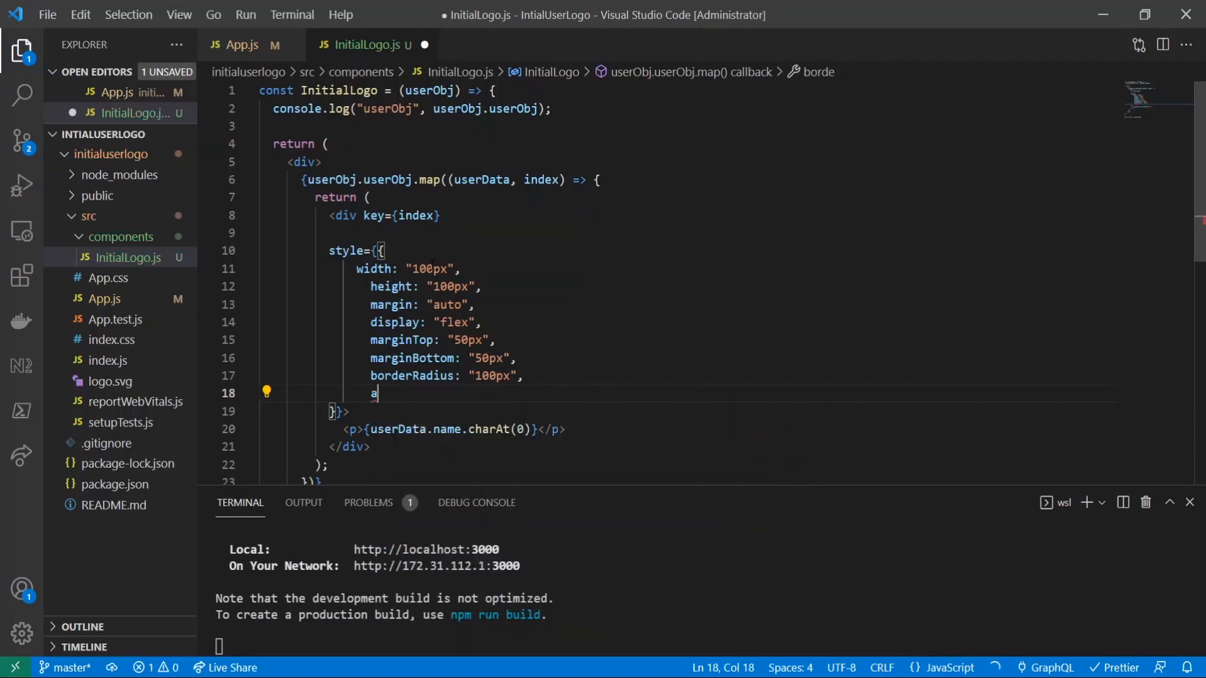
type("backgroundColor: \"white\",")
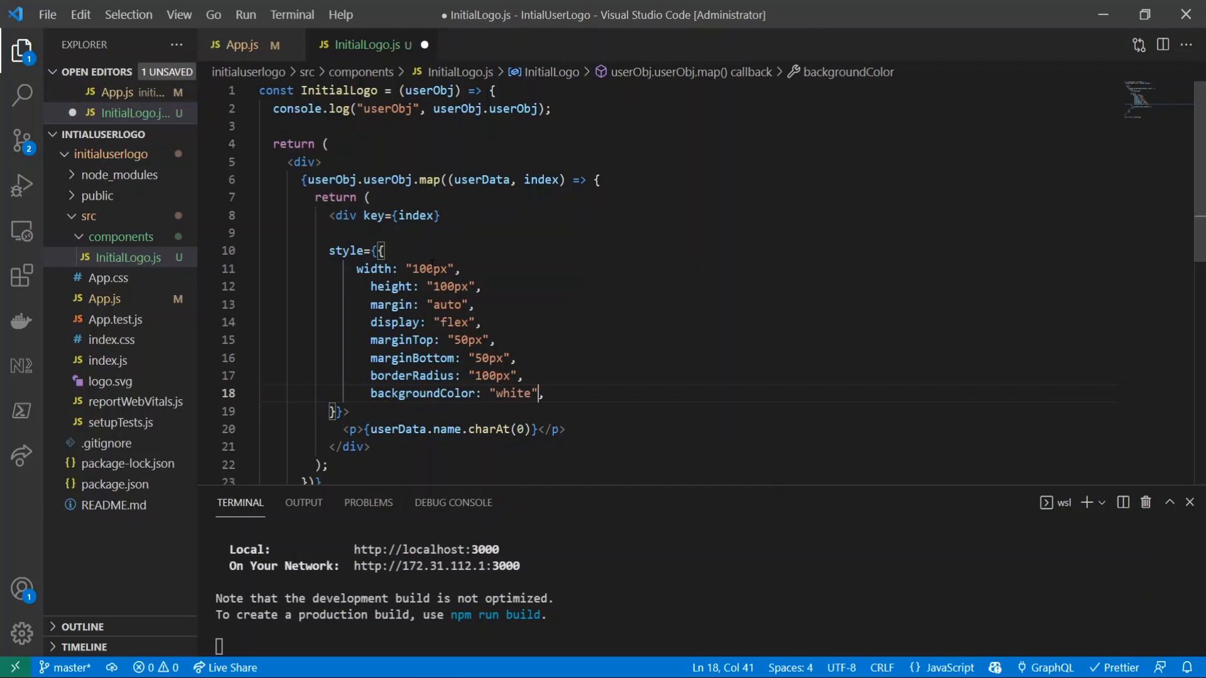
type("gray")
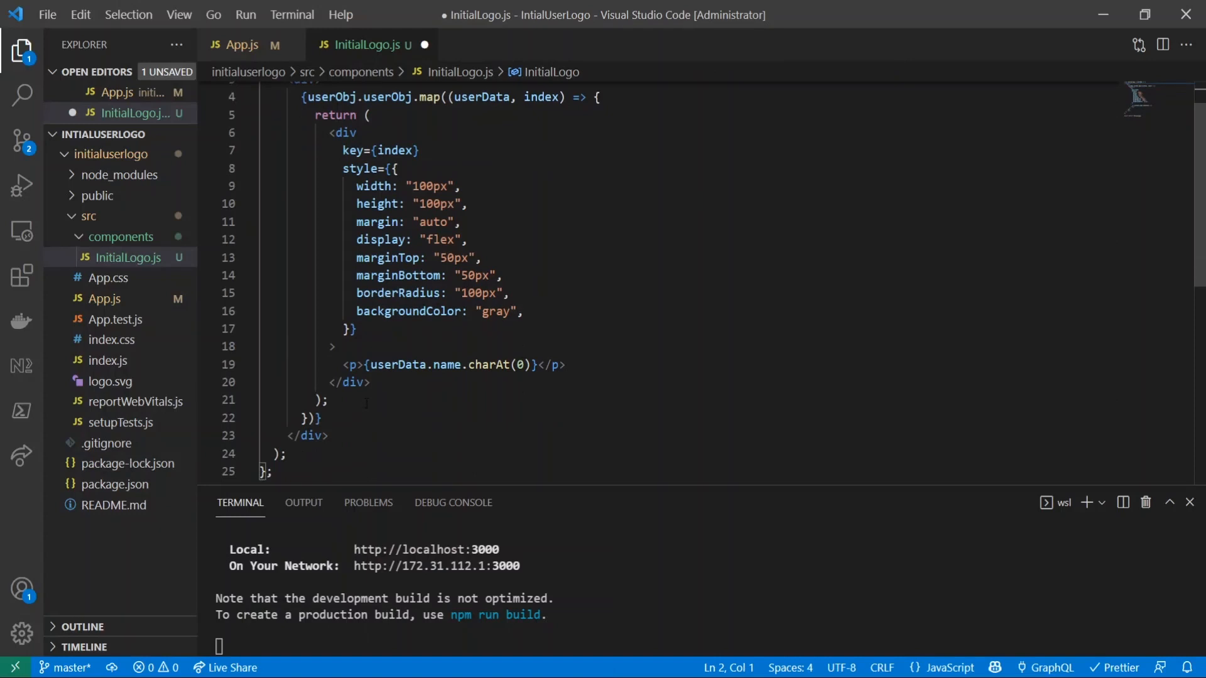
Style the initial's <p> with 48px white text and 93px height and width.
left_click(358, 364)
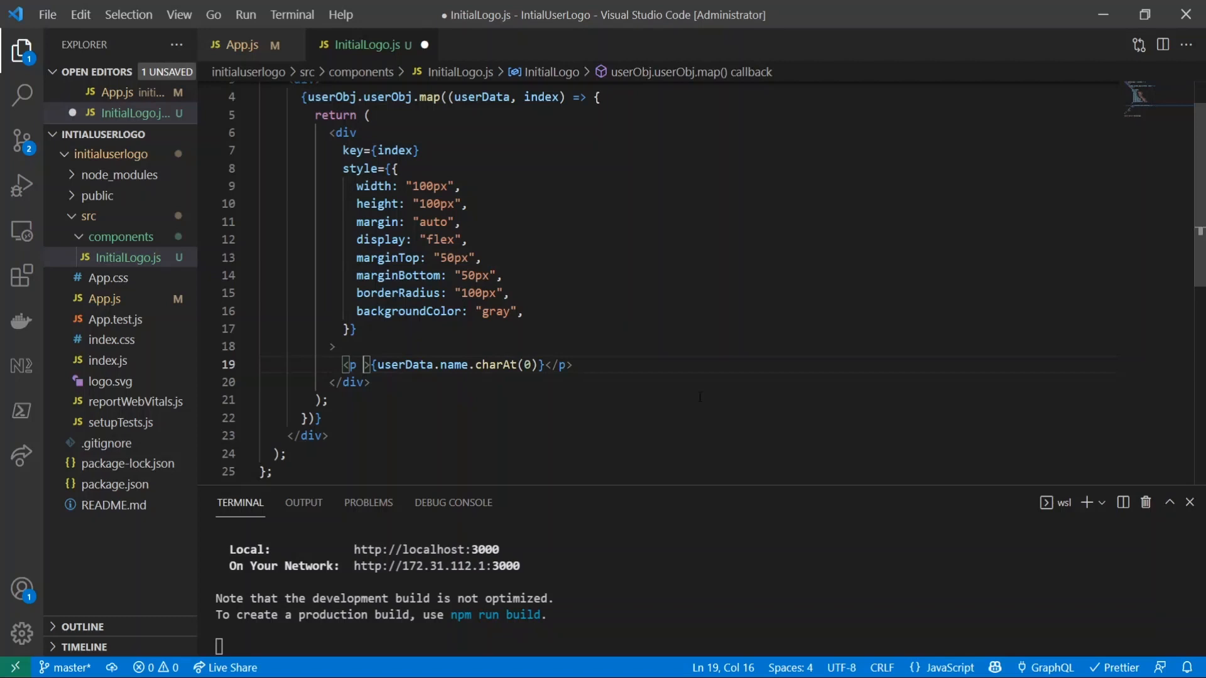
type("style={{")
type("margin")
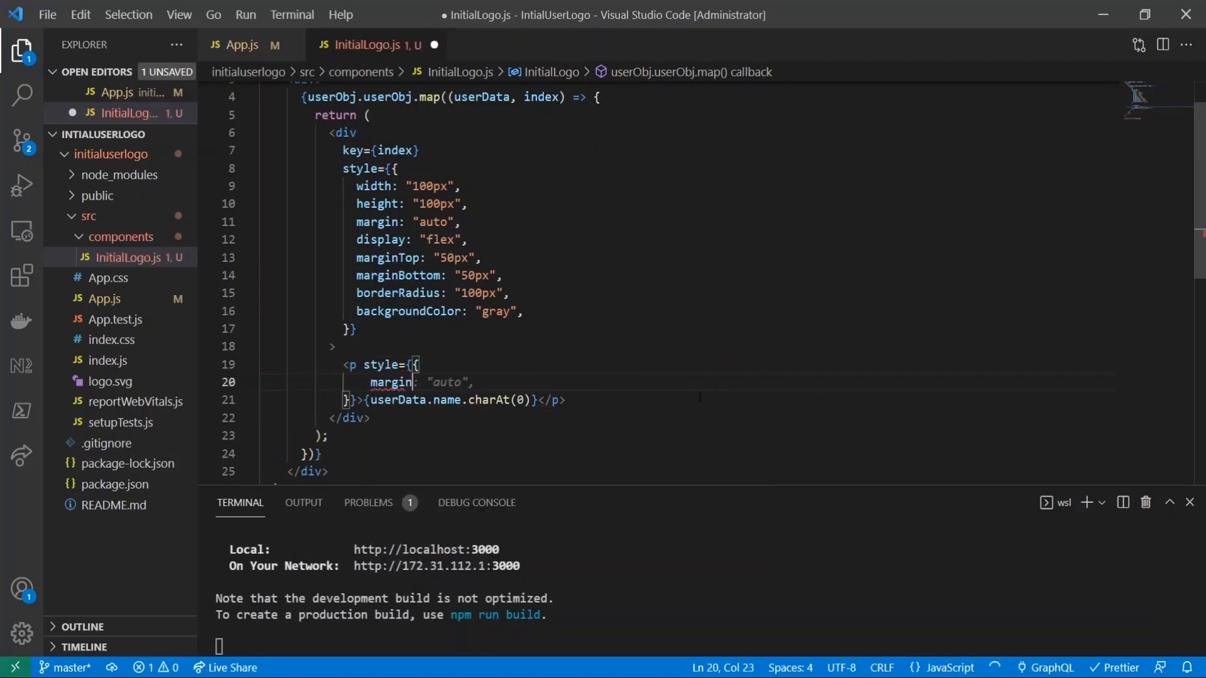
type("fontSize: \"20px\",")
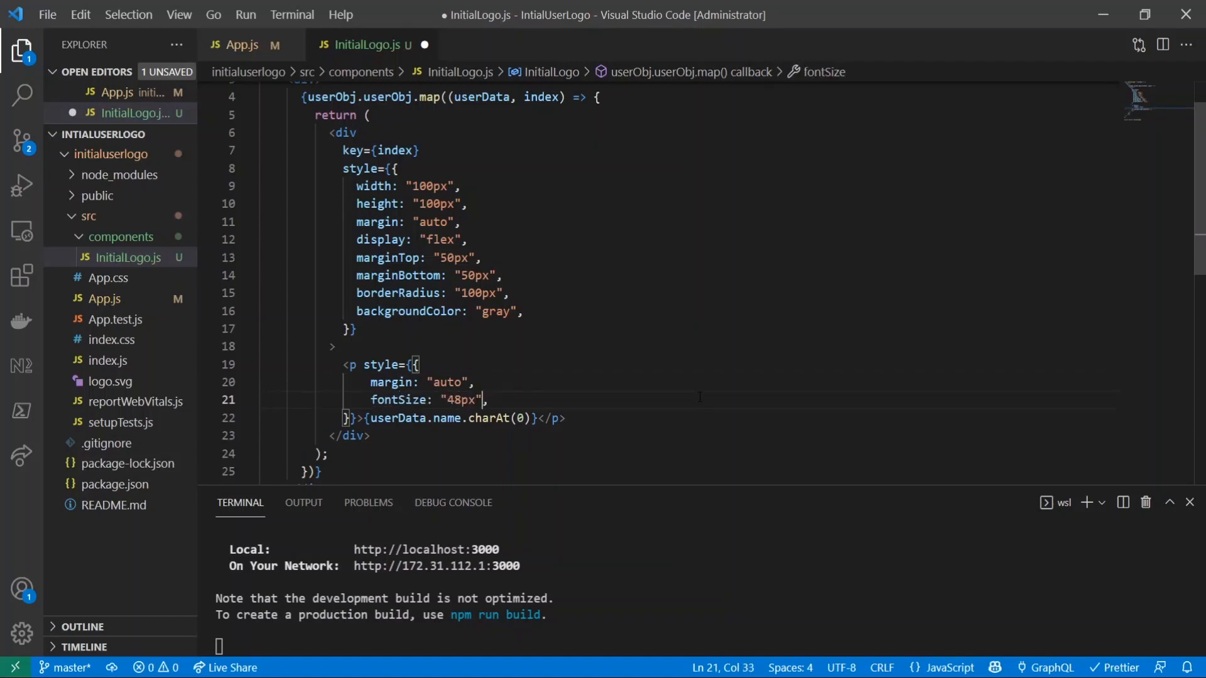
type("color: \"white\",")
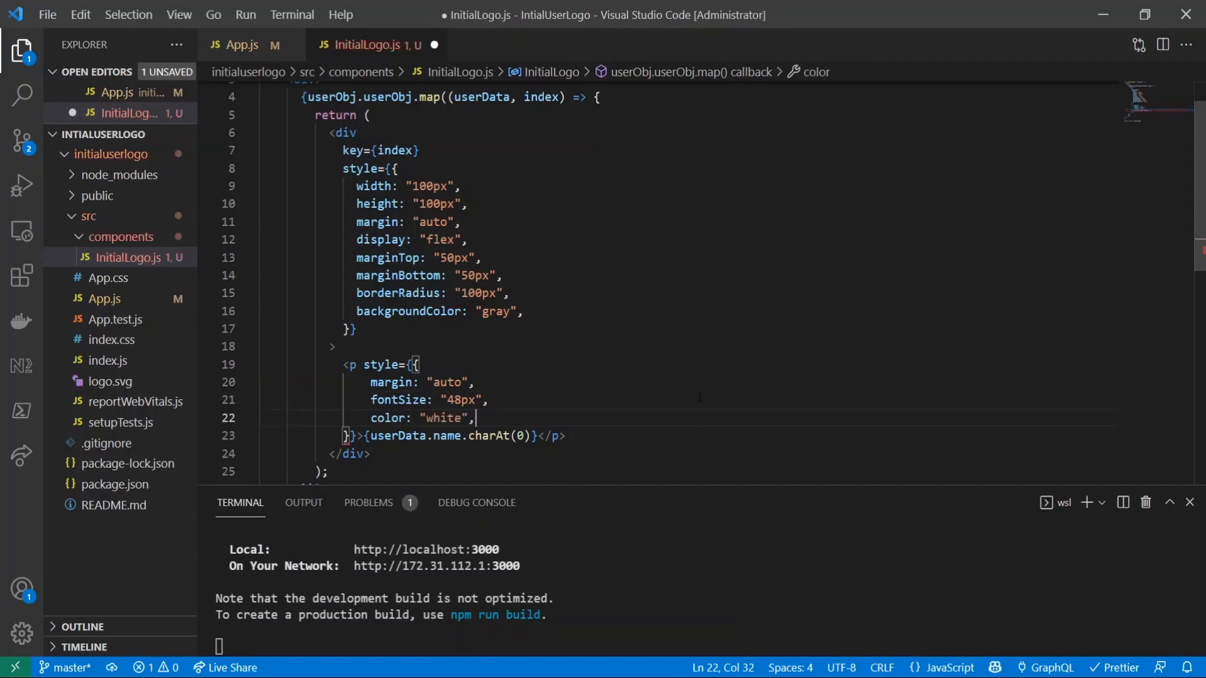
type("height")
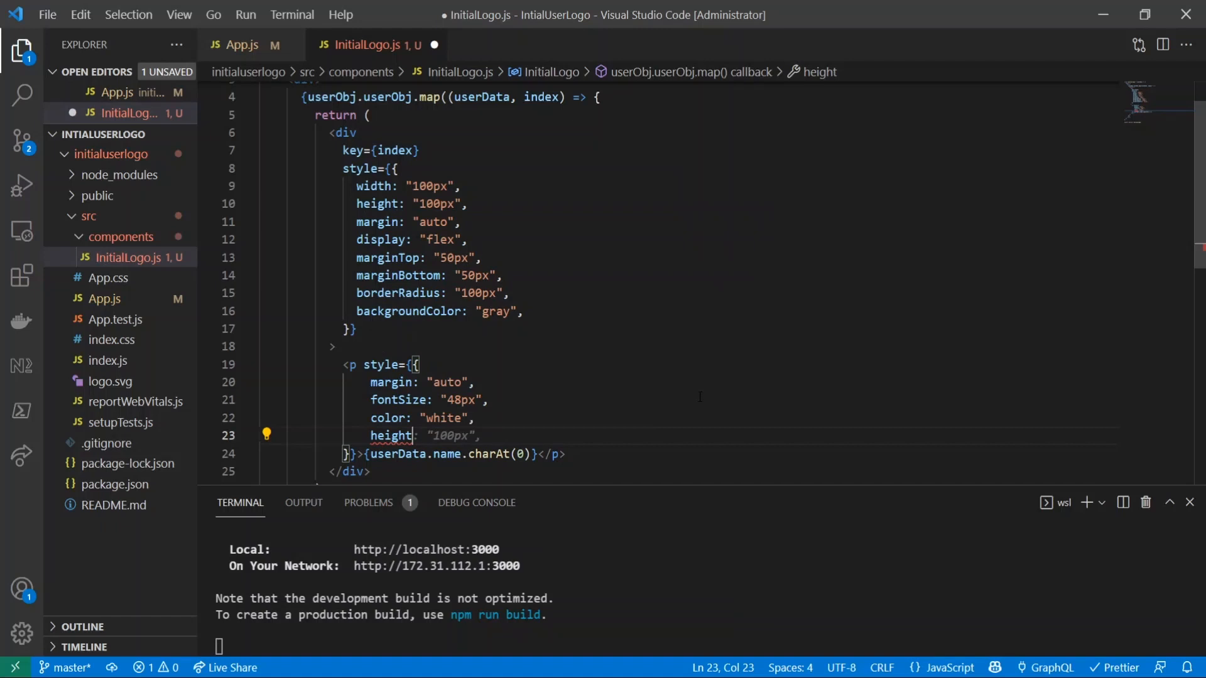
key("Backspace")
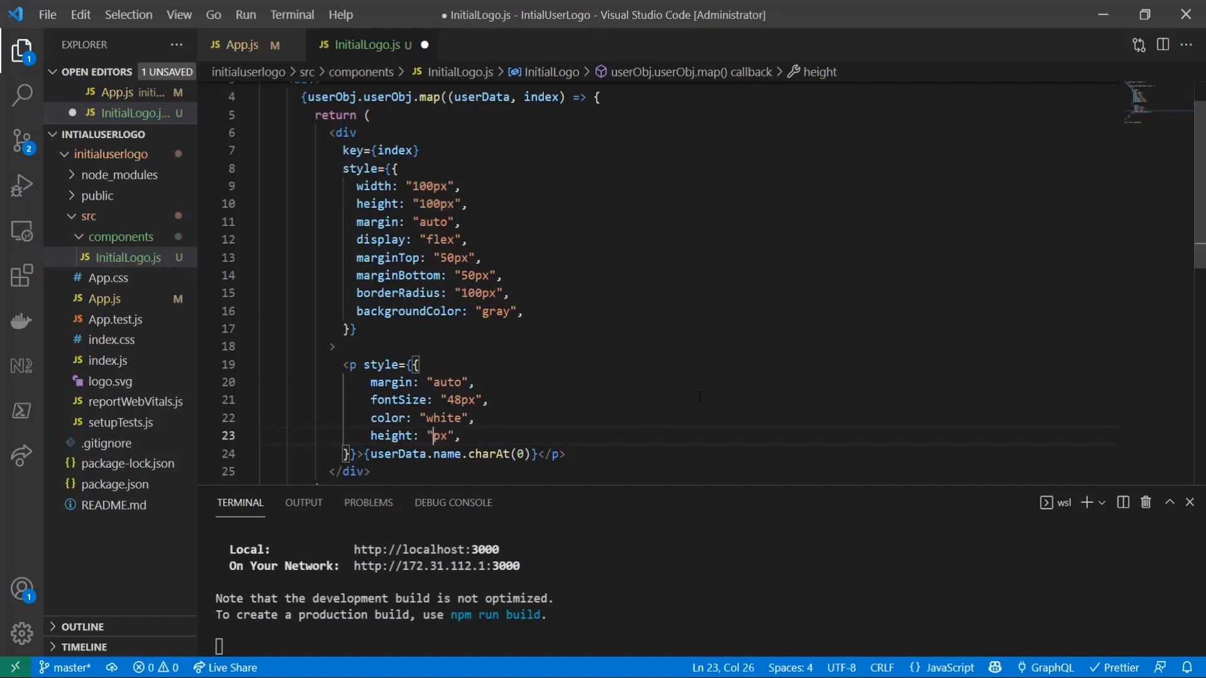
type("93")
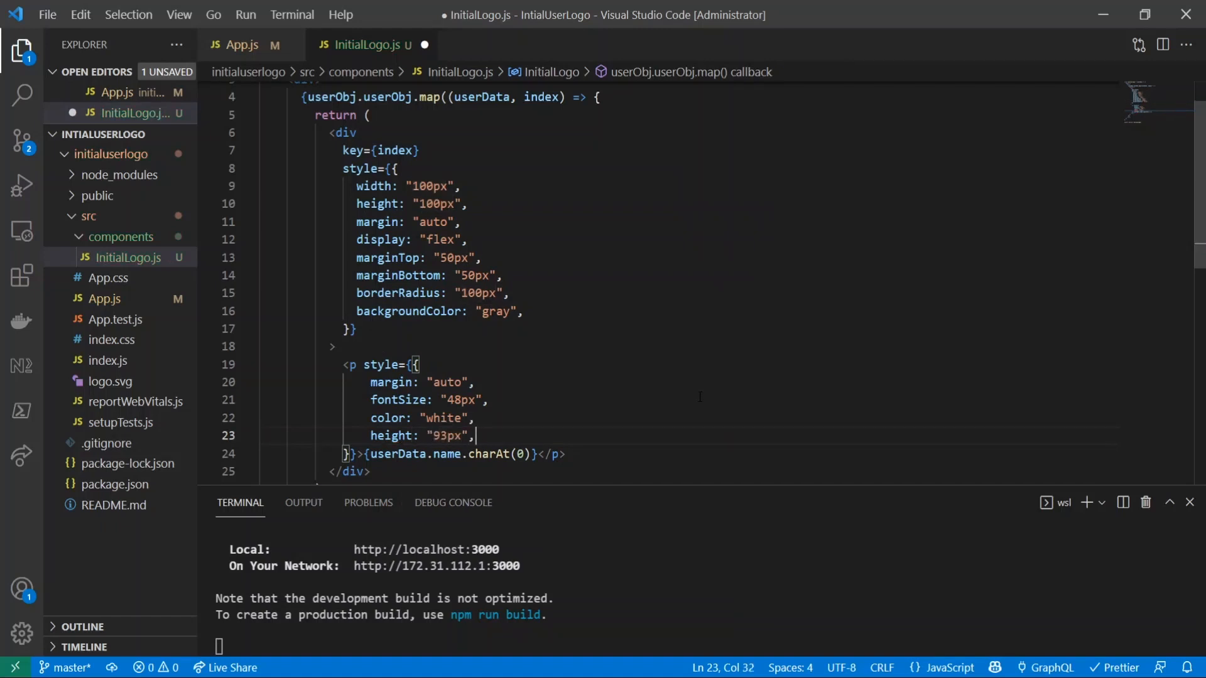
type("width: \"93px\",")
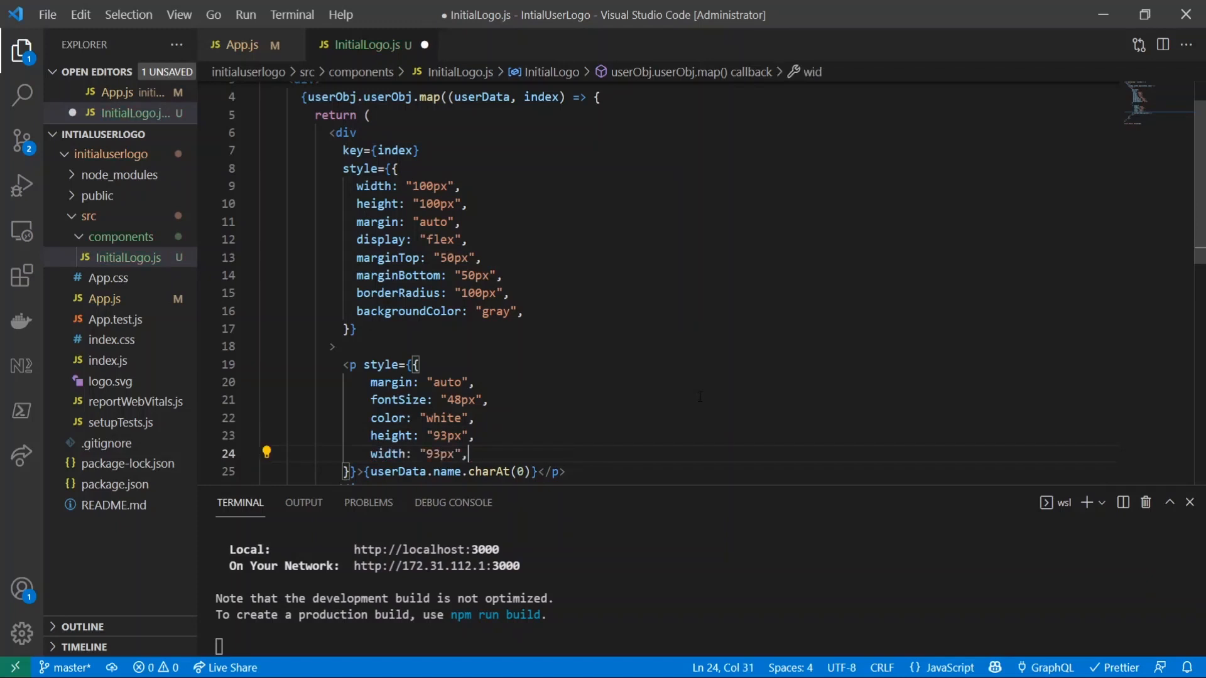
Fill the letter with the user's colour and centre it with textAlign and justifyContent.
type("backgroundColor: userData.color,")
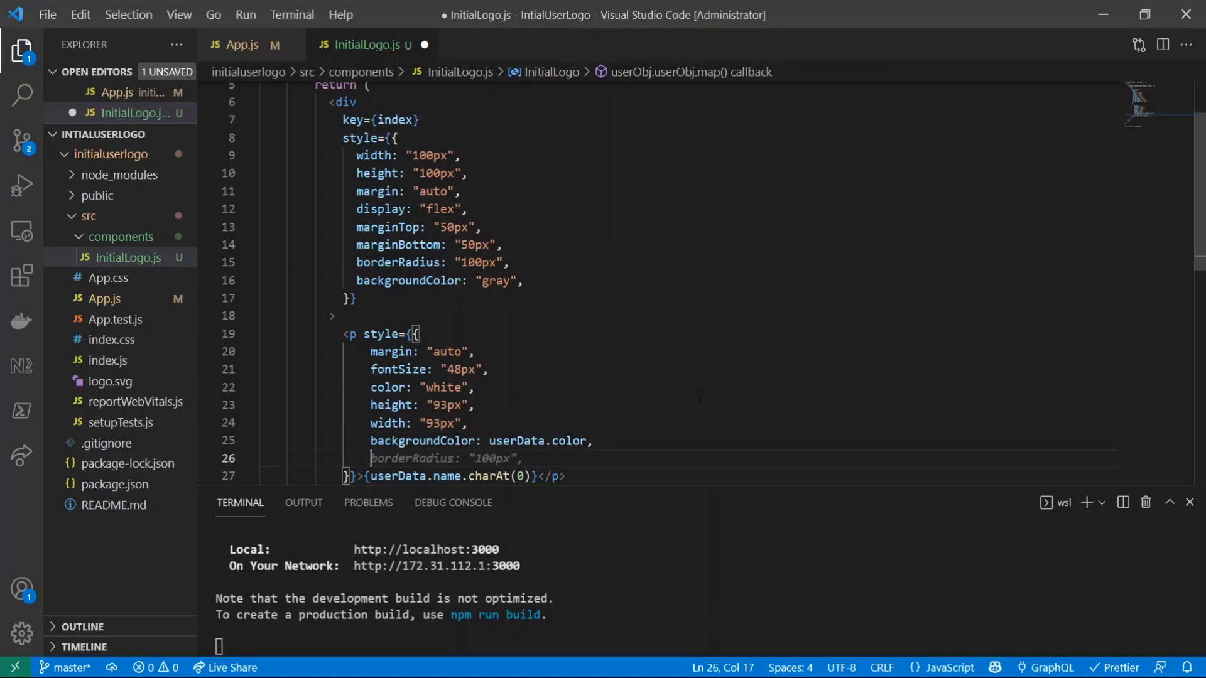
type("textAlign: \"center\",")
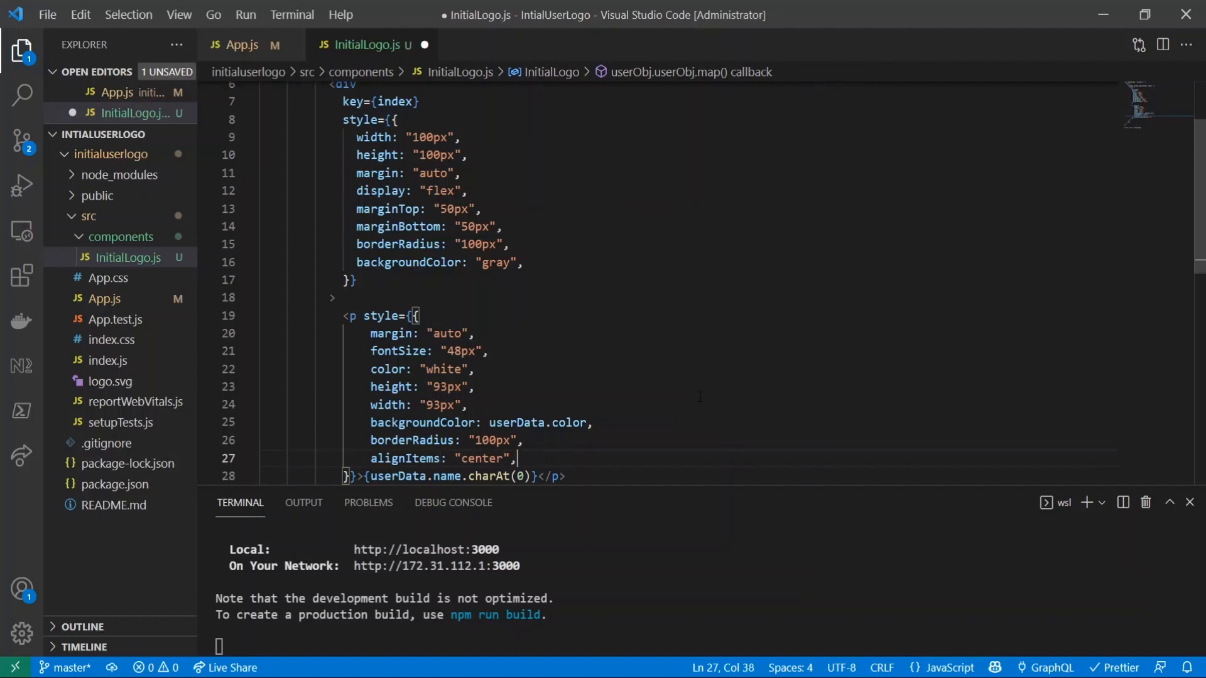
type("justifyContent: \"center\",")
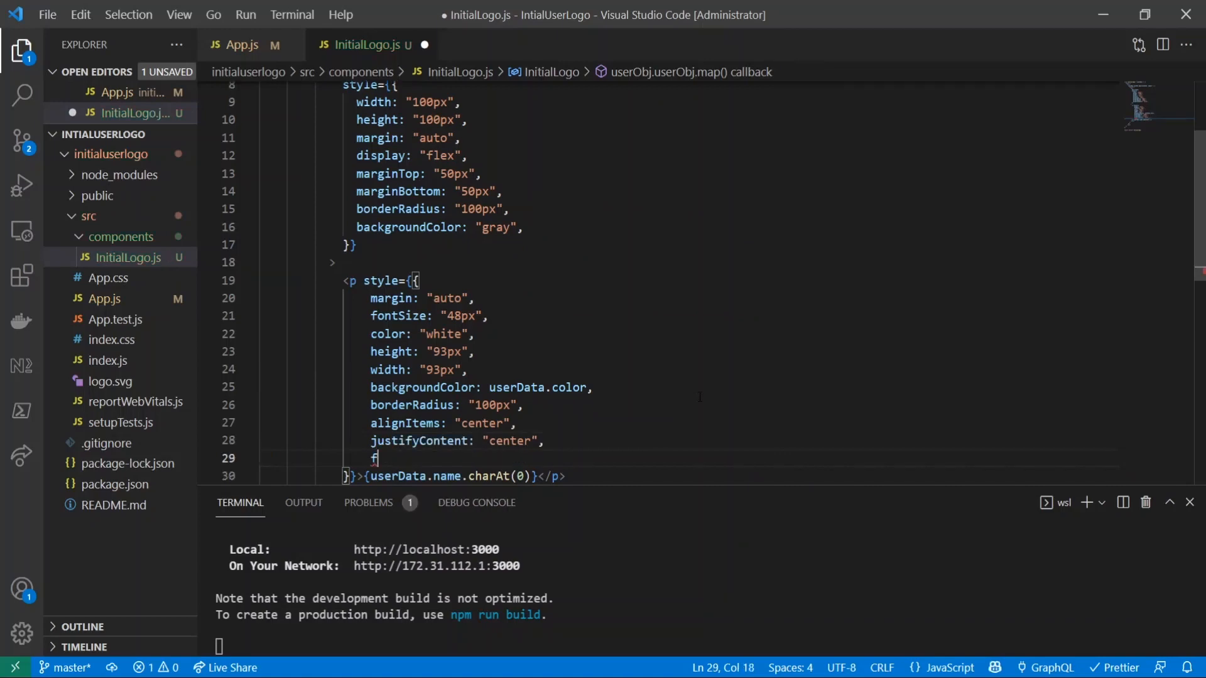
type("d")
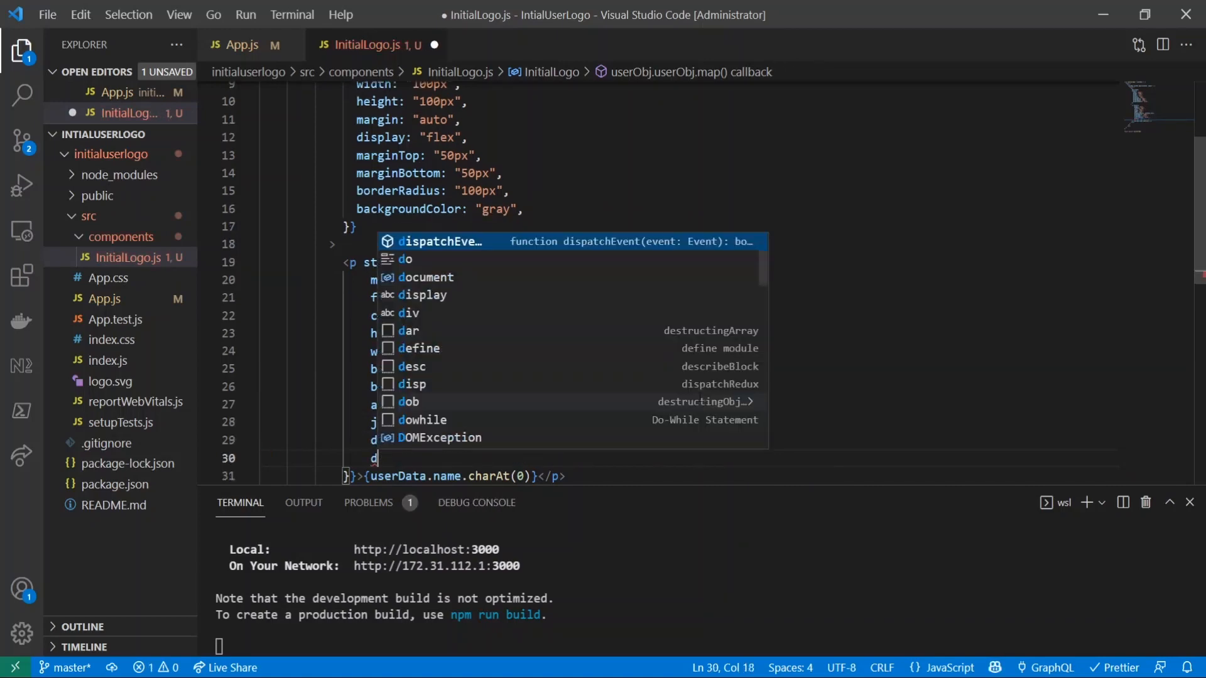